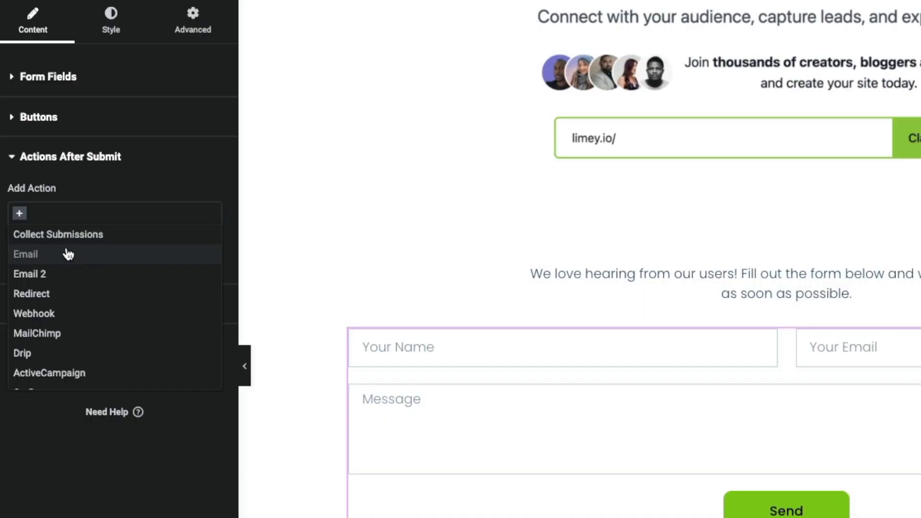
Step: Preview and scroll through the Elementor contact form, then switch to the webhook script gist tab
left_click(34, 313)
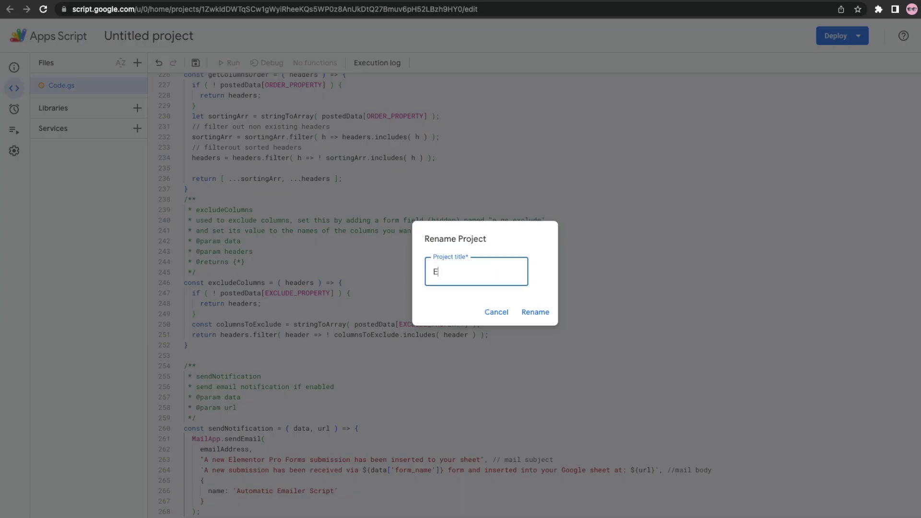
left_click(534, 312)
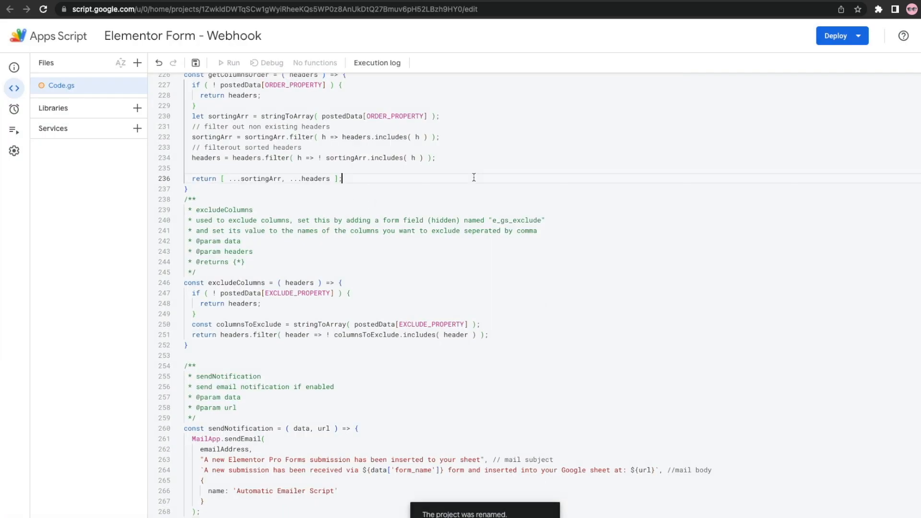
left_click(834, 35)
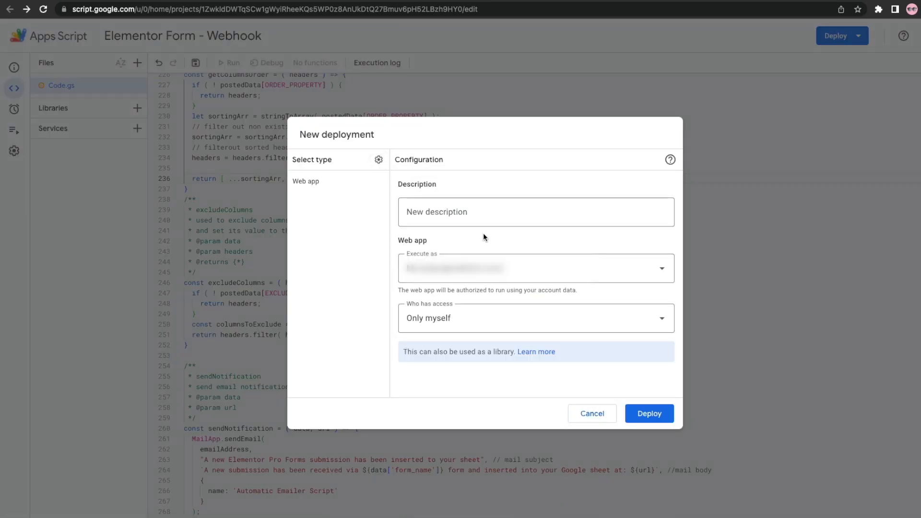
left_click(536, 318)
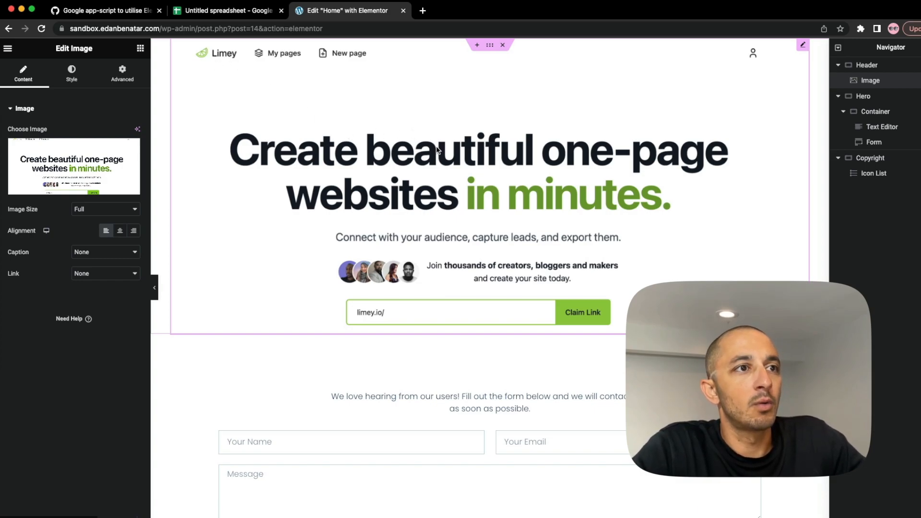
mouse_move(303, 85)
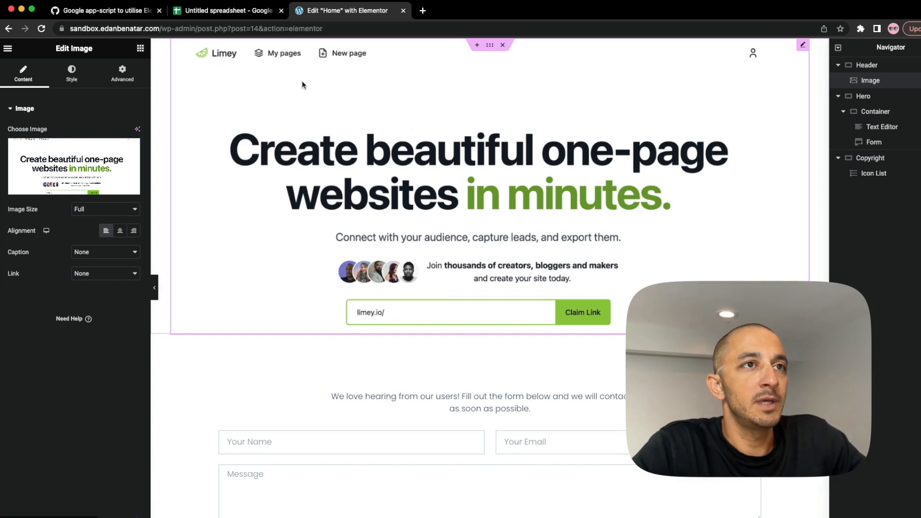
scroll("down", 3)
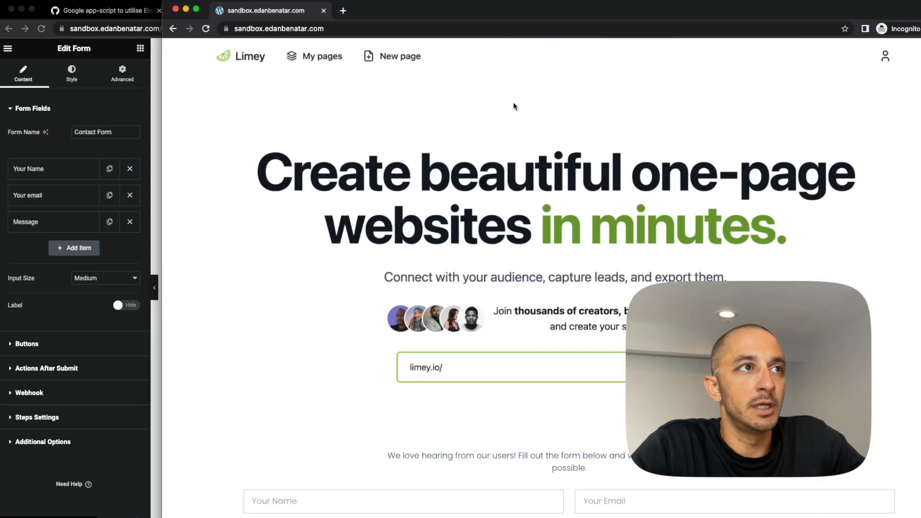
scroll("down", 3)
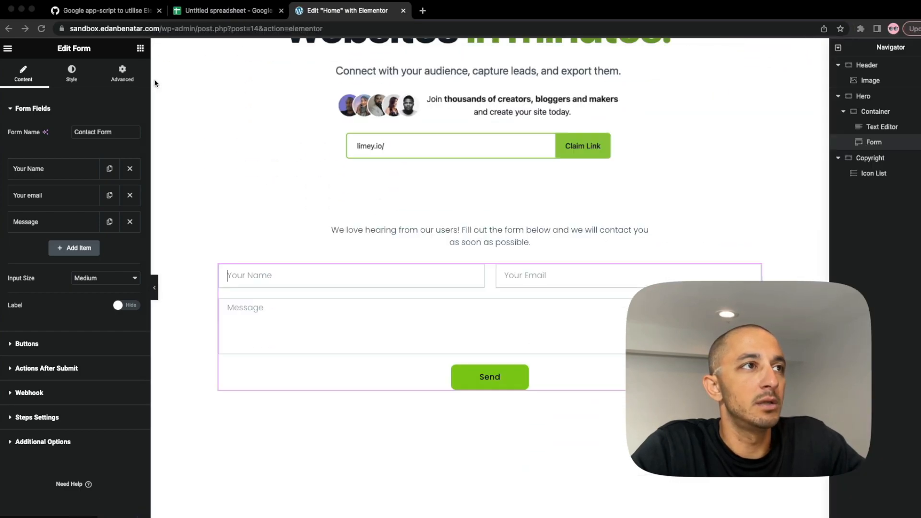
left_click(110, 8)
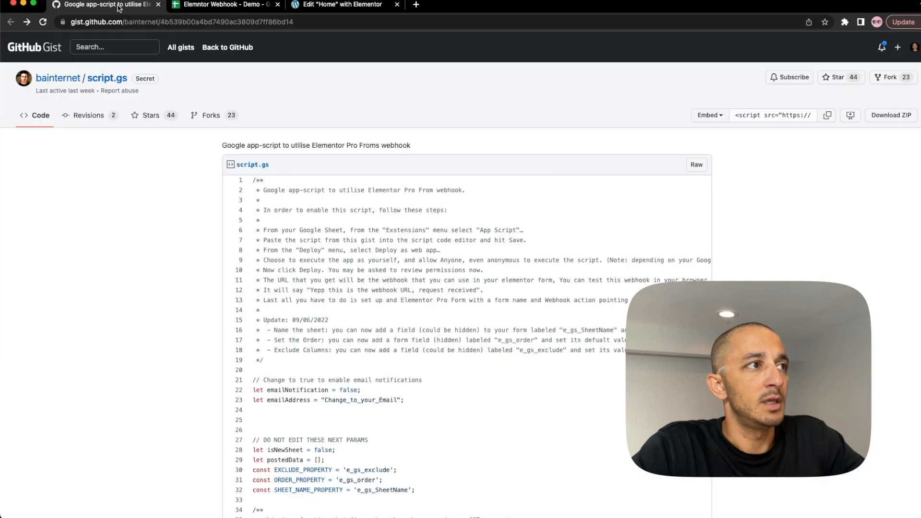
mouse_move(90, 80)
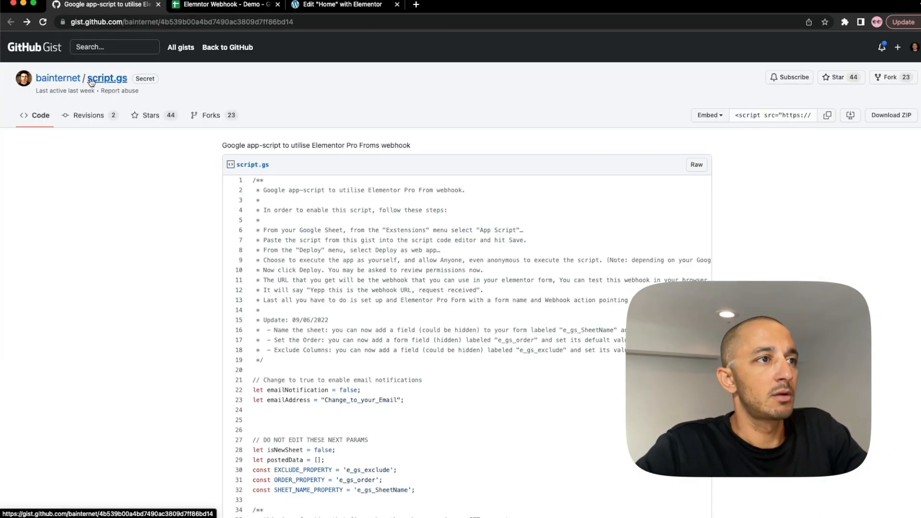
Step: Open the gist's Raw view, copy all the webhook script code, and go back
scroll("down", 3)
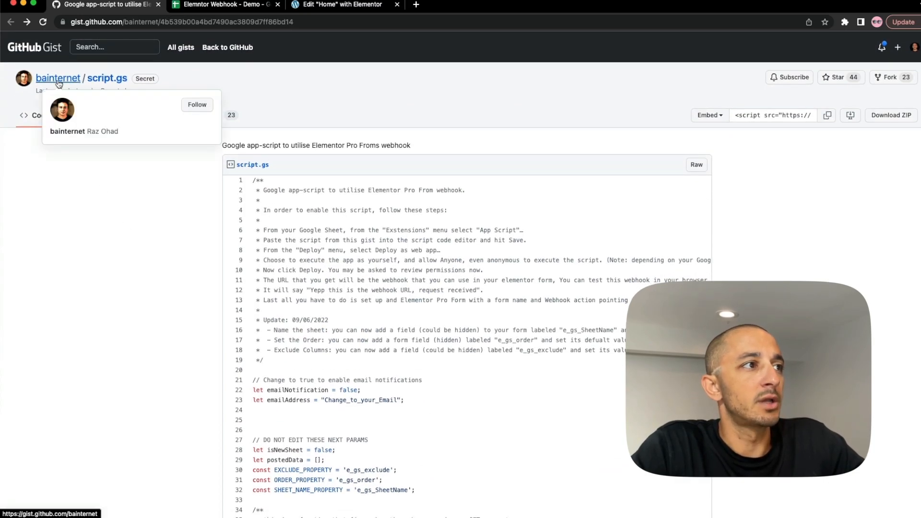
left_click(57, 78)
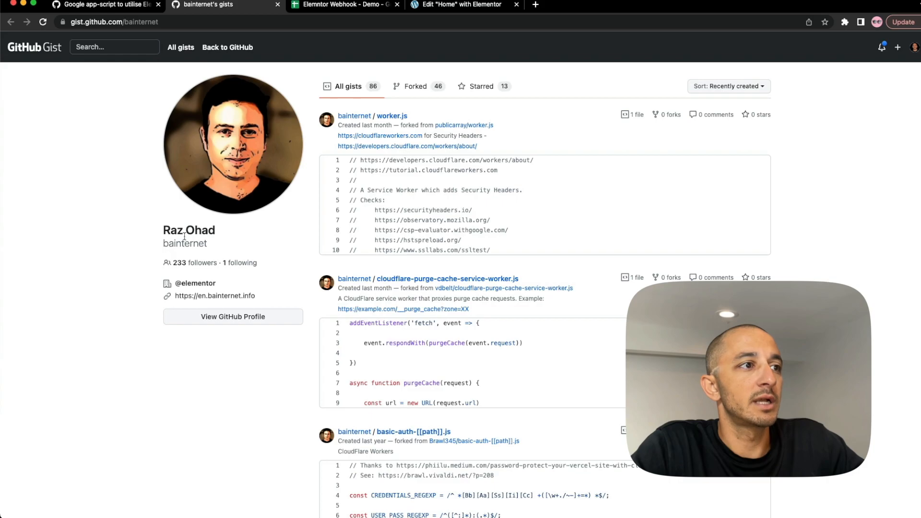
mouse_move(120, 193)
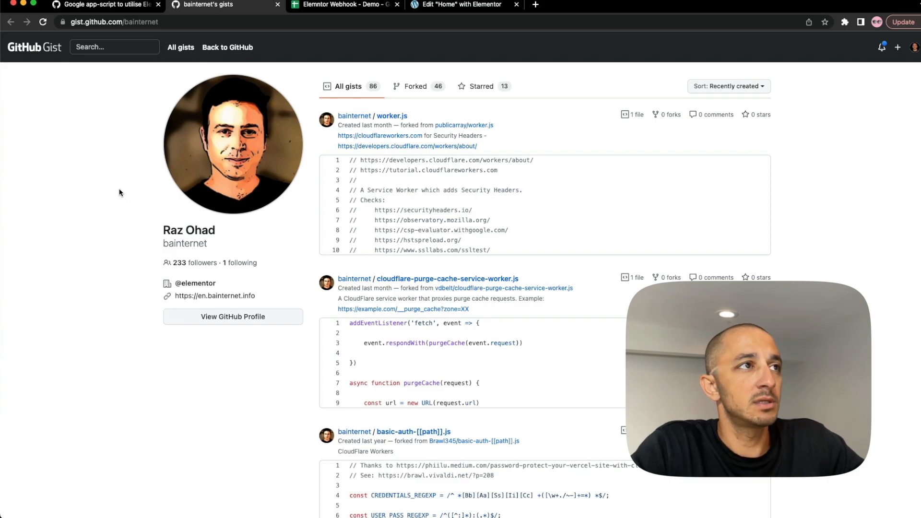
scroll("down", 3)
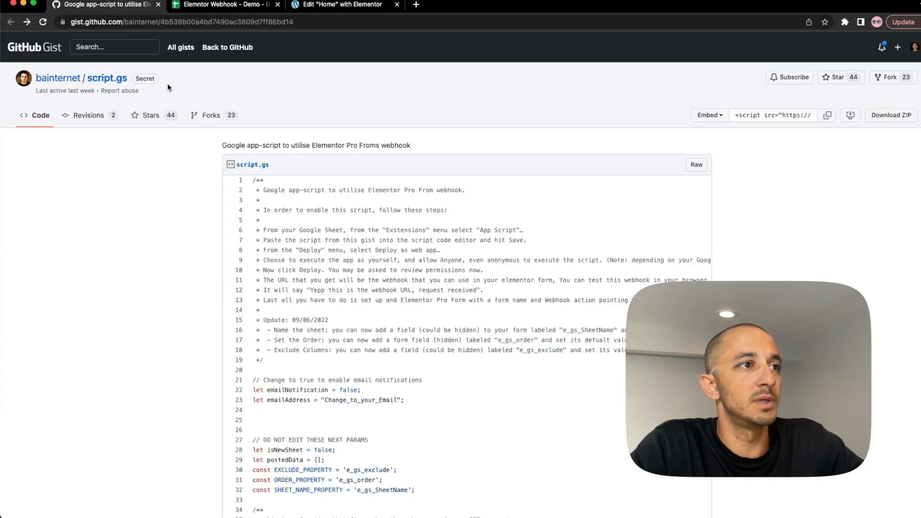
mouse_move(256, 148)
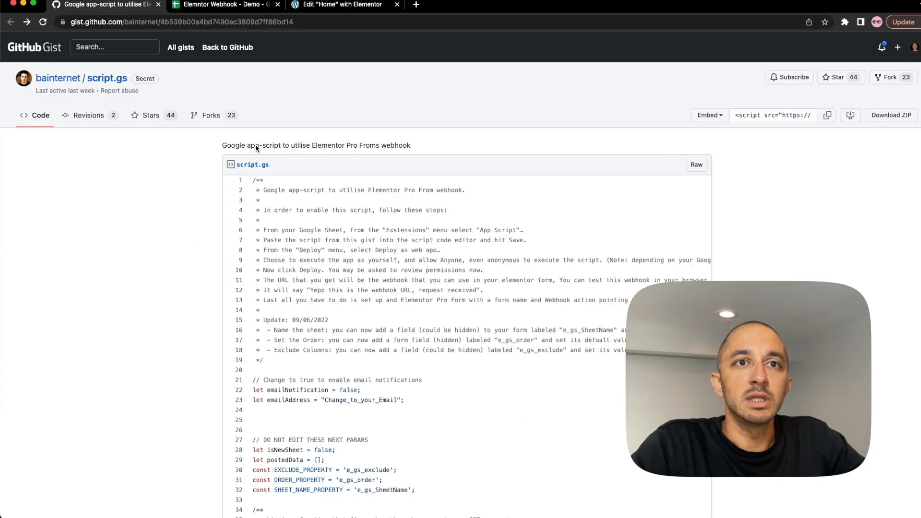
left_click(697, 164)
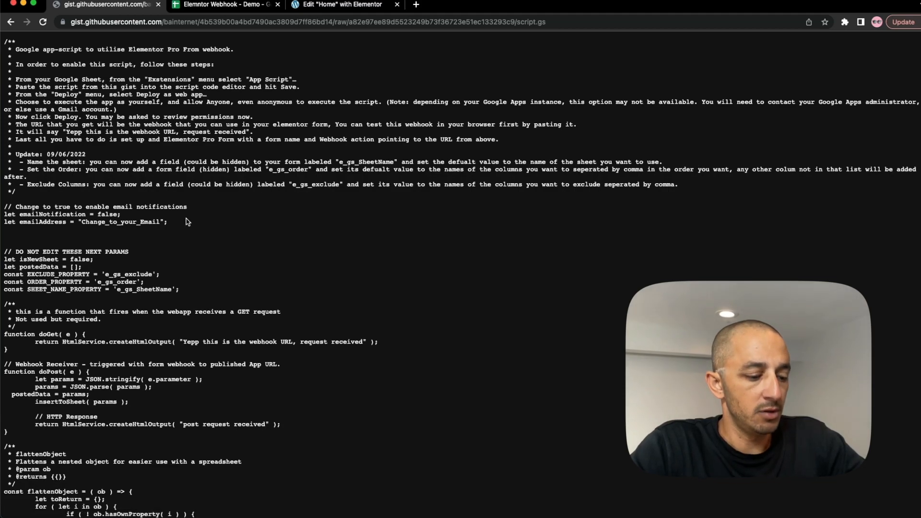
key("Cmd+C")
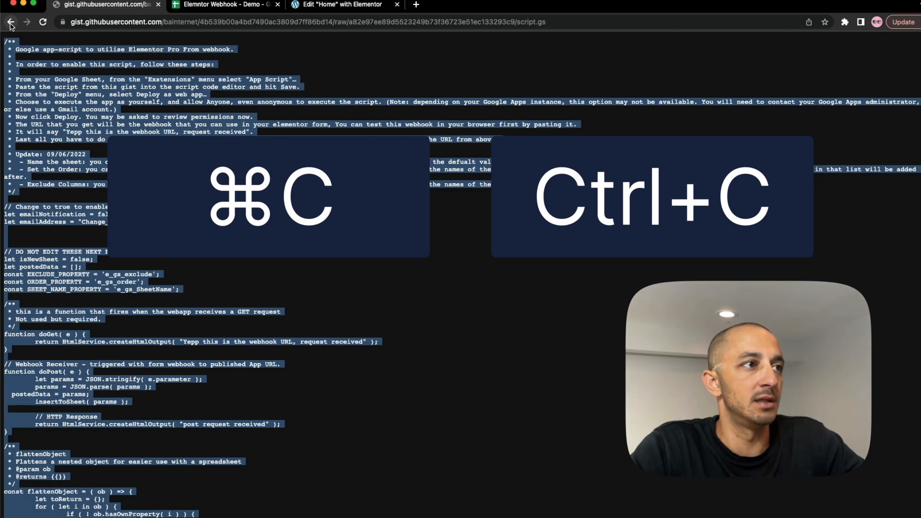
left_click(11, 22)
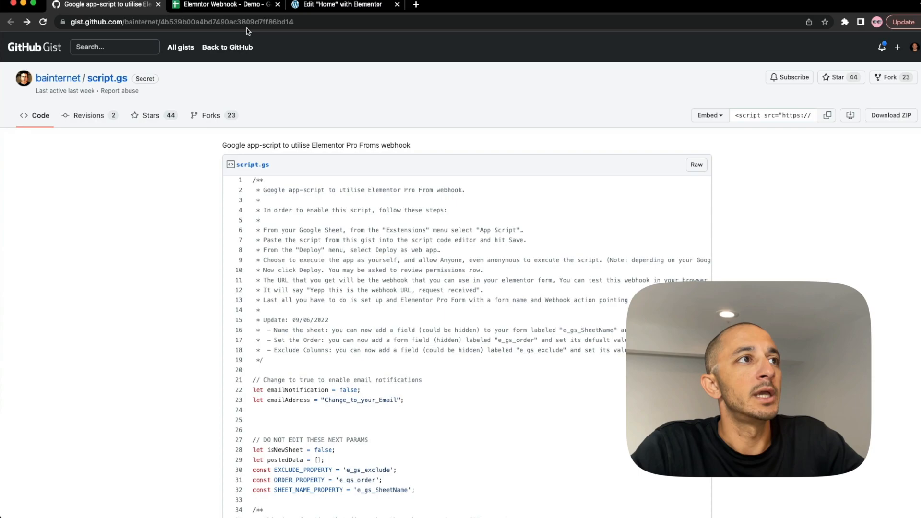
Step: Create an Apps Script project from the demo spreadsheet and paste in the webhook code
left_click(228, 4)
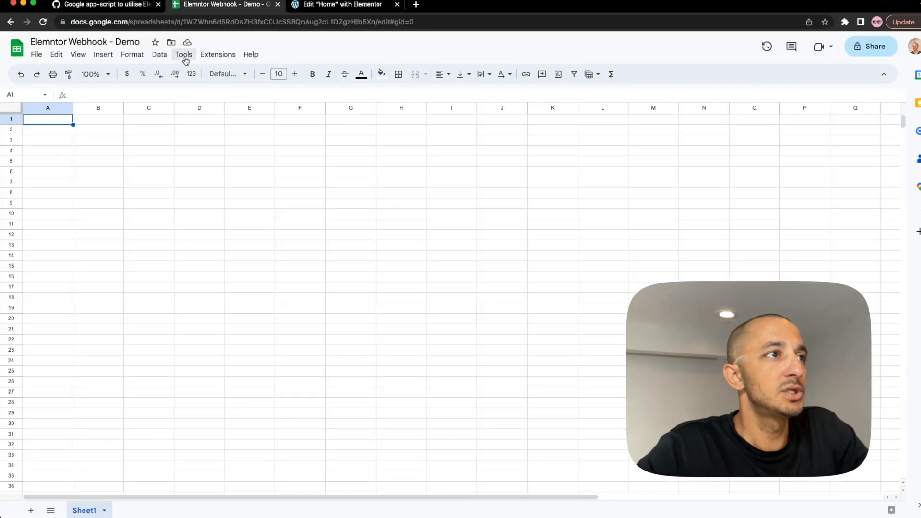
left_click(218, 54)
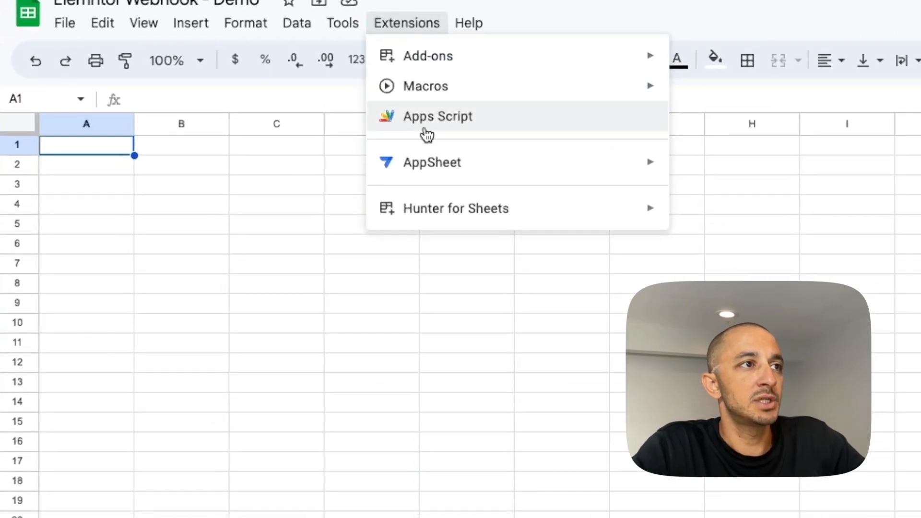
left_click(437, 116)
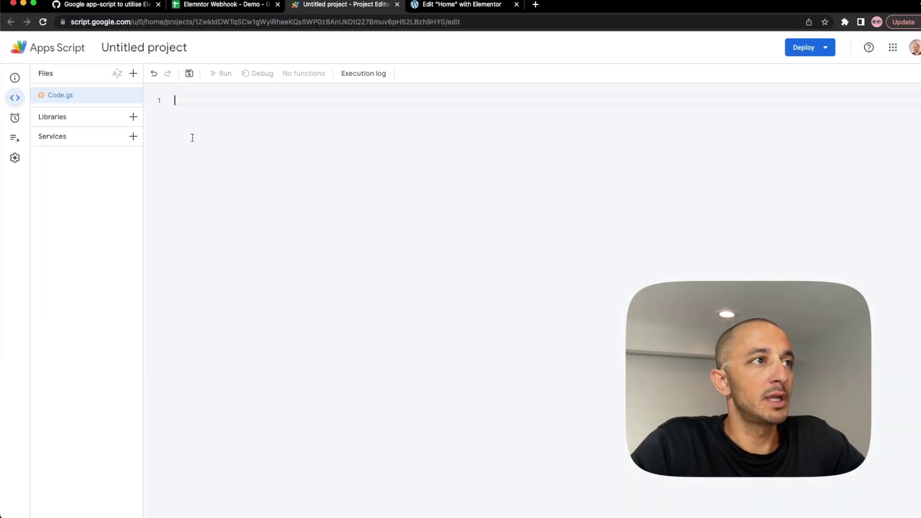
key("Cmd+V")
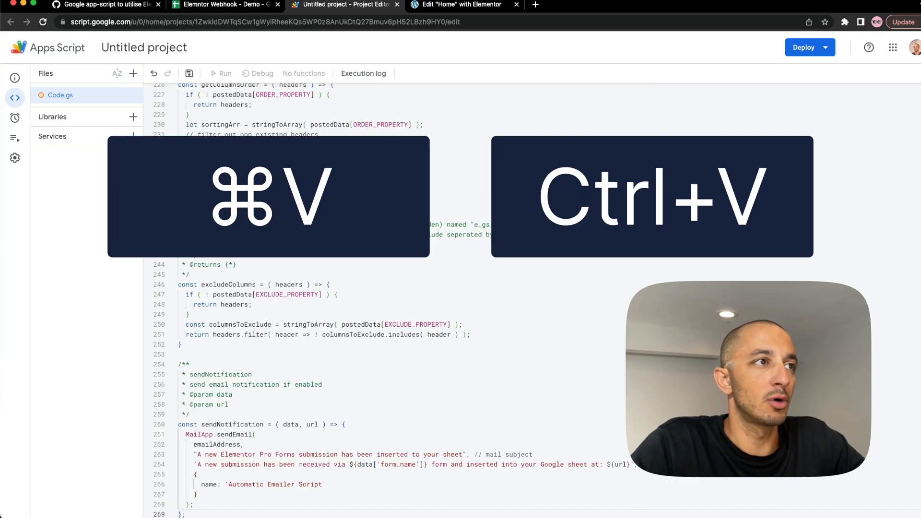
mouse_move(159, 48)
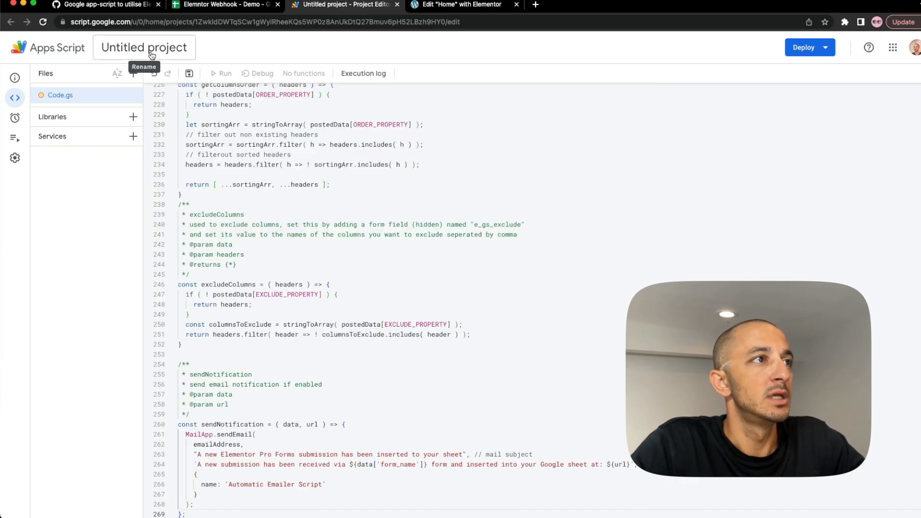
Step: Rename the script project to 'Elementor Form - Webhook'
left_click(145, 47)
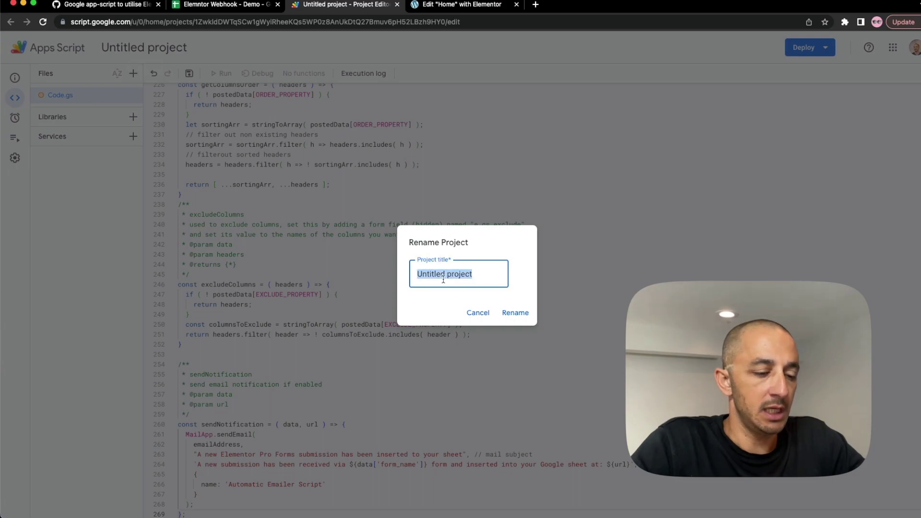
type("Elementor Form - Webh")
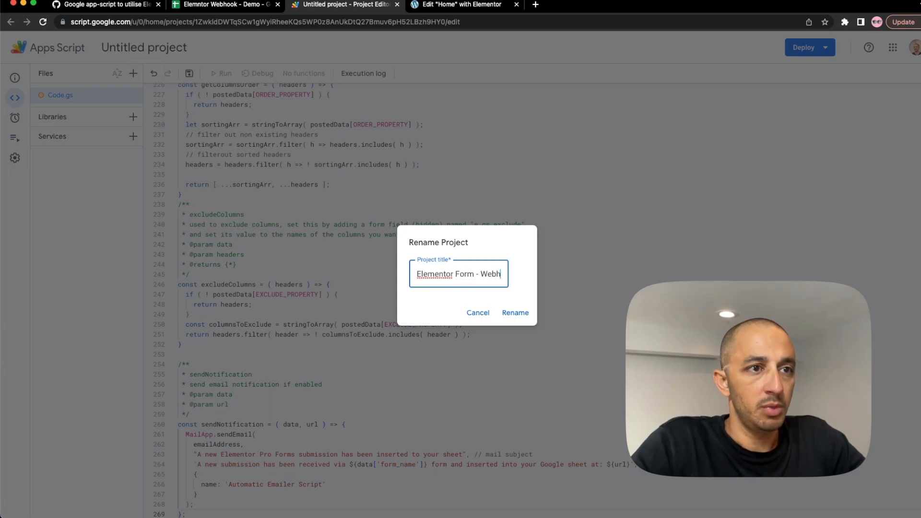
left_click(515, 312)
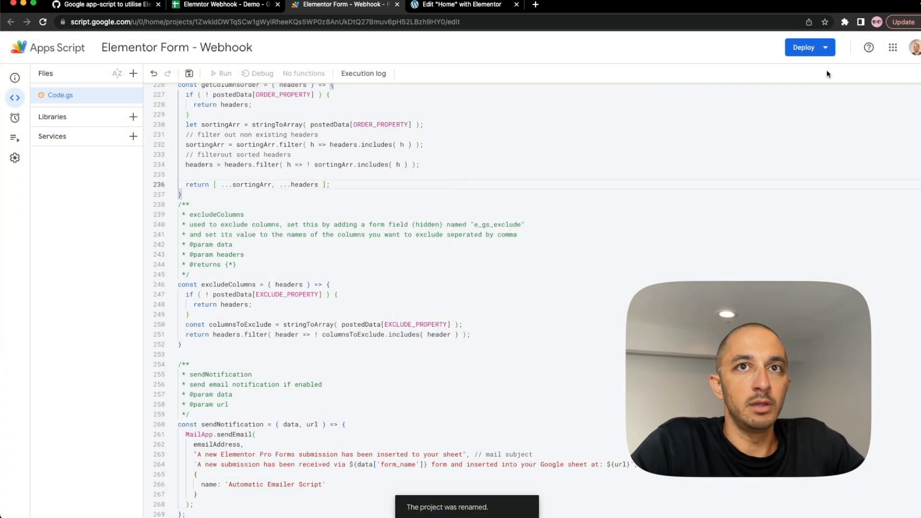
Step: Deploy a web app described 'Elementor - Webhook' with access for Anyone, and authorize it
left_click(808, 46)
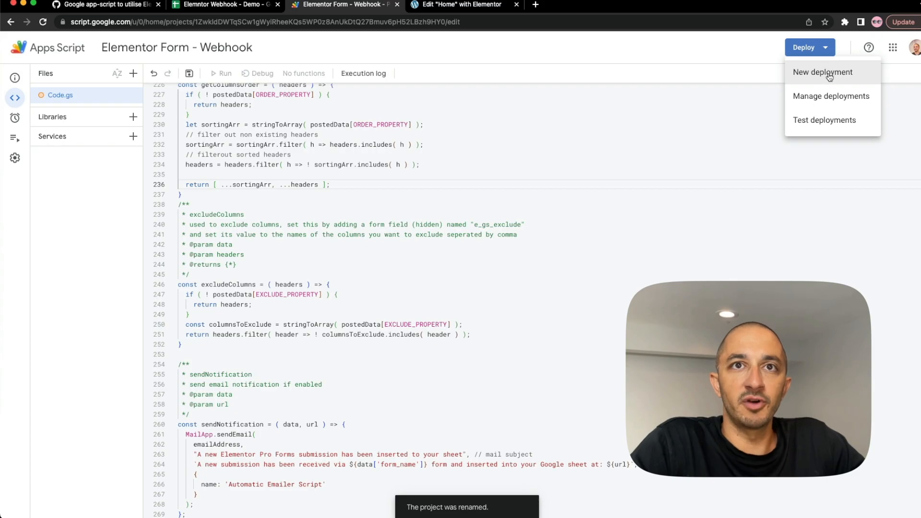
left_click(822, 72)
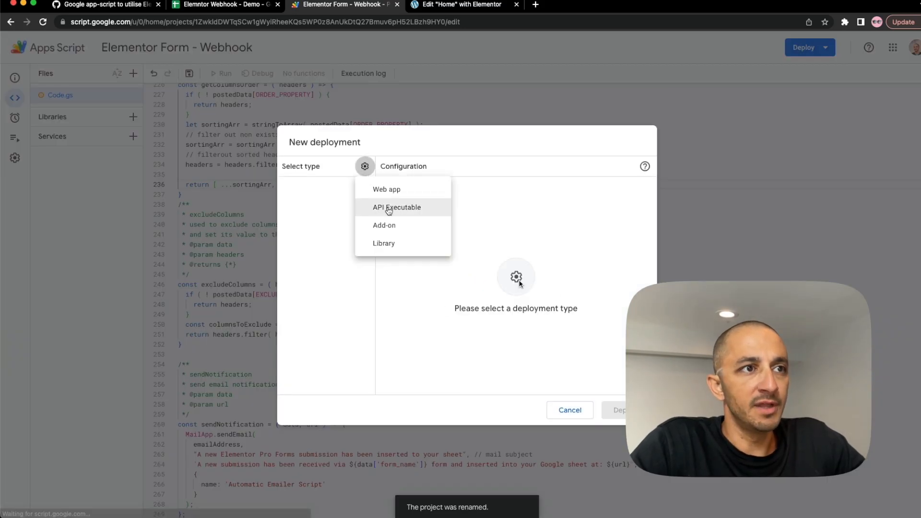
left_click(386, 189)
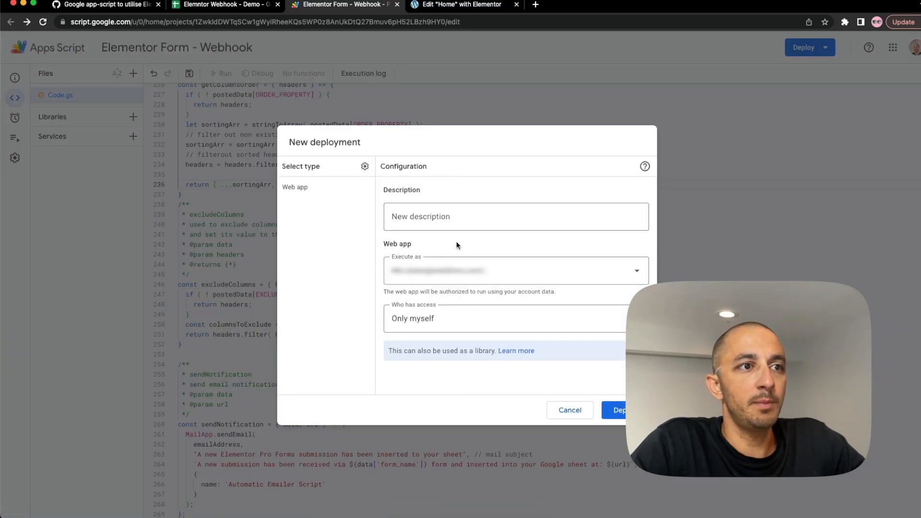
type("Elementor -")
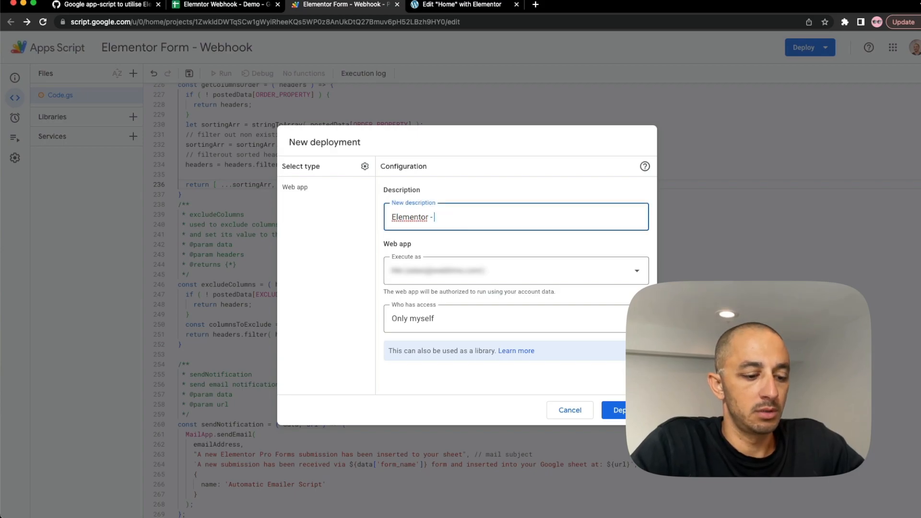
type("Webhook")
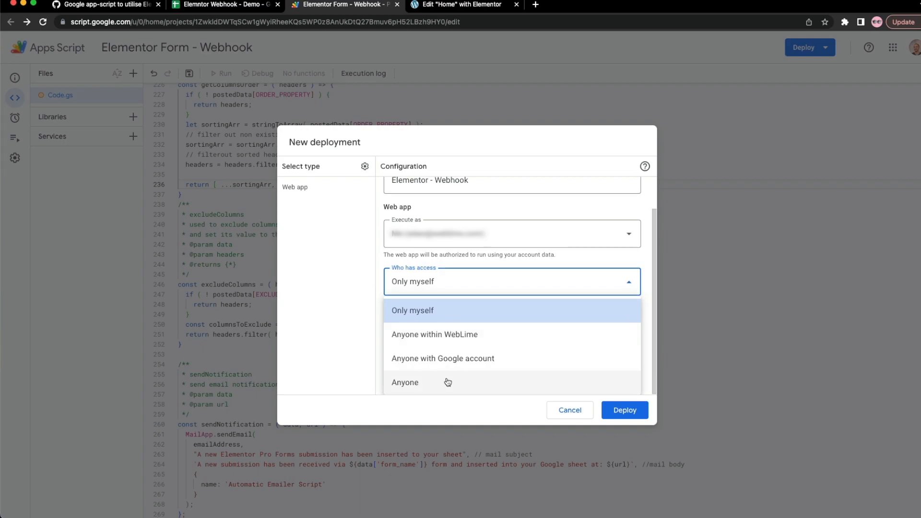
left_click(404, 382)
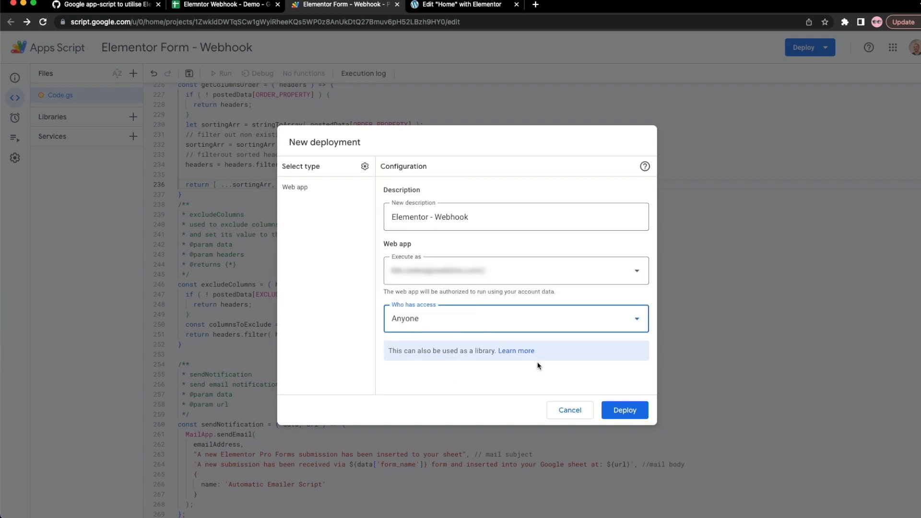
left_click(624, 411)
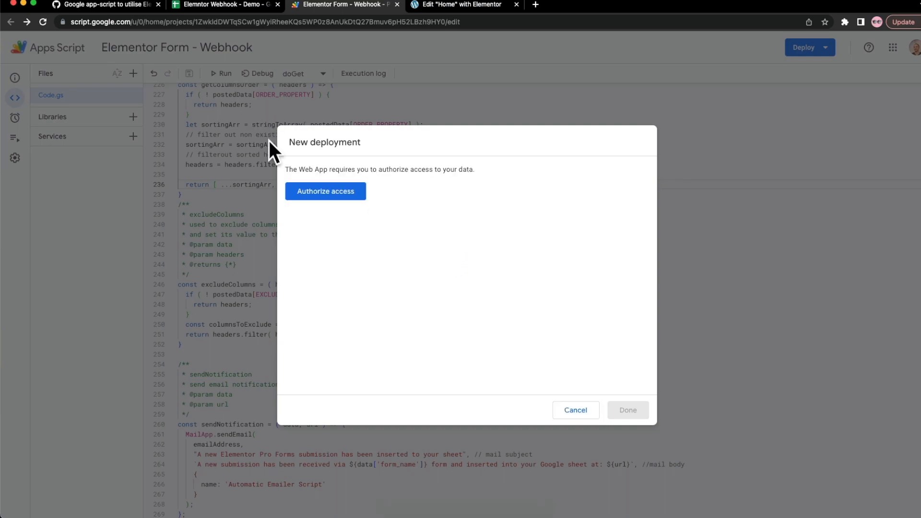
left_click(325, 191)
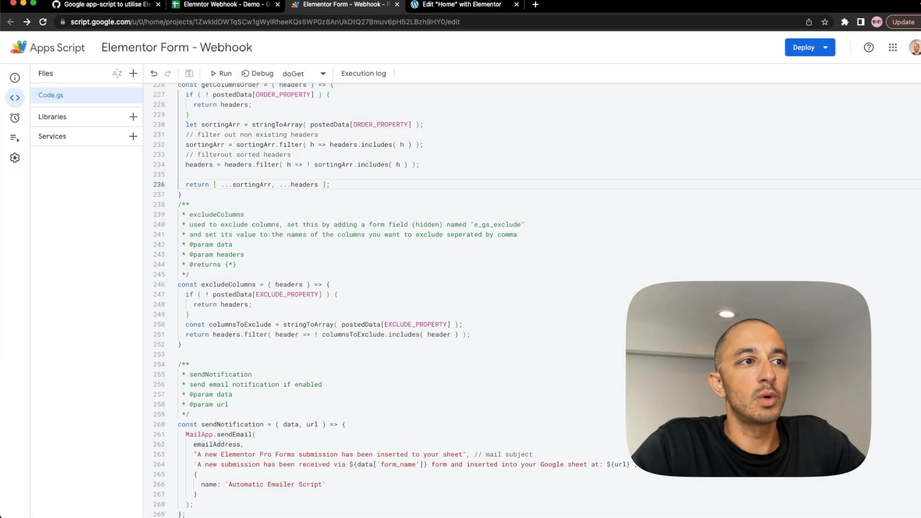
Step: Copy the web app URL from Manage deployments and return to the Elementor editor
left_click(363, 73)
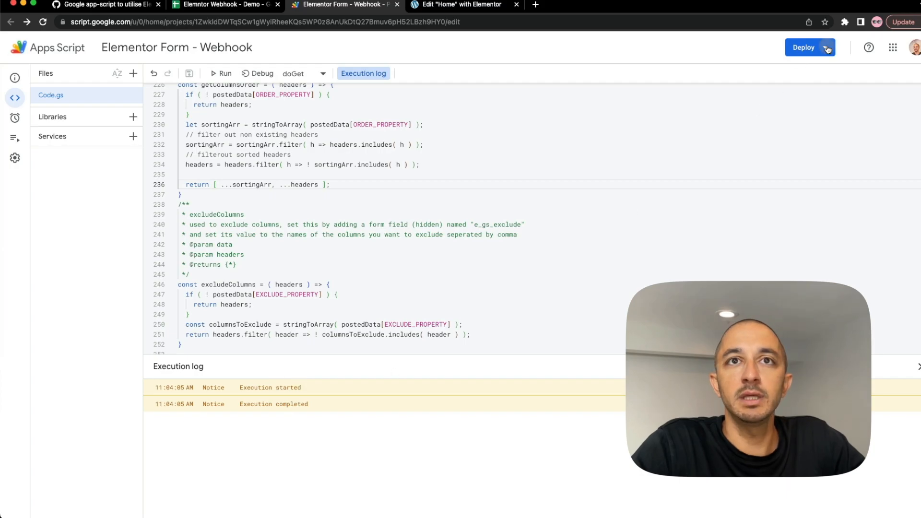
left_click(810, 47)
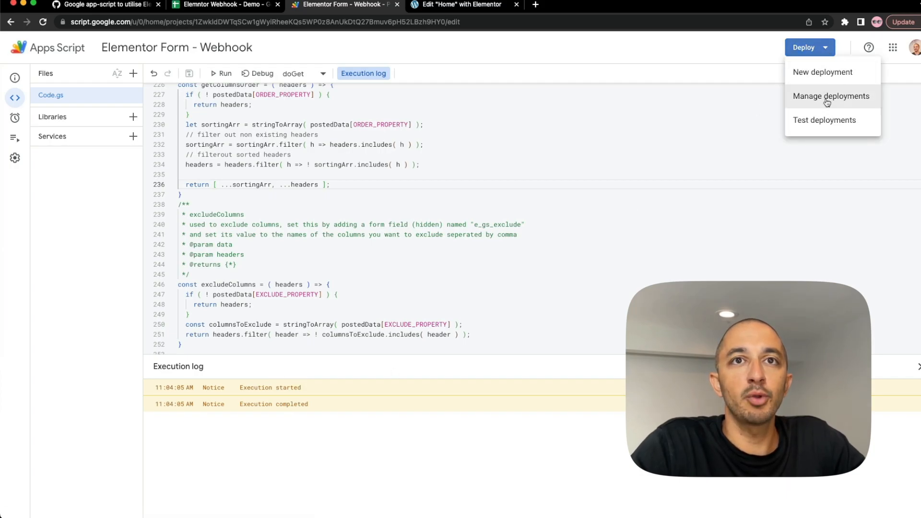
left_click(831, 96)
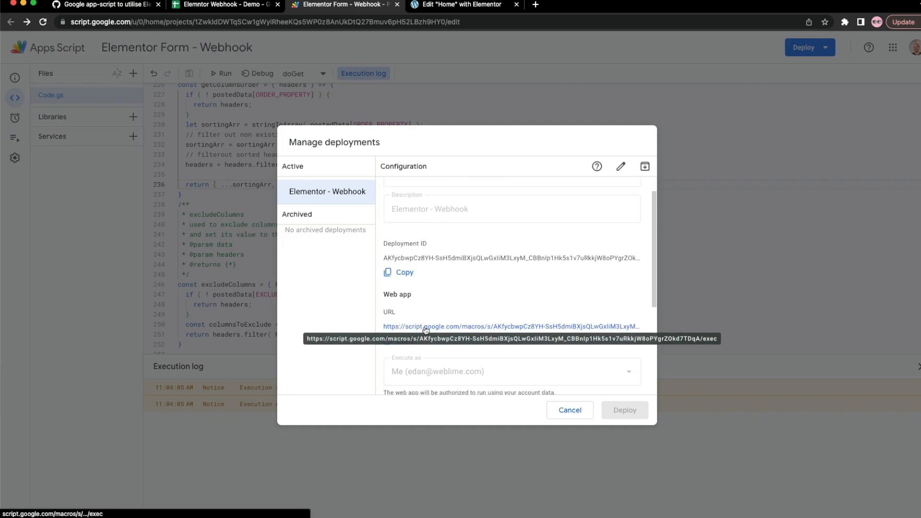
scroll("down", 3)
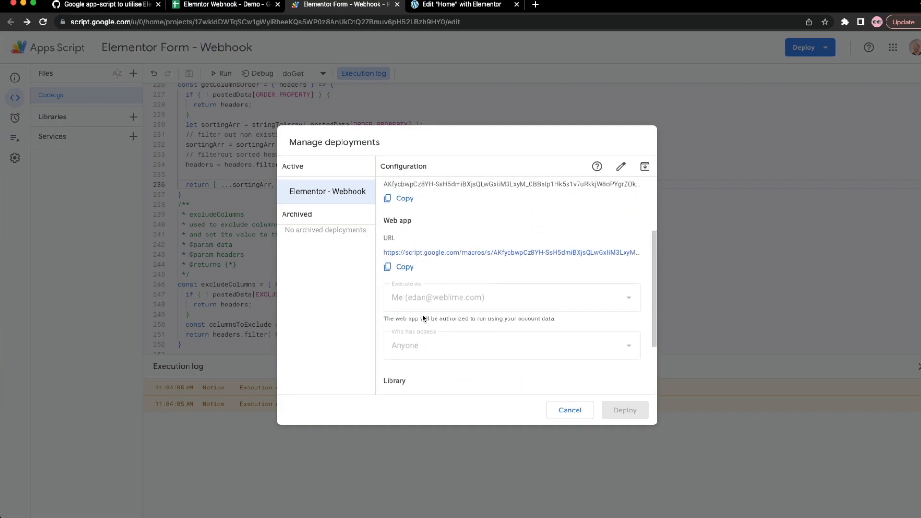
left_click(398, 266)
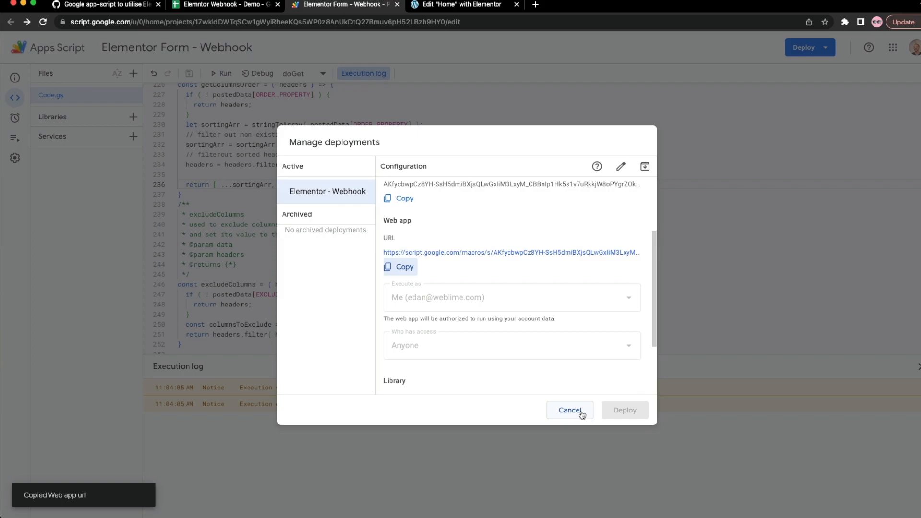
left_click(569, 410)
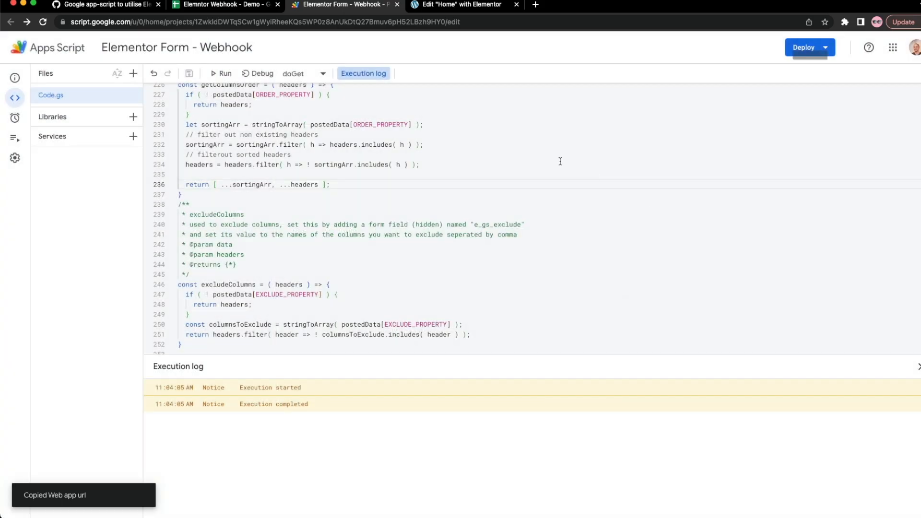
left_click(463, 3)
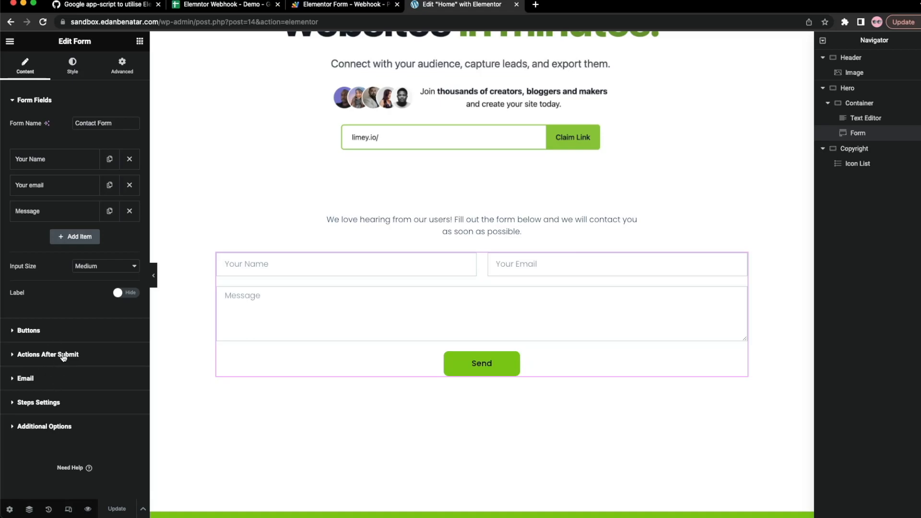
Step: Add Webhook under Actions After Submit and expand the Webhook settings section
left_click(48, 354)
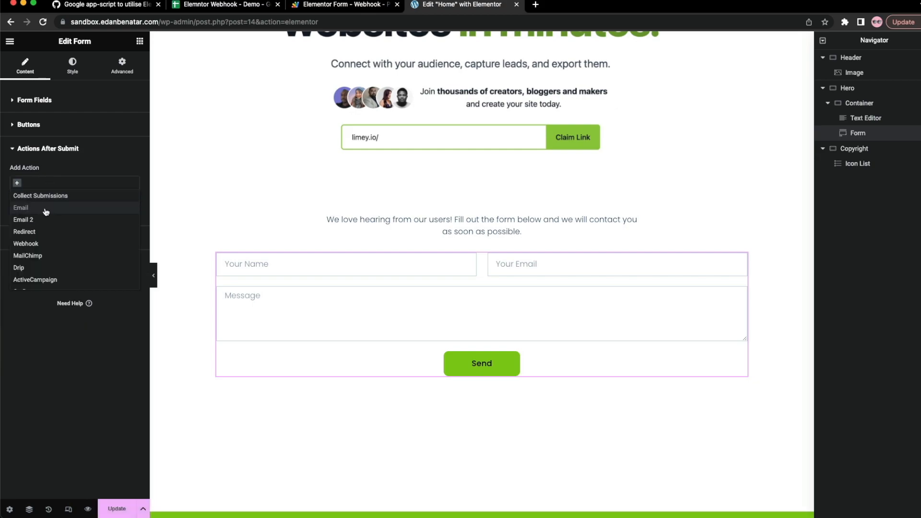
left_click(25, 244)
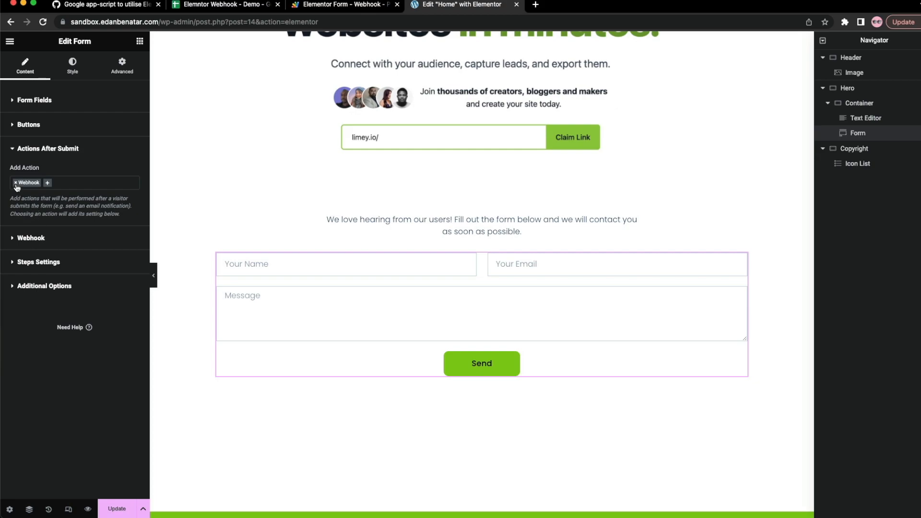
left_click(16, 182)
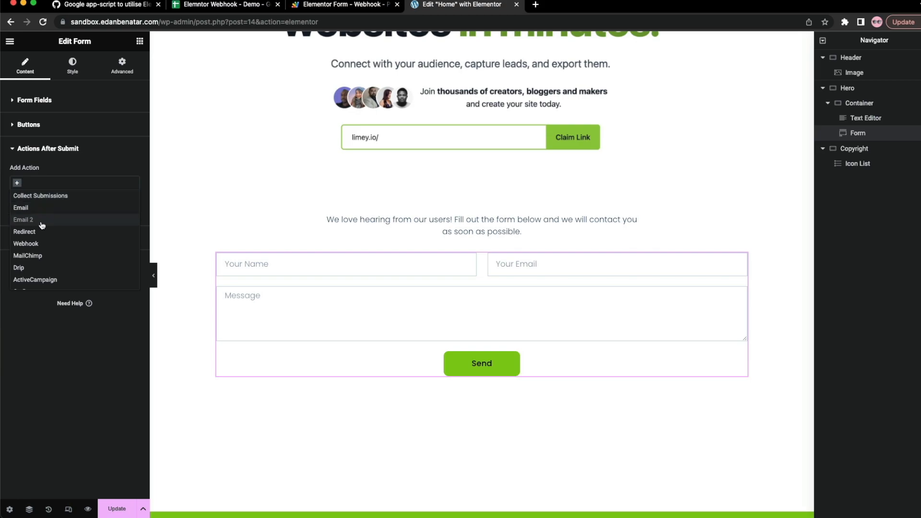
left_click(25, 244)
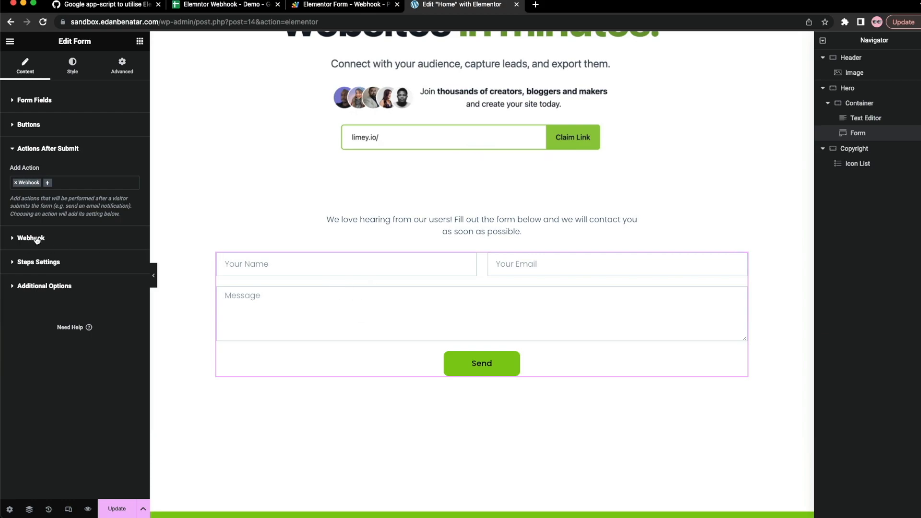
mouse_move(42, 235)
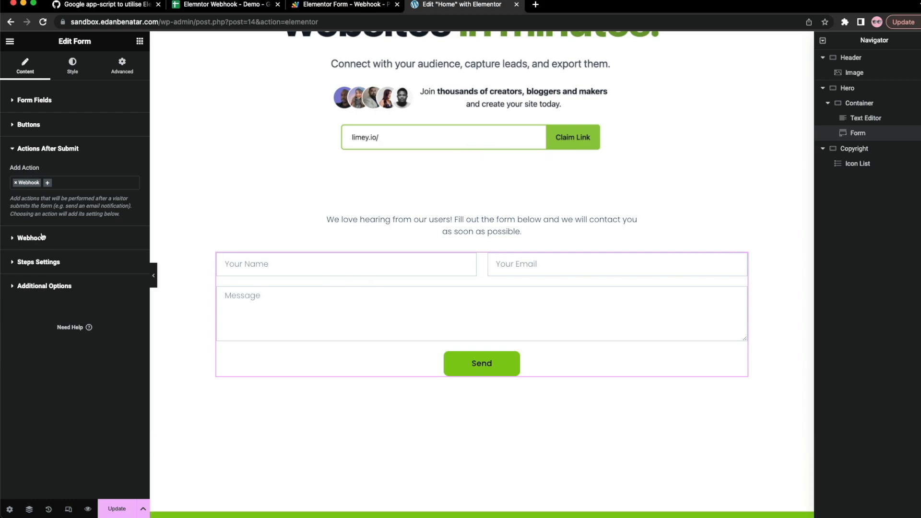
left_click(27, 237)
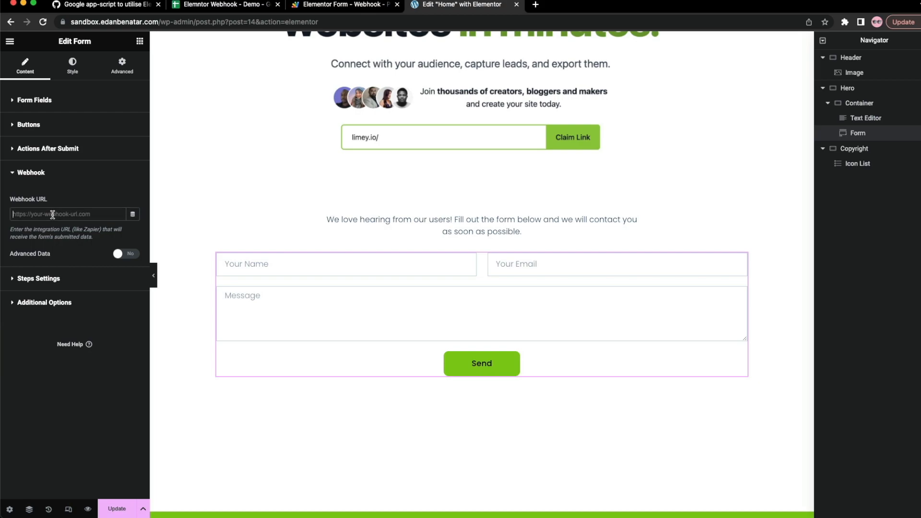
Step: Paste the Apps Script web app URL into Webhook URL and open the live site incognito
right_click(51, 214)
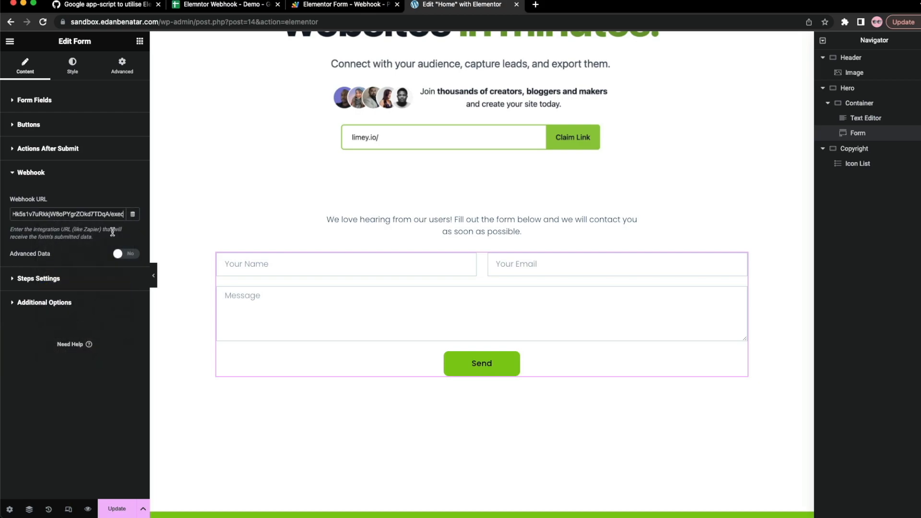
left_click(338, 4)
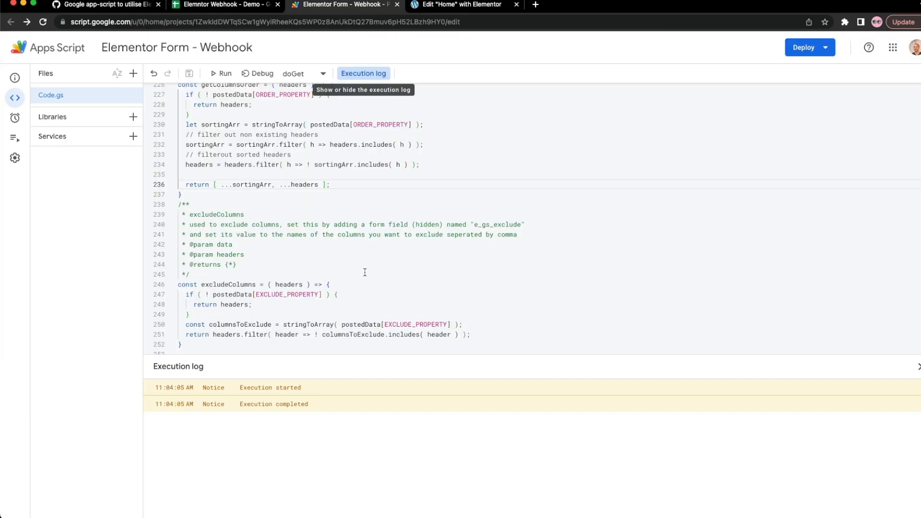
left_click(466, 4)
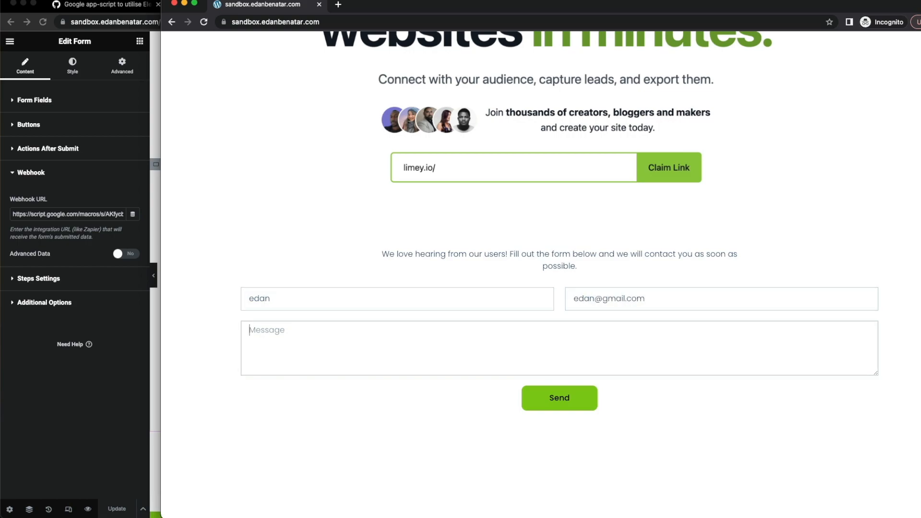
Step: Enter the message 'Google Sheets Demo! :)' and send the live contact form
type("Google Sheets Demo! :)")
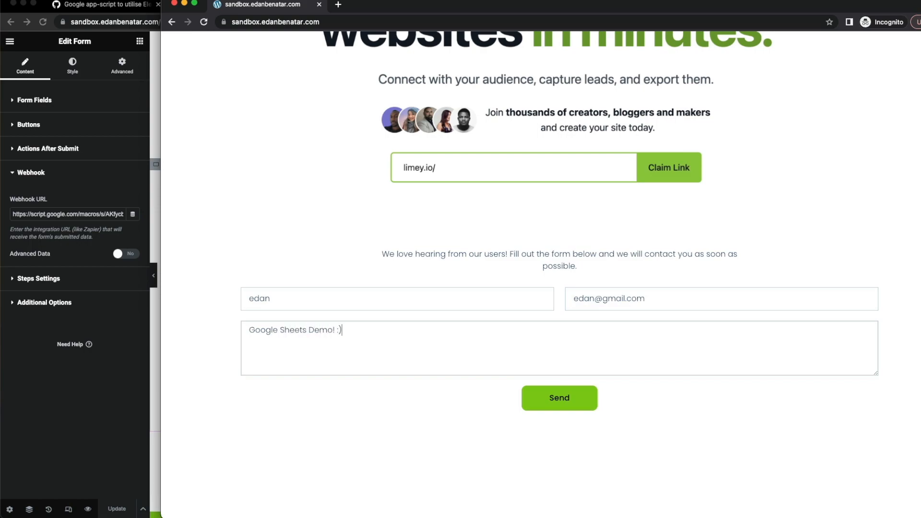
left_click(559, 397)
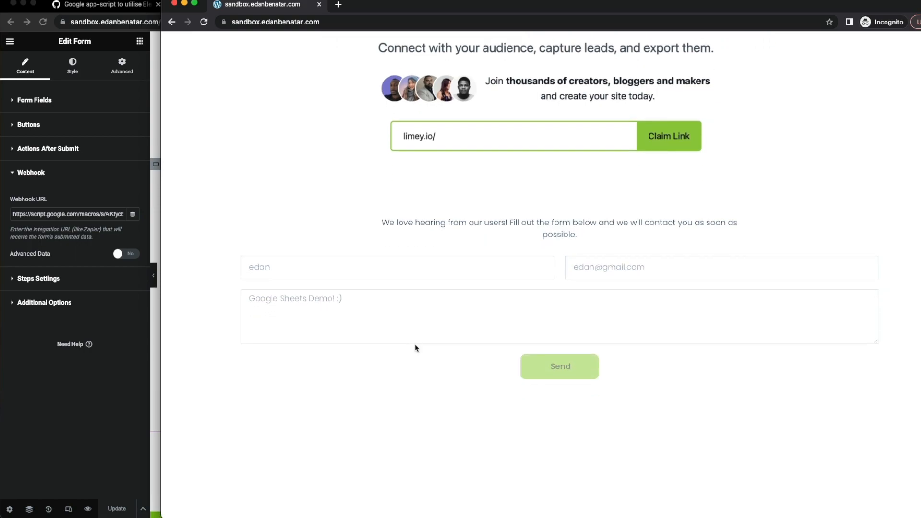
left_click(559, 367)
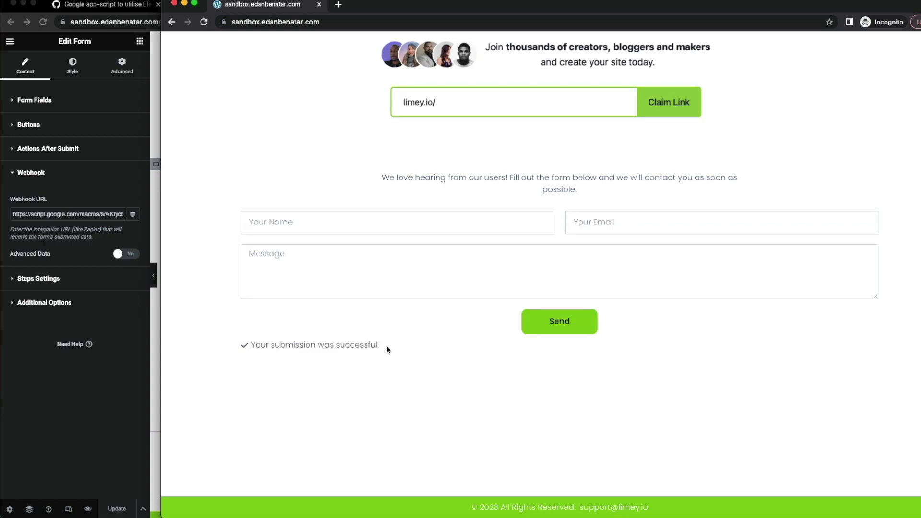
mouse_move(118, 332)
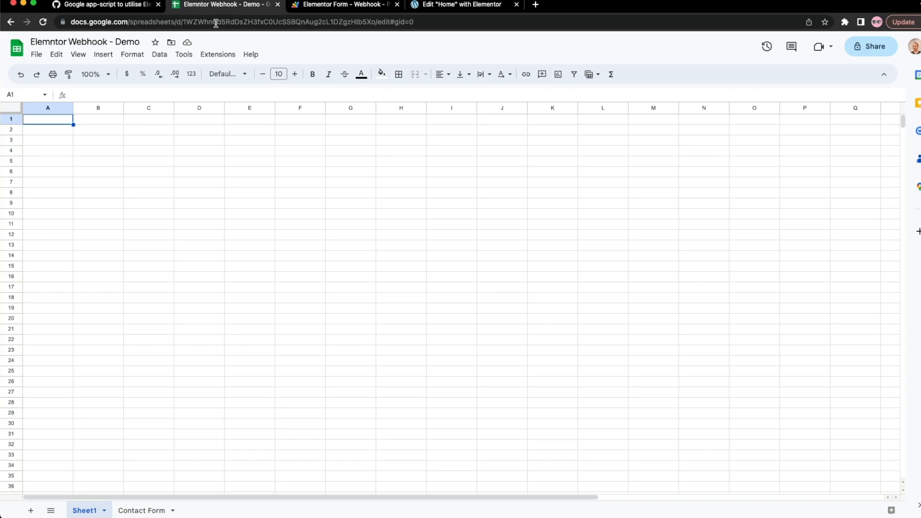
mouse_move(132, 463)
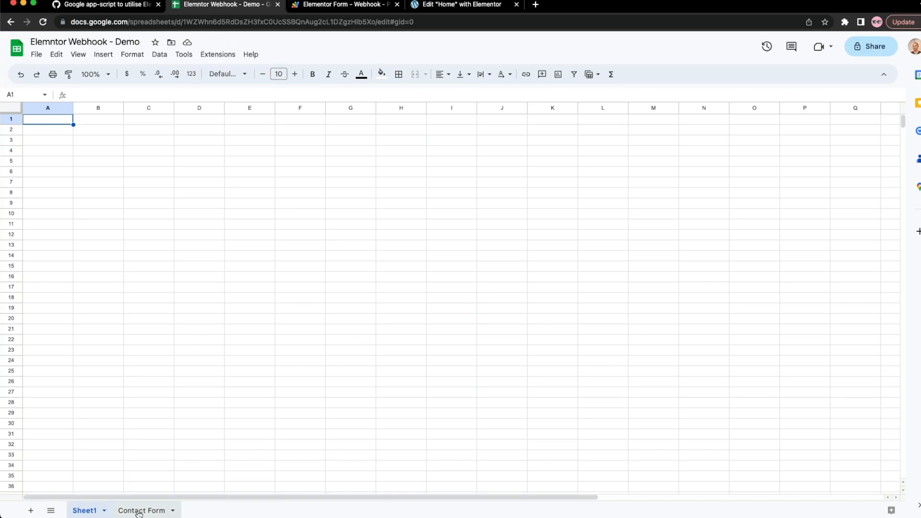
Step: Select the Contact Form tab at the bottom of the demo spreadsheet
left_click(143, 510)
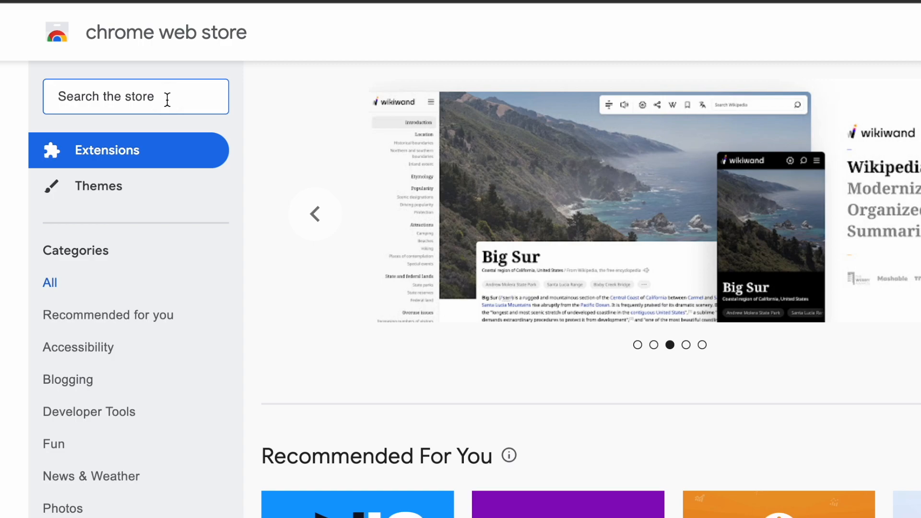
Step: Search the Chrome Web Store for 'google sheets', filter to Extensions, and browse results
type("google sheets")
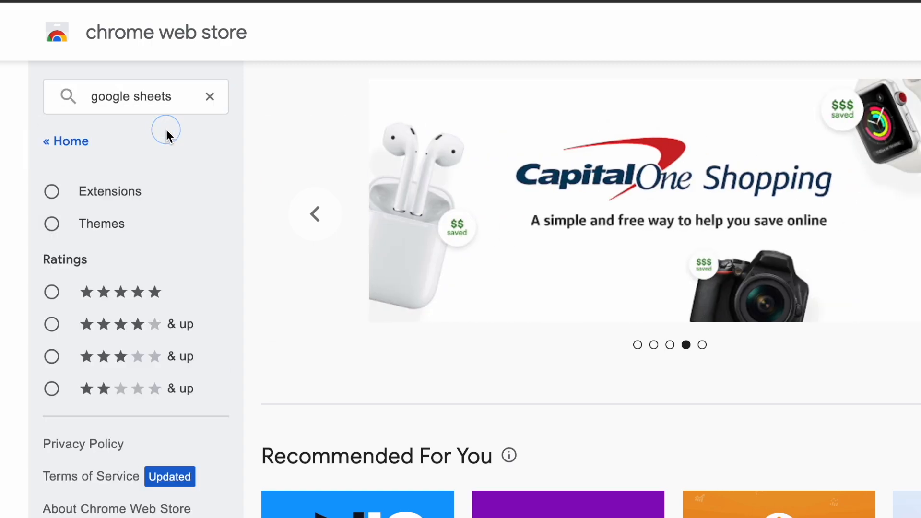
left_click(52, 192)
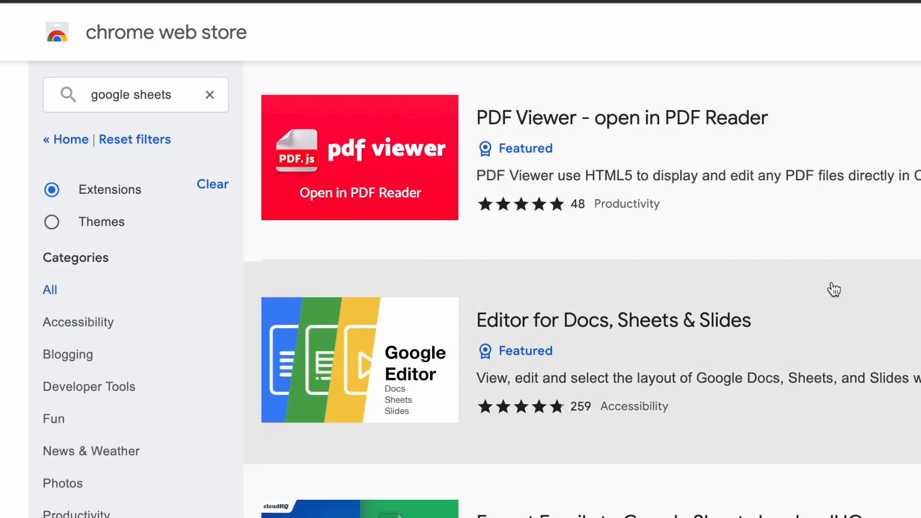
scroll("down", 3)
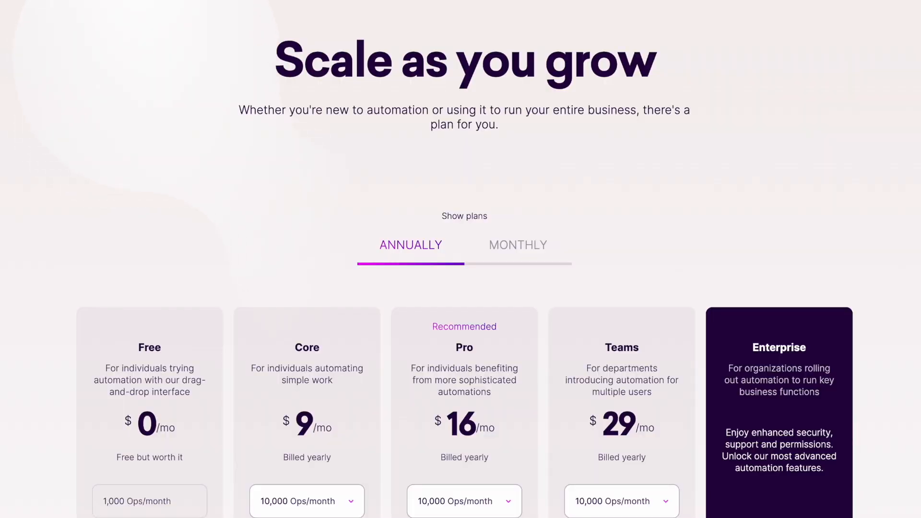
Step: Scroll through the Free, Core, Pro, Teams and Enterprise pricing plans
scroll("down", 3)
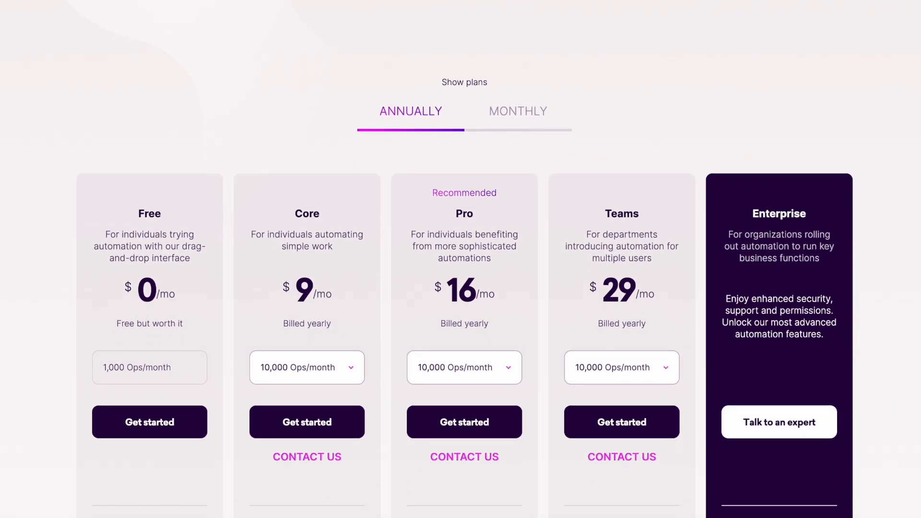
scroll("down", 3)
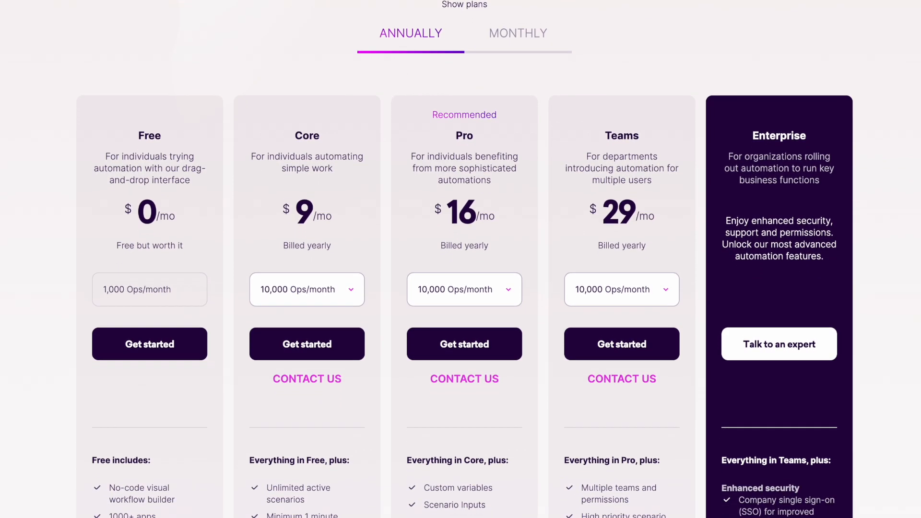
scroll("down", 3)
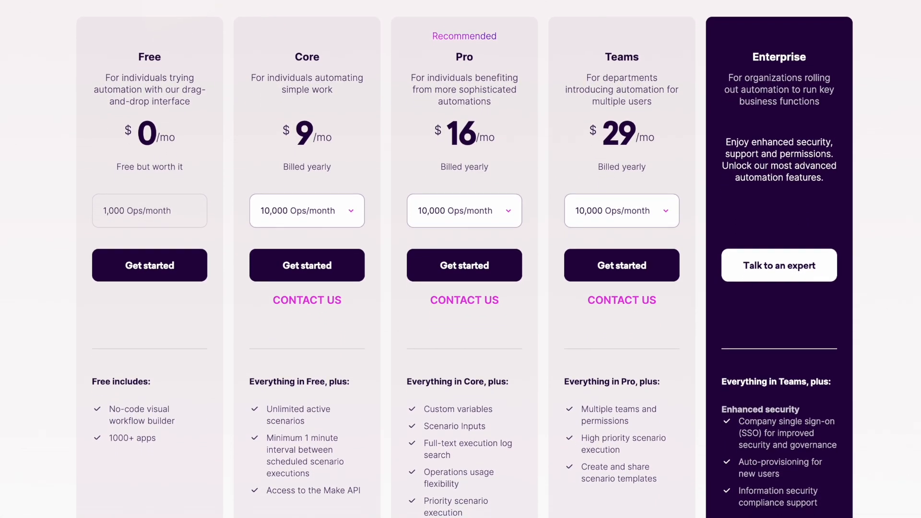
scroll("down", 3)
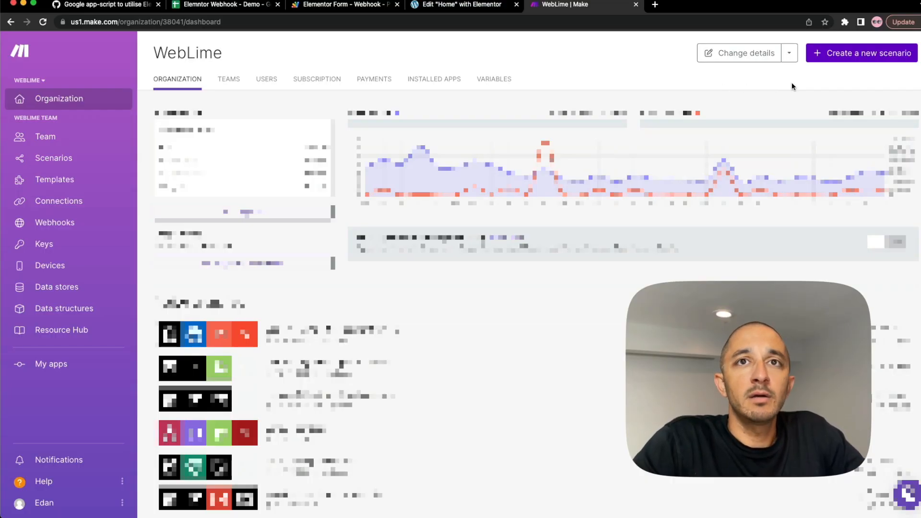
Step: Rename the new scenario 'Elementor - Forms' and choose the Webhooks app as first module
left_click(862, 53)
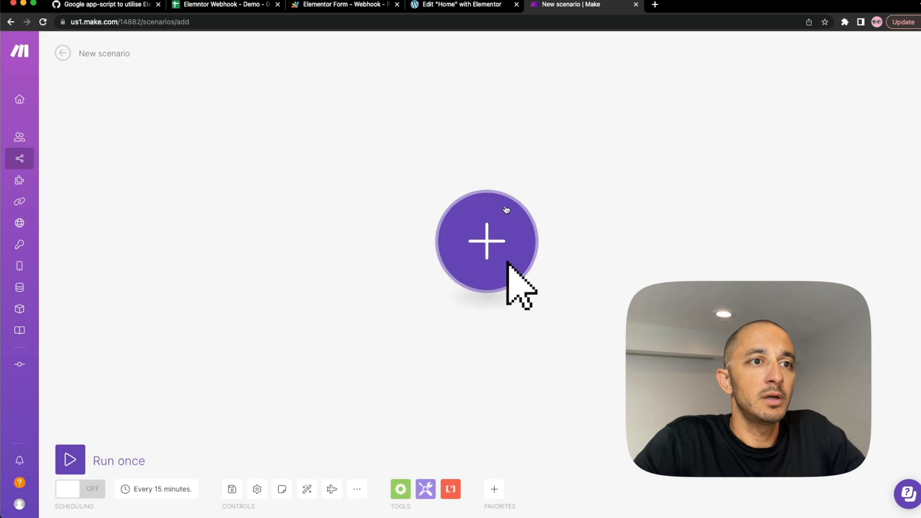
type("Elementor -")
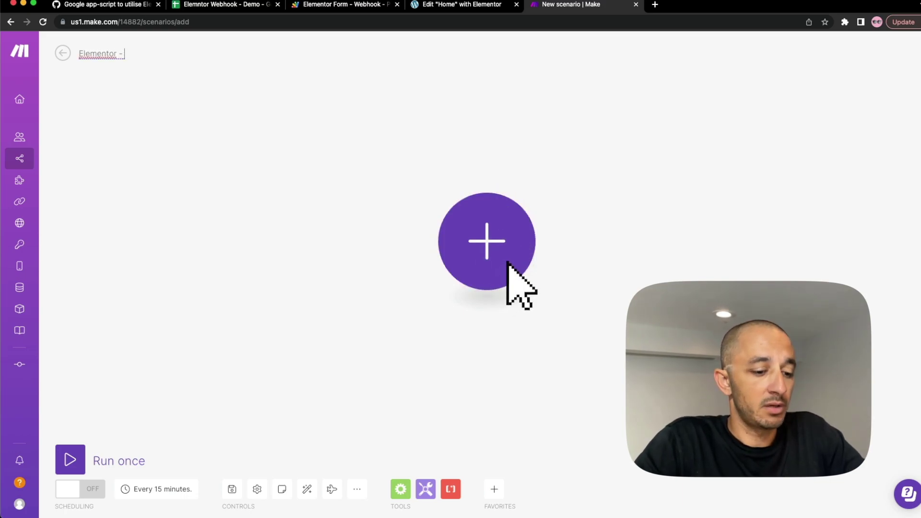
left_click(486, 242)
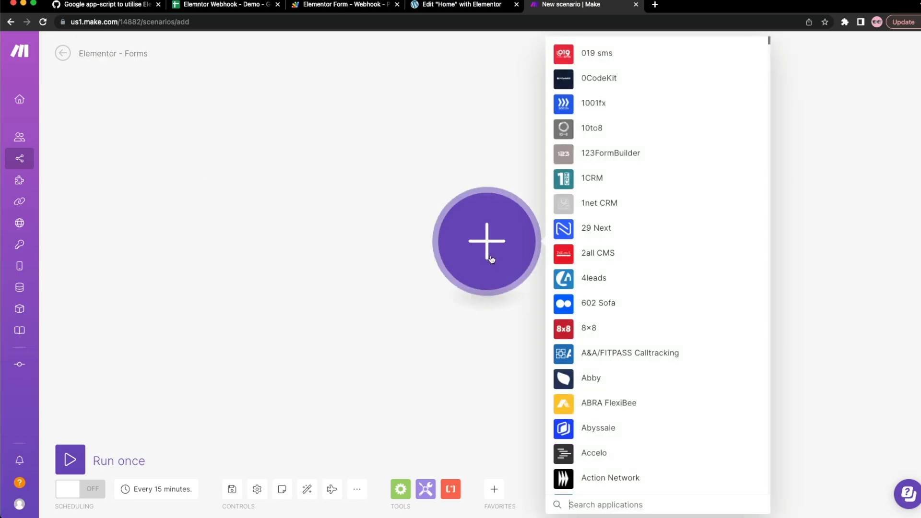
type("webhook")
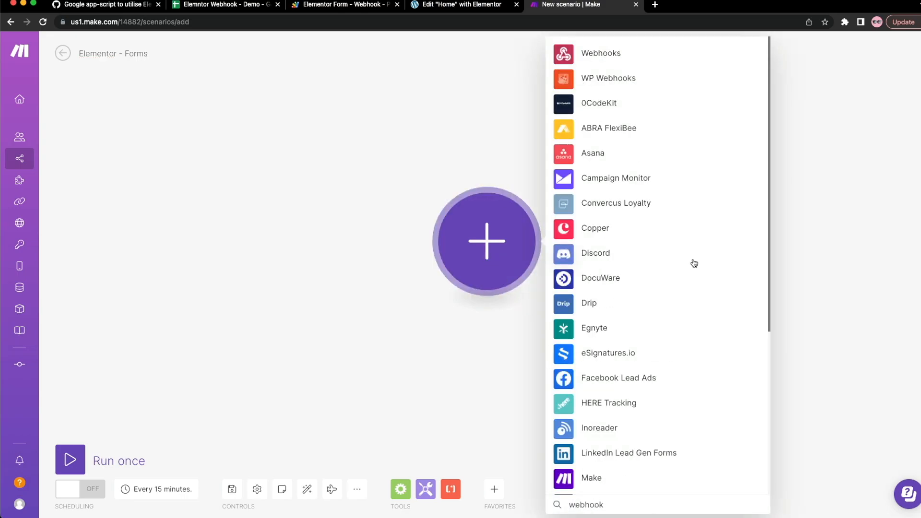
left_click(601, 54)
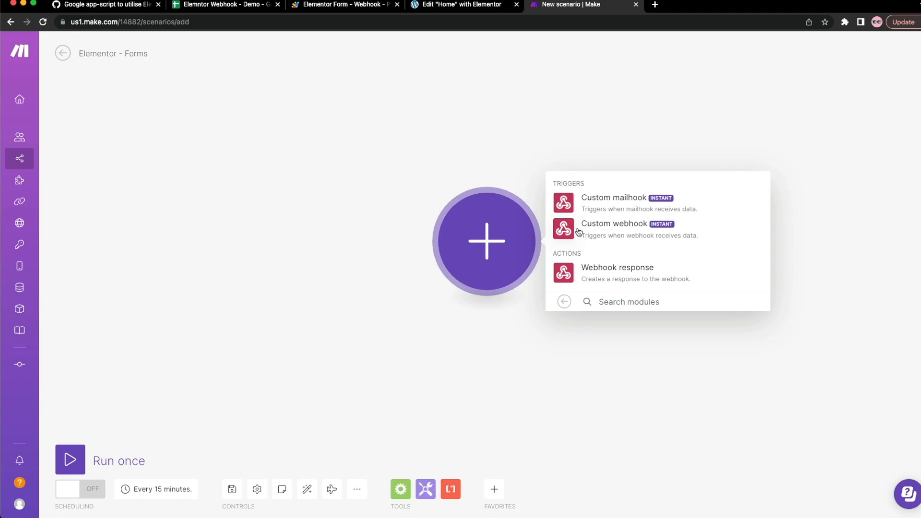
Step: Add a custom webhook named 'Elementor - webhook', save it, and run once to listen
left_click(614, 223)
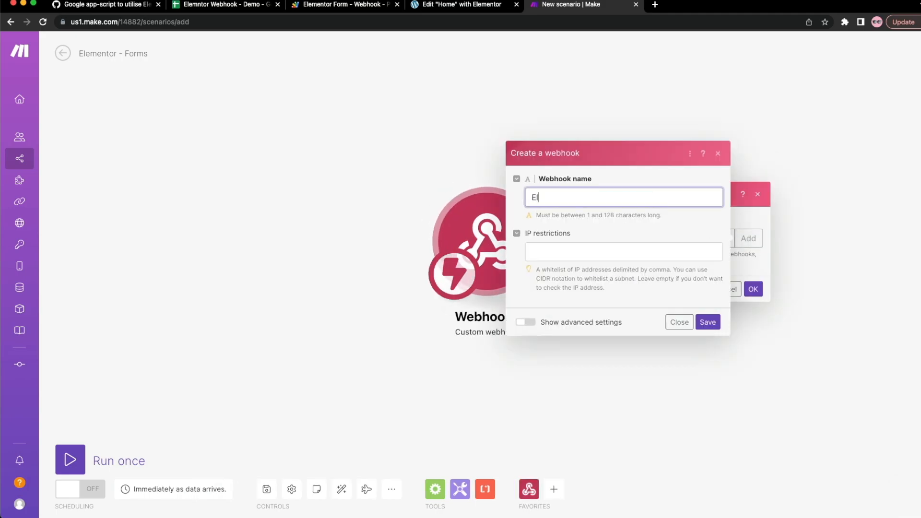
type("lementor - webho")
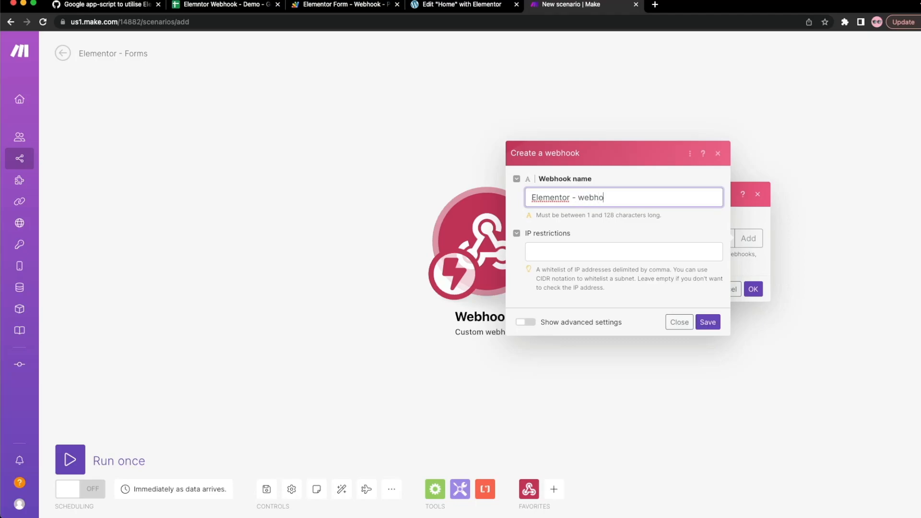
type("ok")
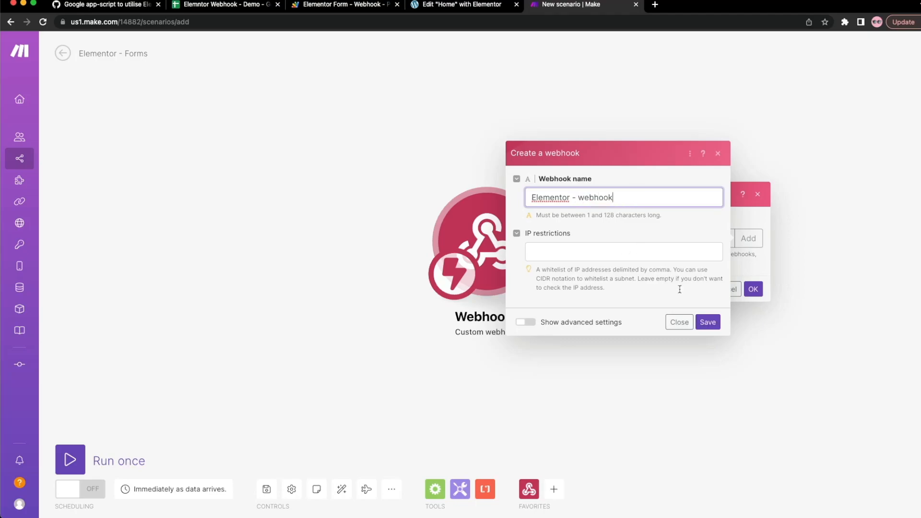
left_click(707, 322)
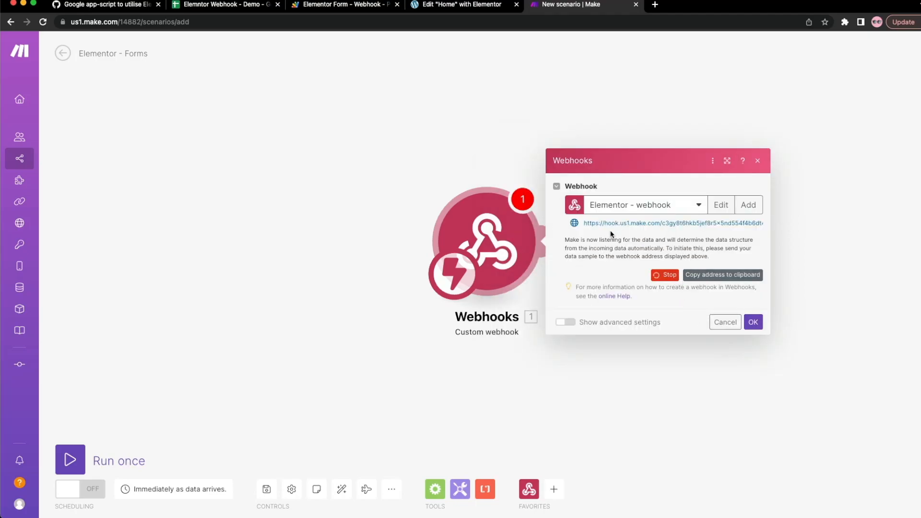
mouse_move(619, 231)
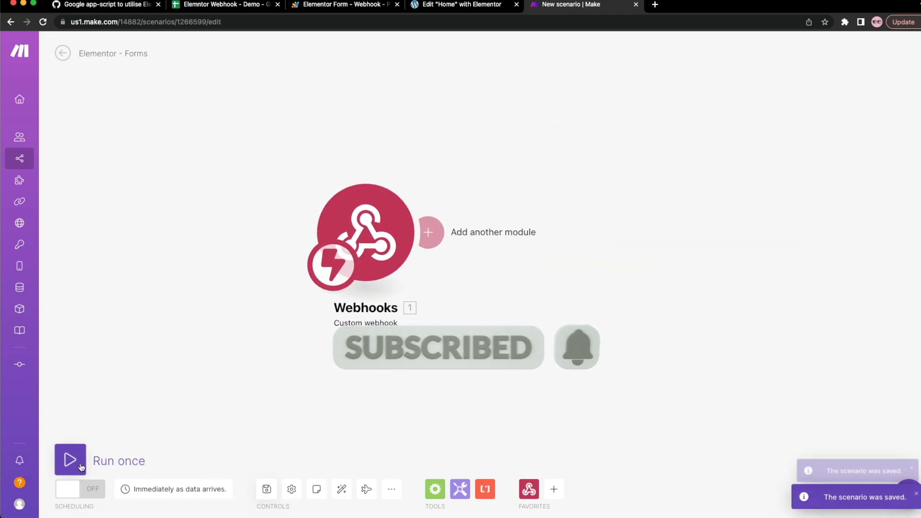
left_click(70, 461)
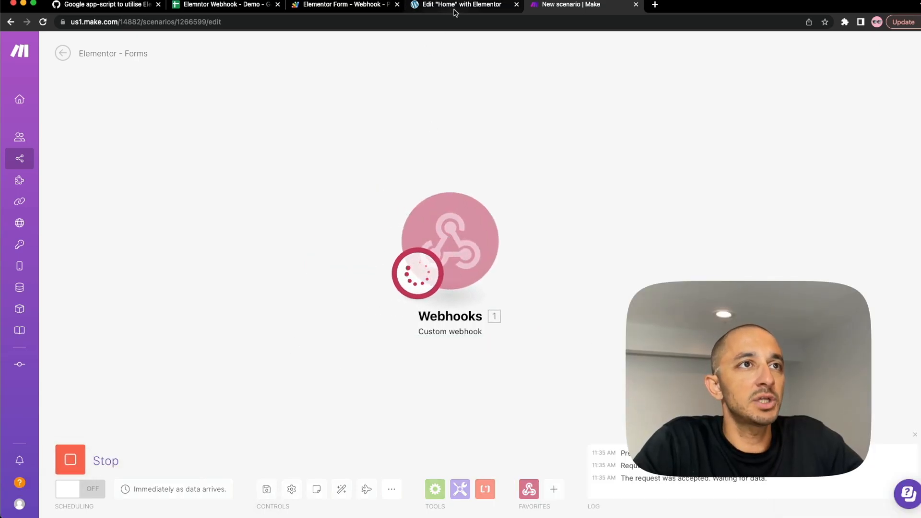
left_click(344, 4)
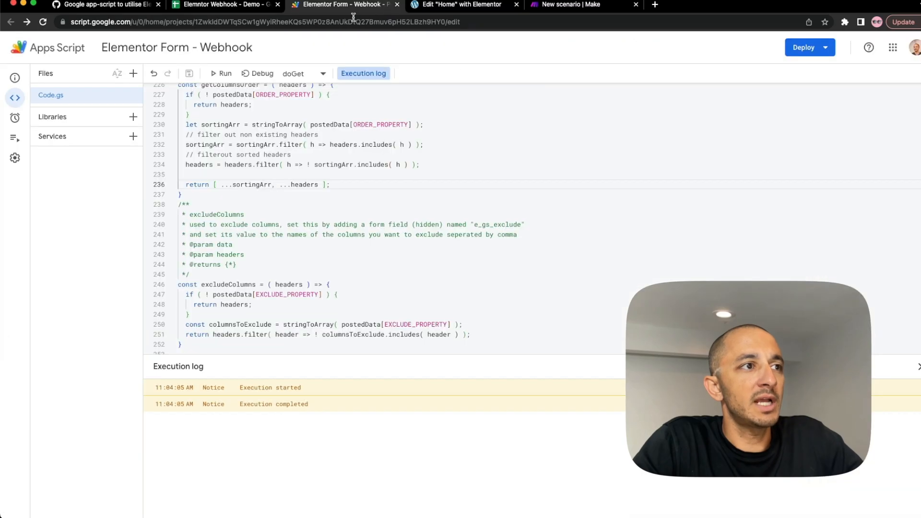
Step: Close the Apps Script and GitHub Gist tabs
left_click(223, 4)
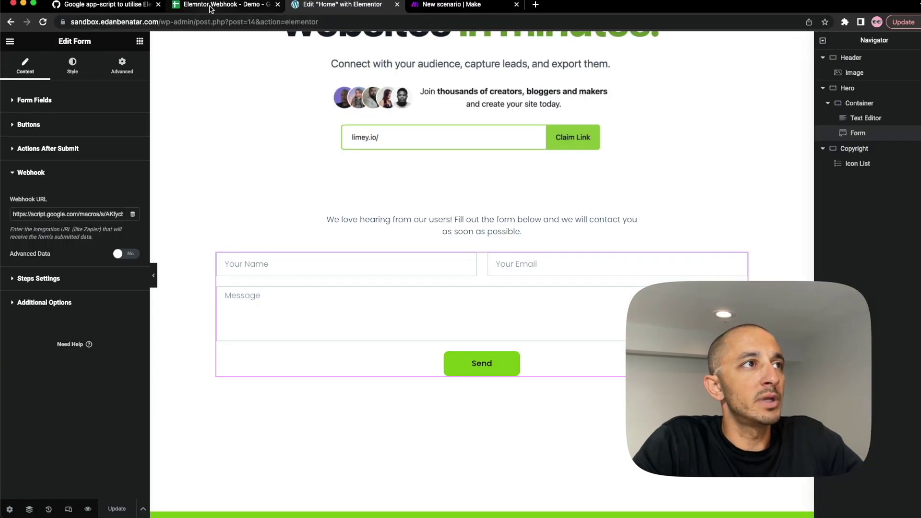
left_click(104, 4)
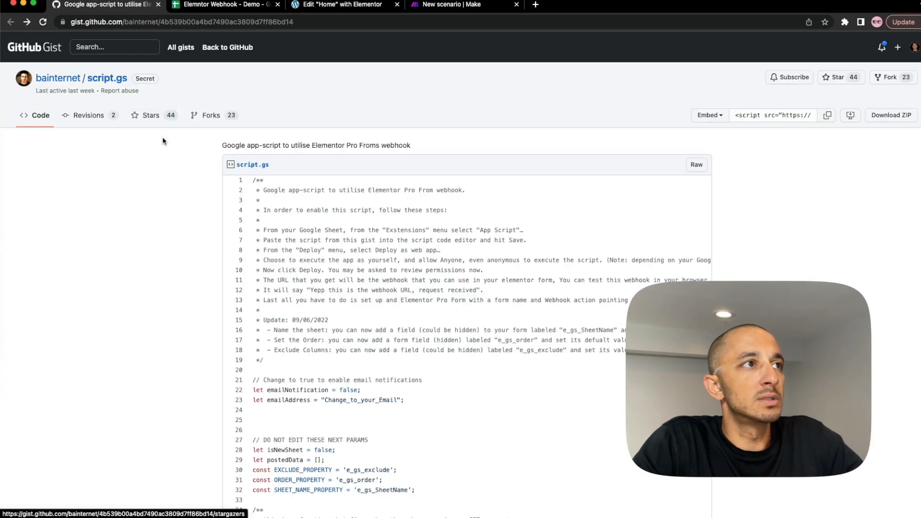
left_click(221, 4)
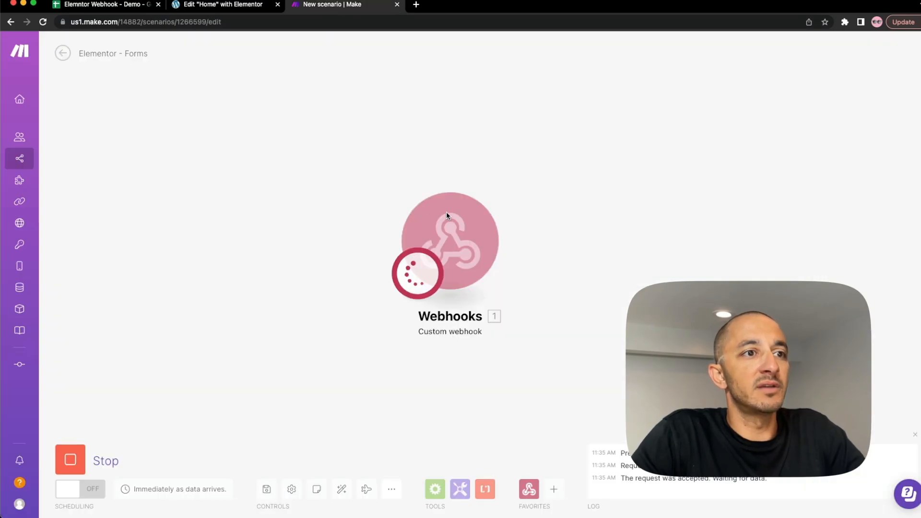
Step: Check the Elemntor Webhook spreadsheet, then focus the site form's Your Name field
left_click(96, 4)
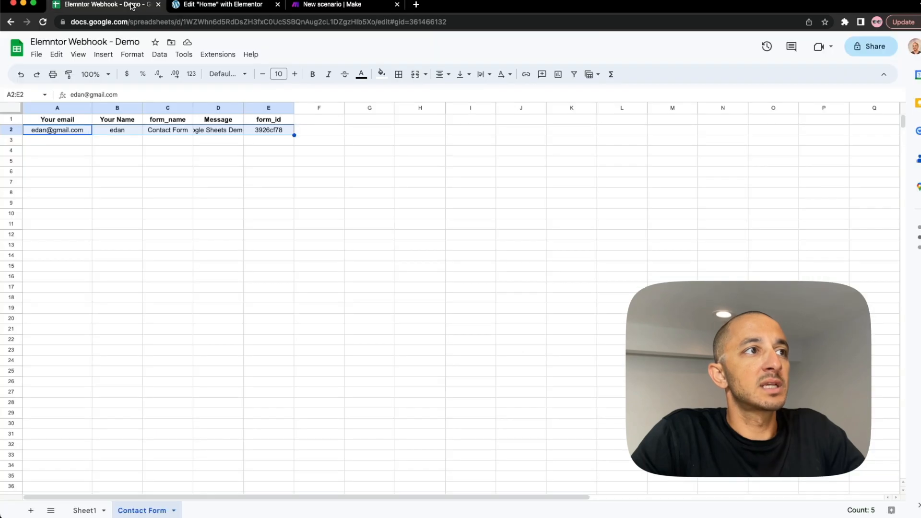
left_click(338, 4)
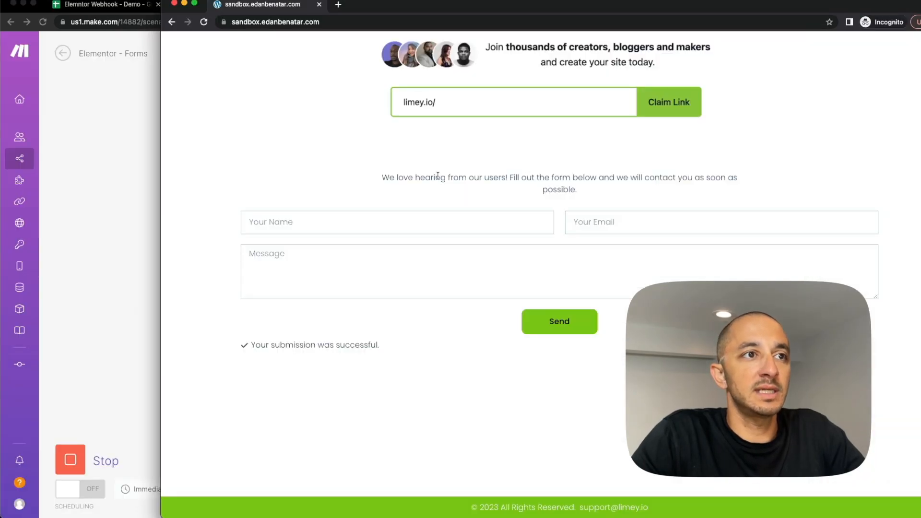
left_click(407, 233)
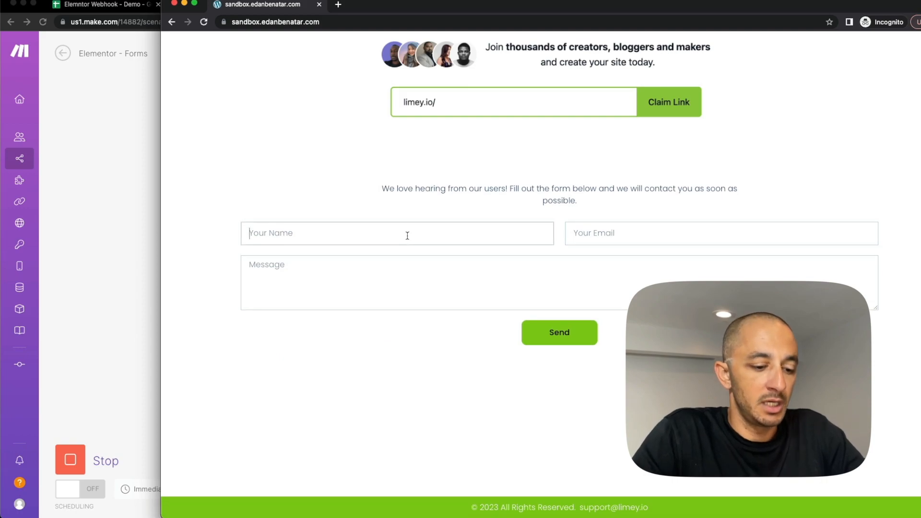
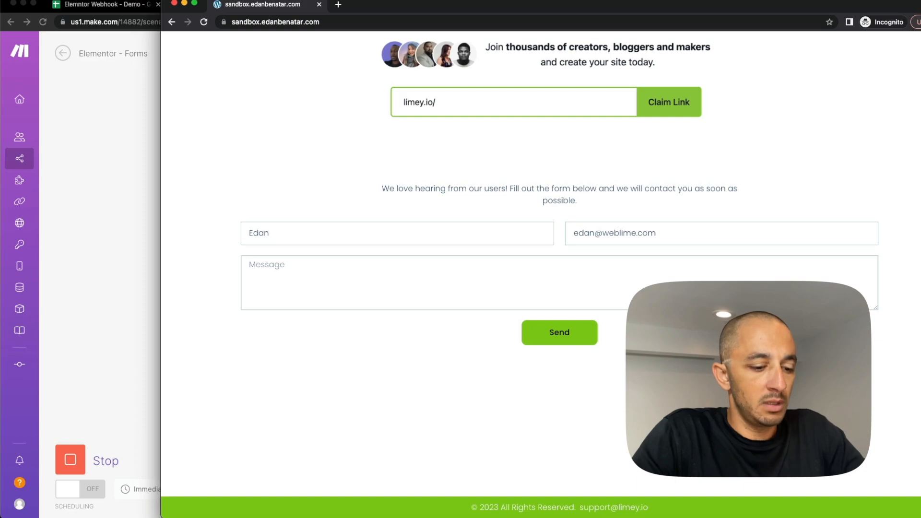
type("This is a testwith Make! :)")
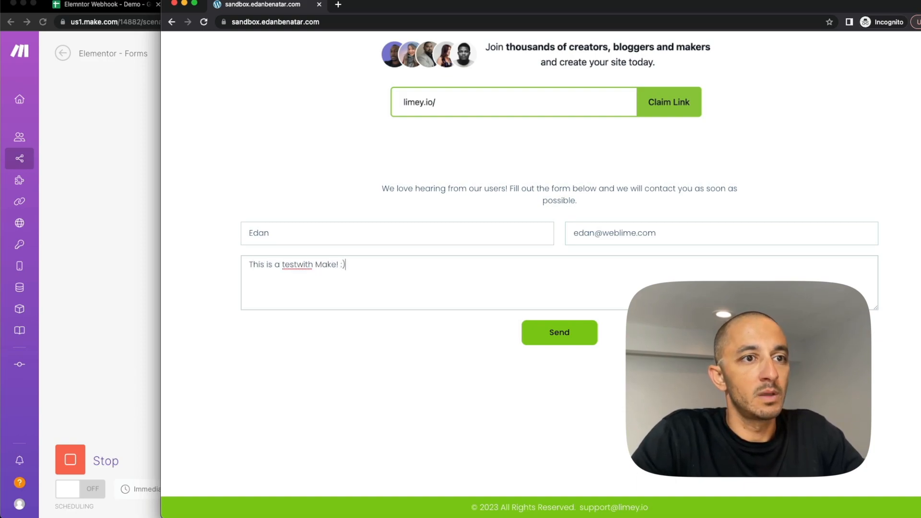
left_click(560, 333)
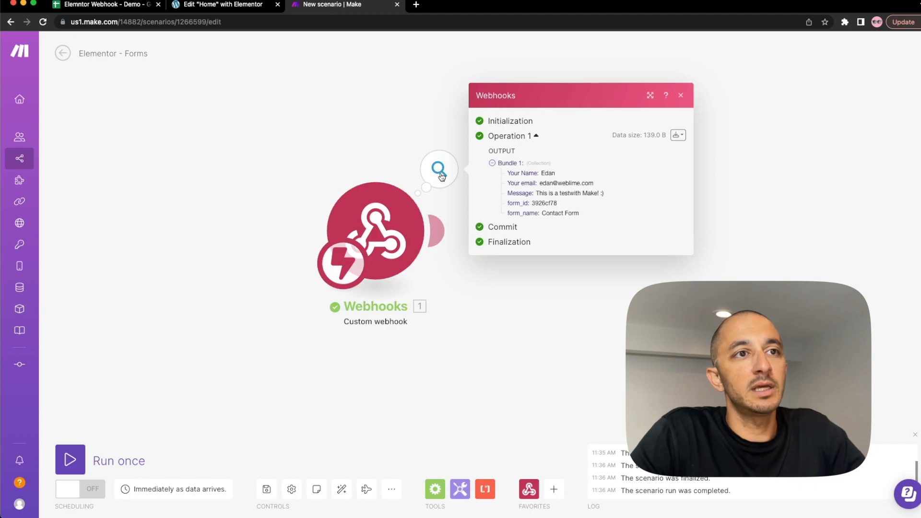
left_click_drag(508, 173, 578, 213)
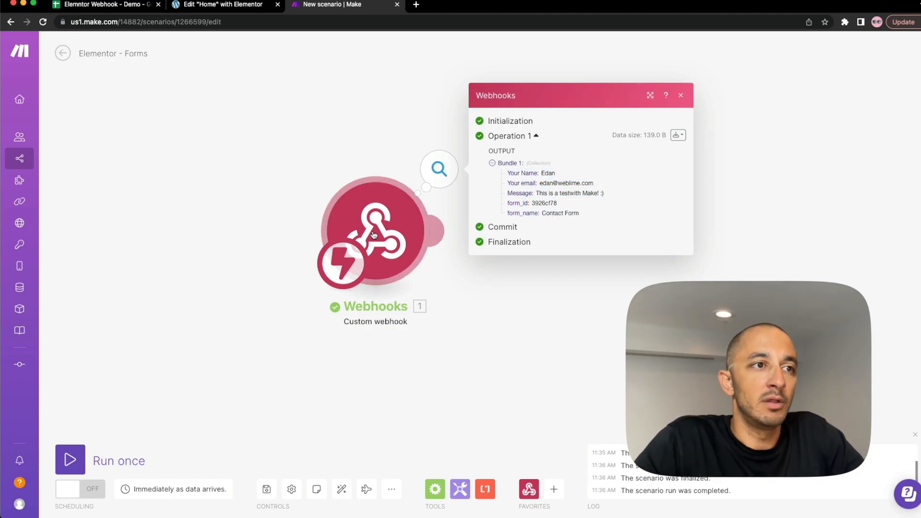
left_click(681, 95)
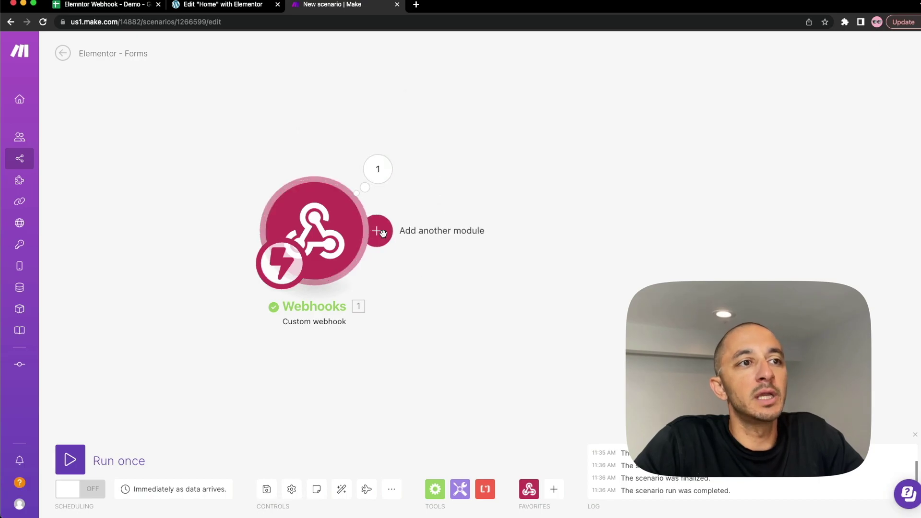
Step: Search 'google she' in a new module after the webhook to add Google Sheets Add a Row
left_click(378, 230)
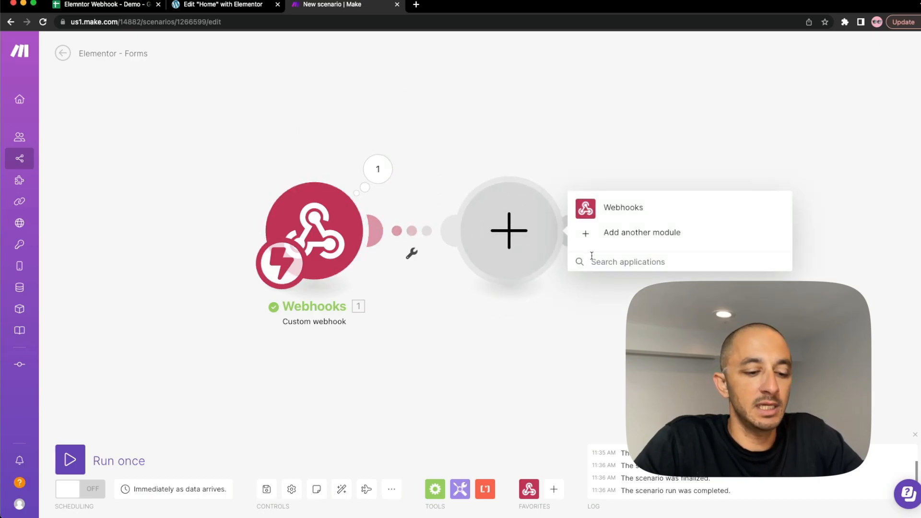
type("slac")
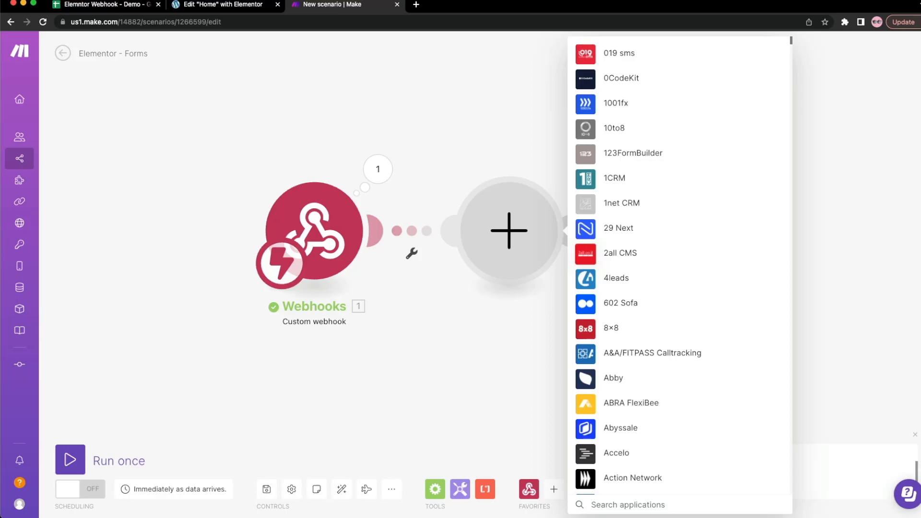
type("google she")
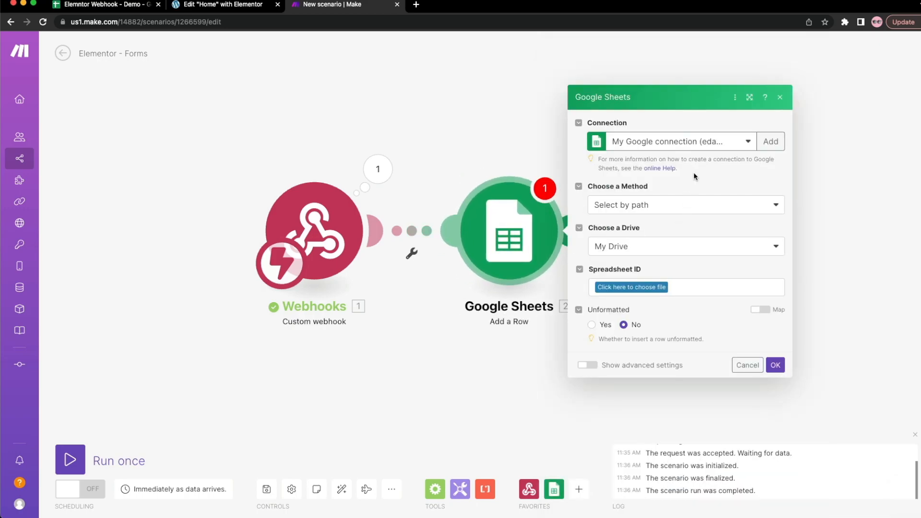
mouse_move(736, 147)
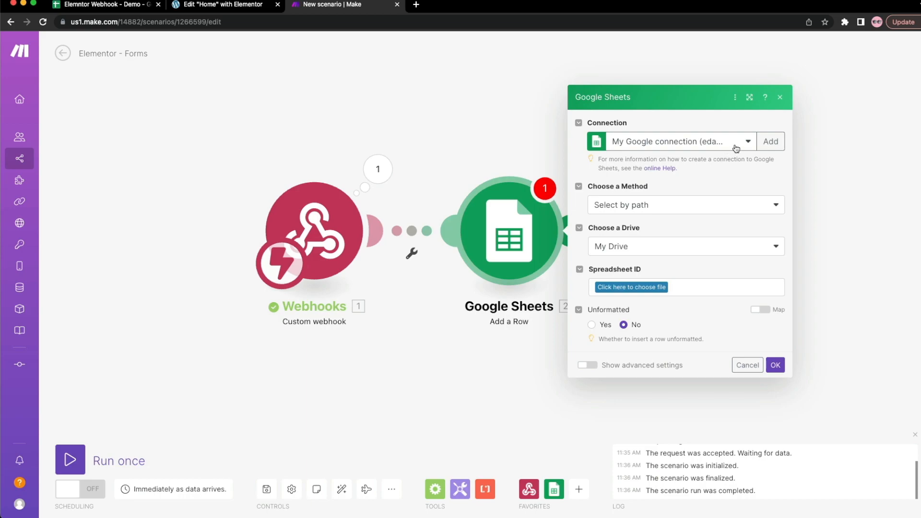
mouse_move(752, 168)
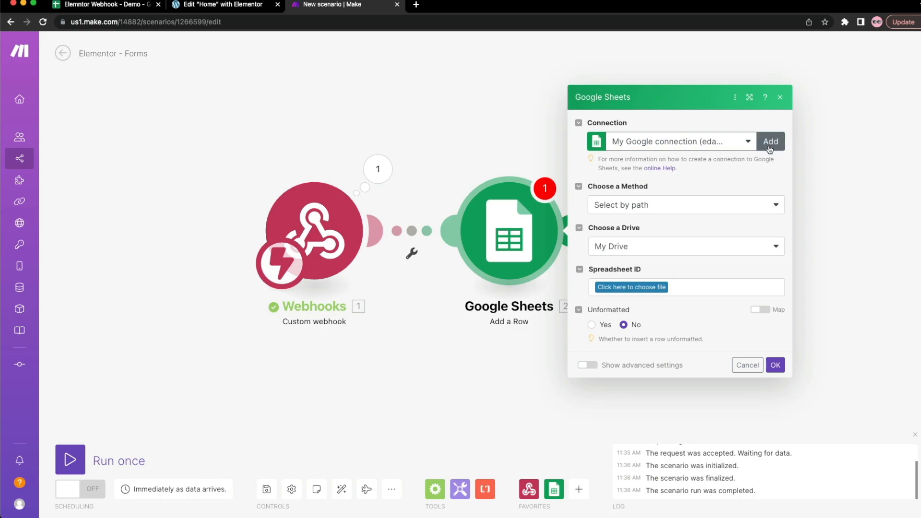
mouse_move(700, 170)
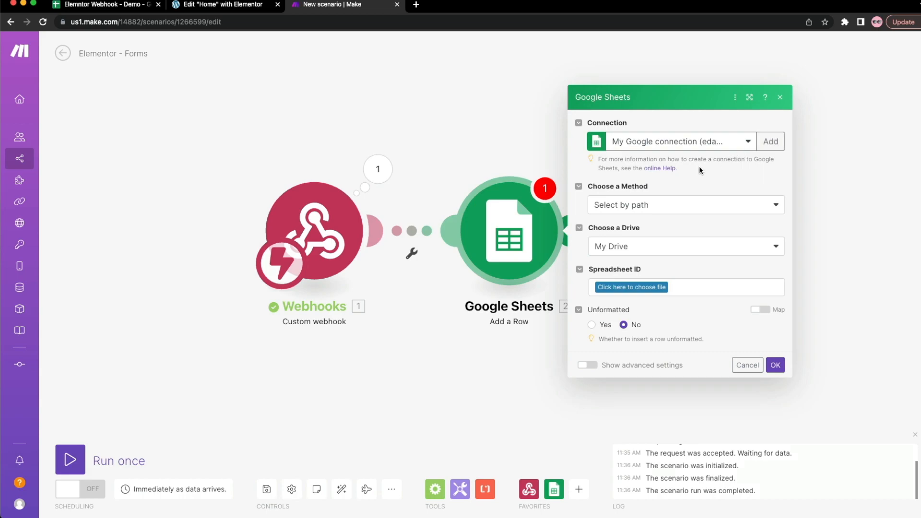
mouse_move(648, 143)
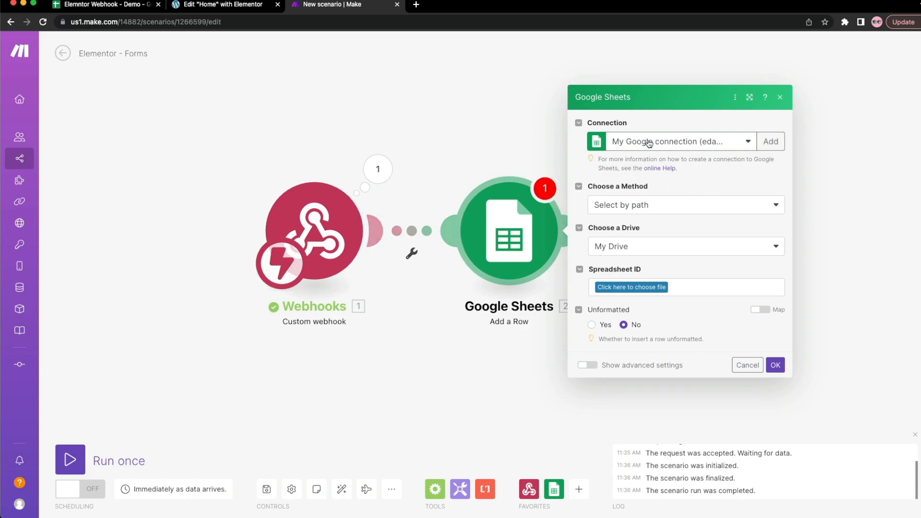
mouse_move(647, 215)
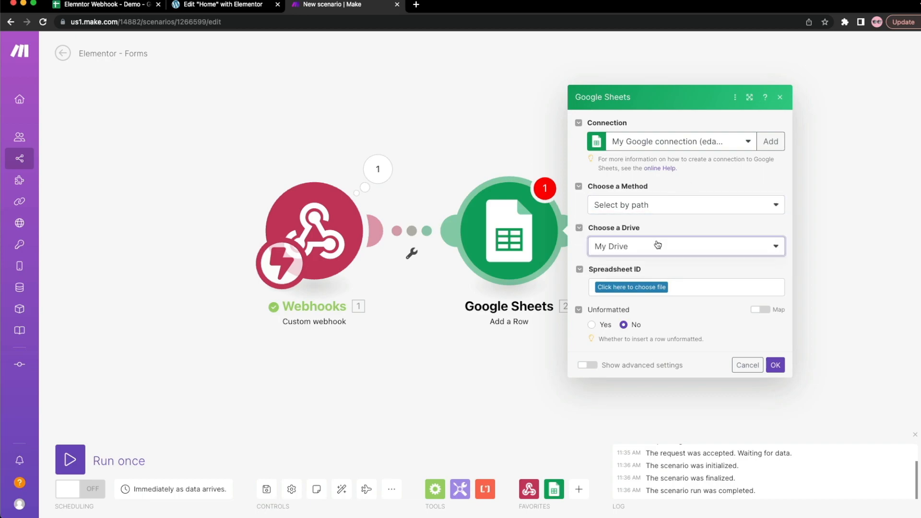
Step: Set the Spreadsheet ID to 'Elemntor Webhook - Demo', then view that spreadsheet
left_click(630, 287)
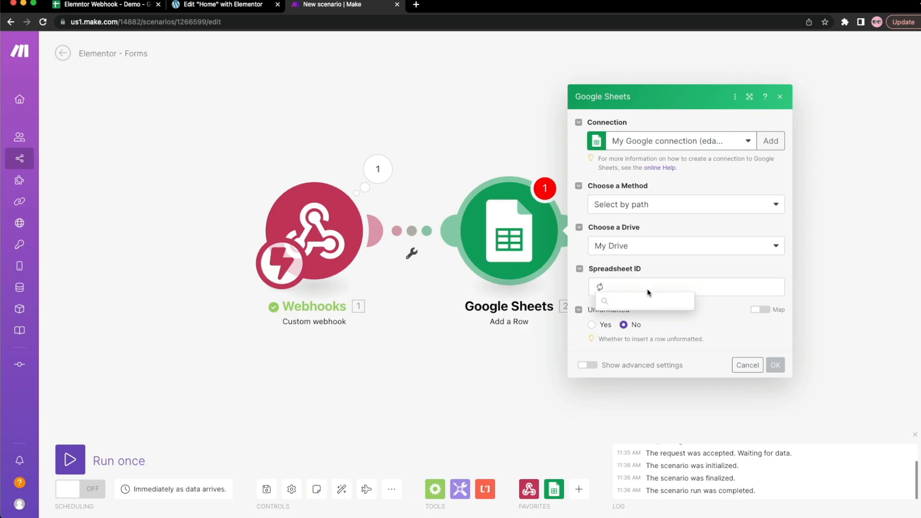
type("elem")
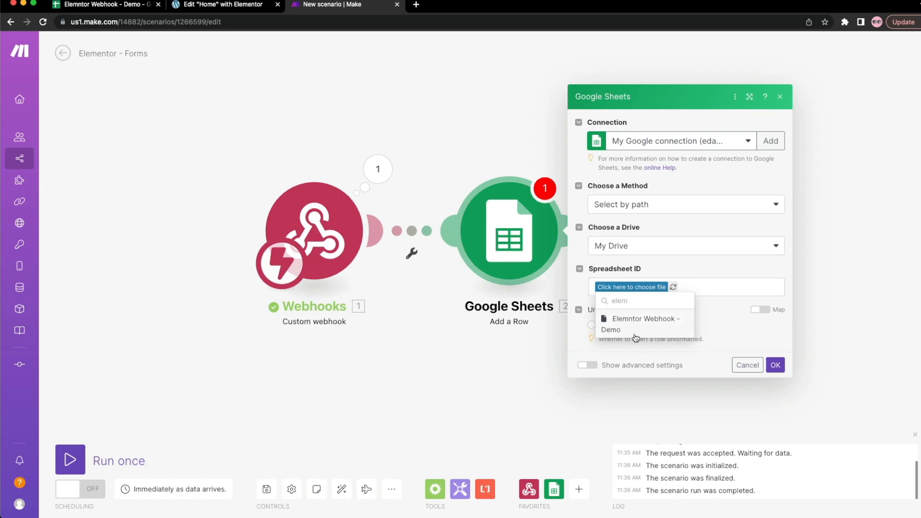
left_click(640, 324)
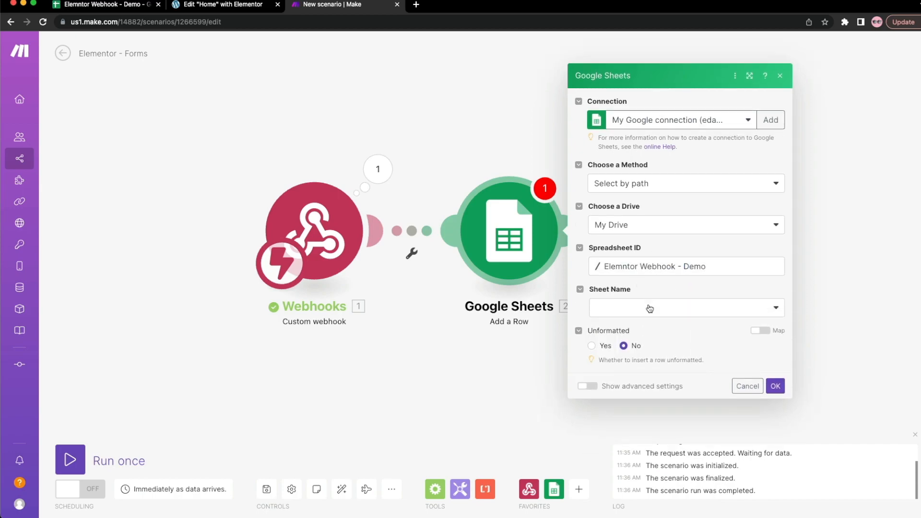
mouse_move(121, 33)
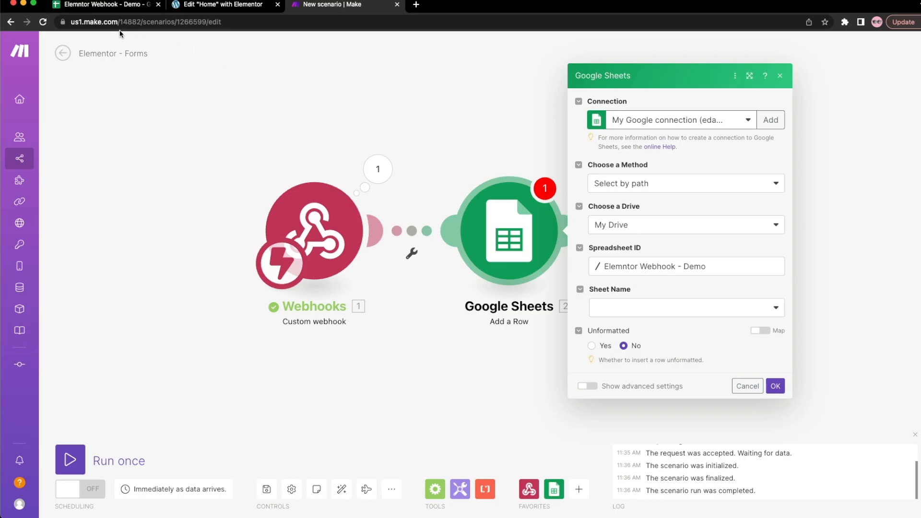
left_click(101, 4)
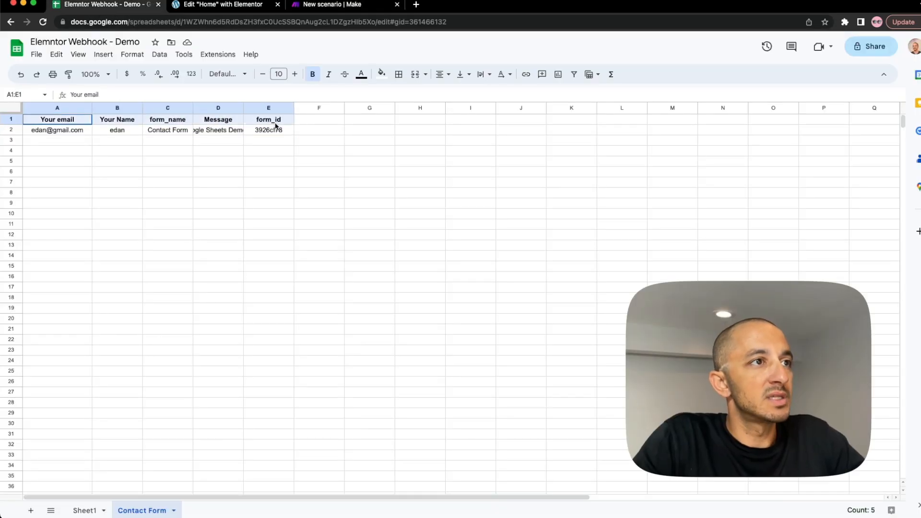
Step: Copy the headers Your email, Your Name, form_name, Message, form_id into Sheet1
left_click(87, 510)
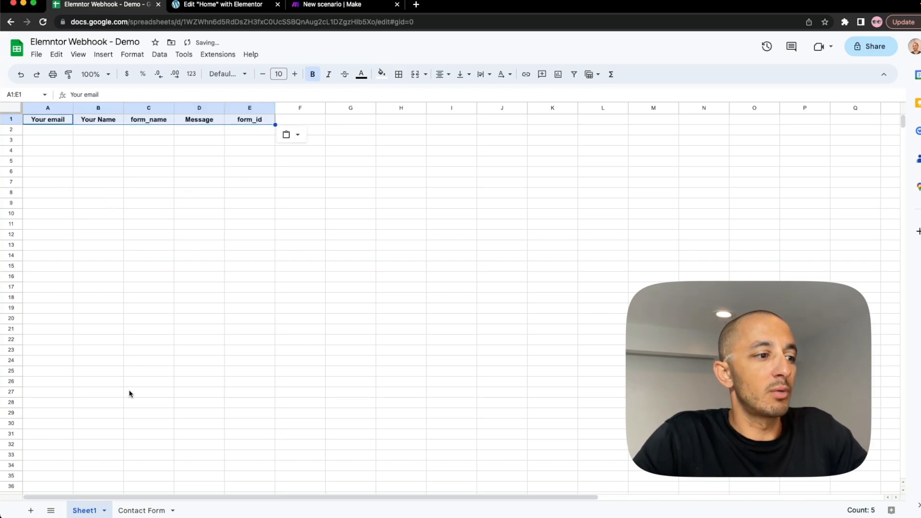
left_click(139, 510)
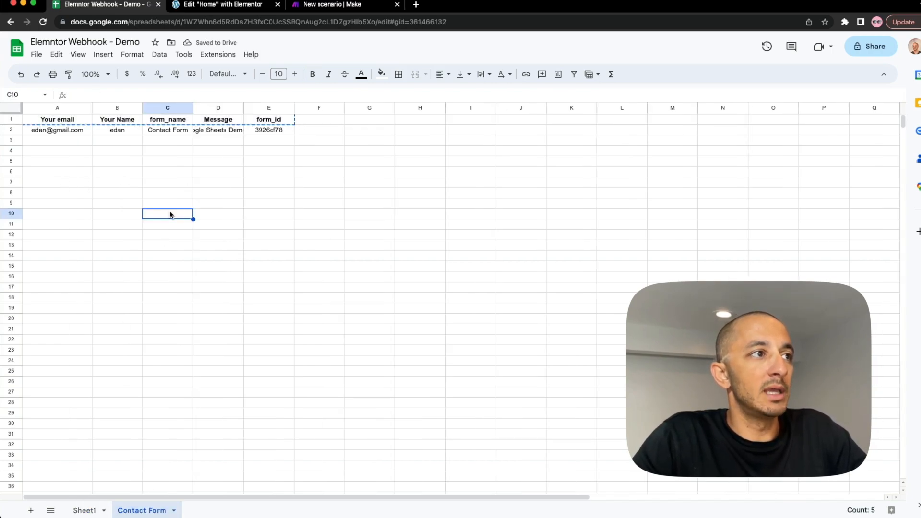
mouse_move(178, 180)
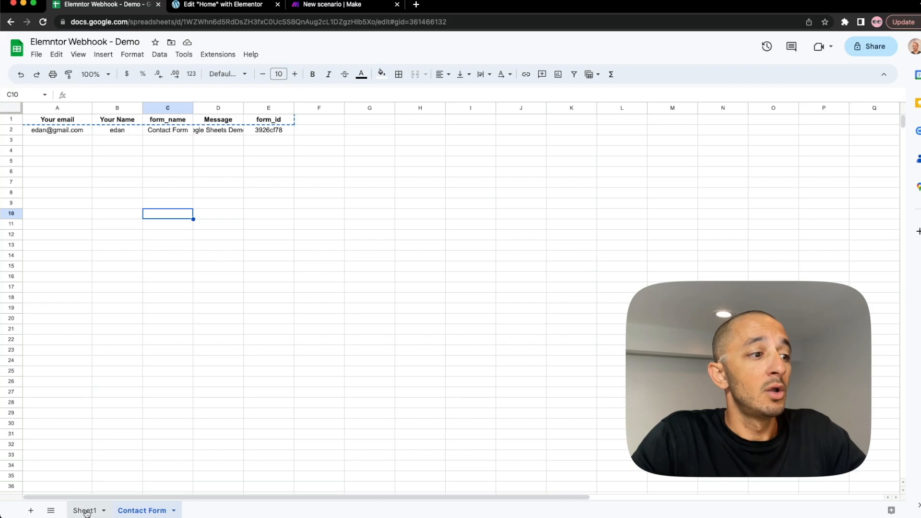
left_click(85, 510)
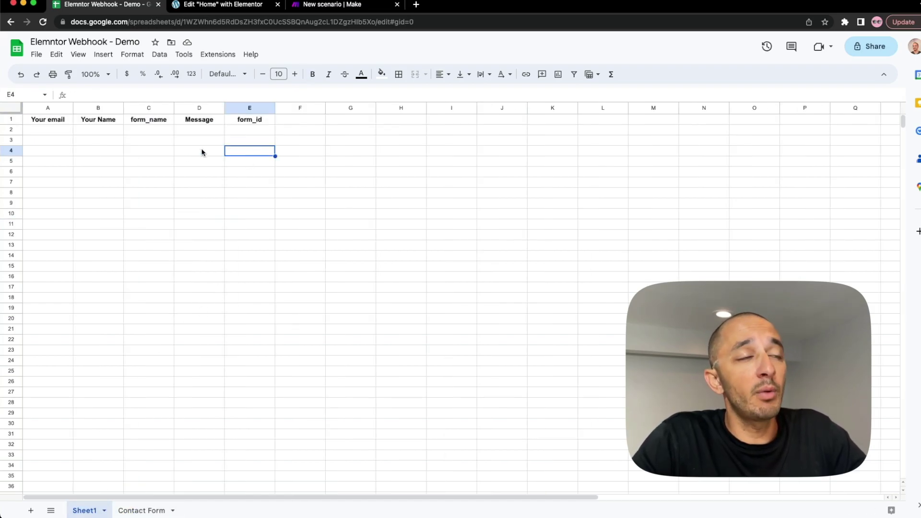
left_click(334, 4)
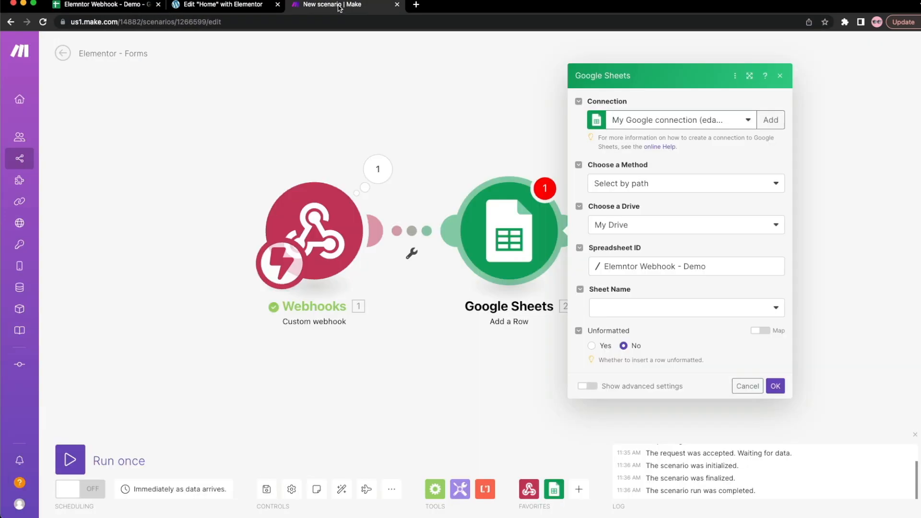
mouse_move(638, 259)
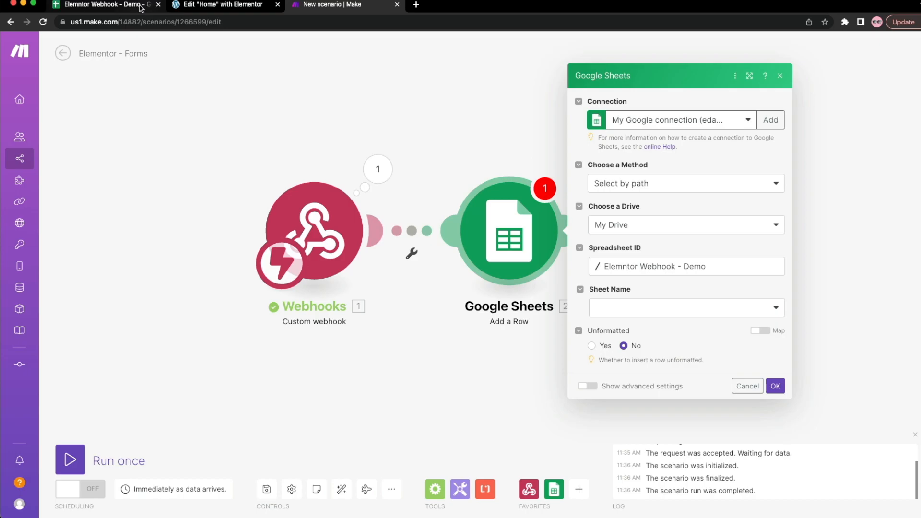
left_click(105, 5)
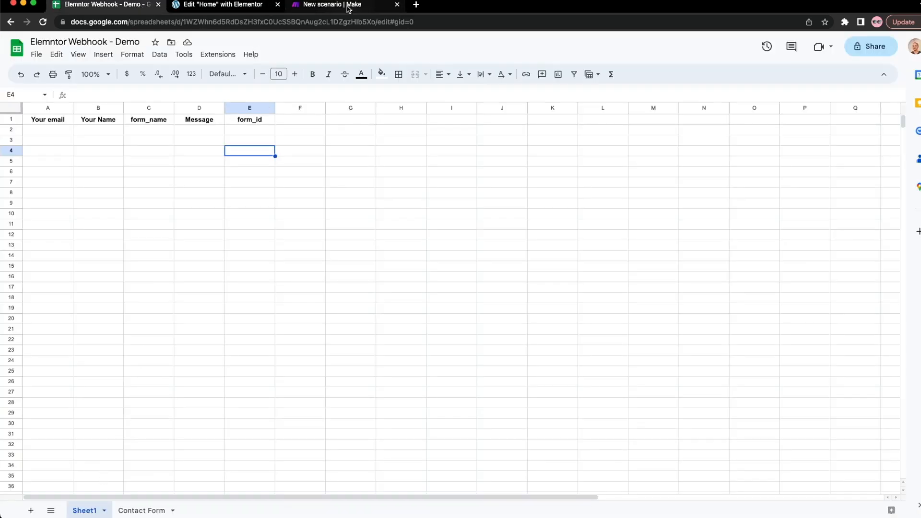
Step: Map the webhook's email, name, form_name, Message and form_id into the Add a Row columns
left_click(342, 5)
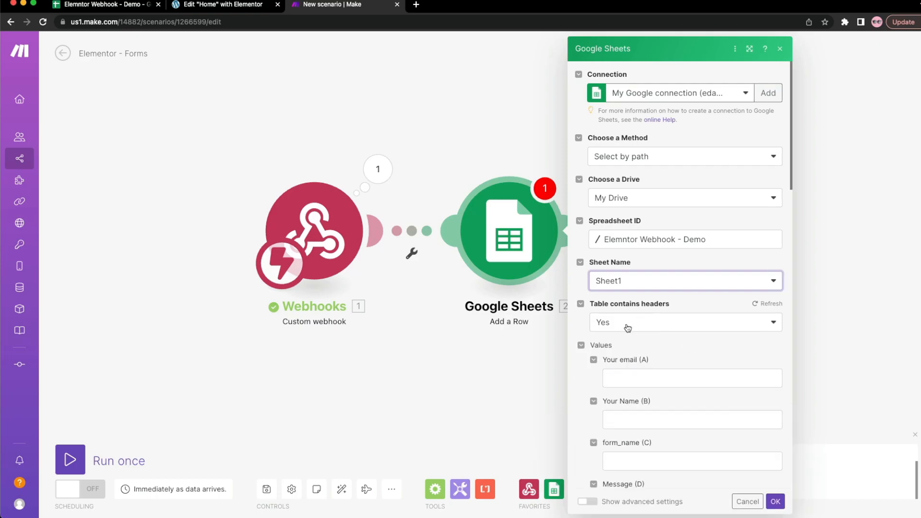
left_click(100, 4)
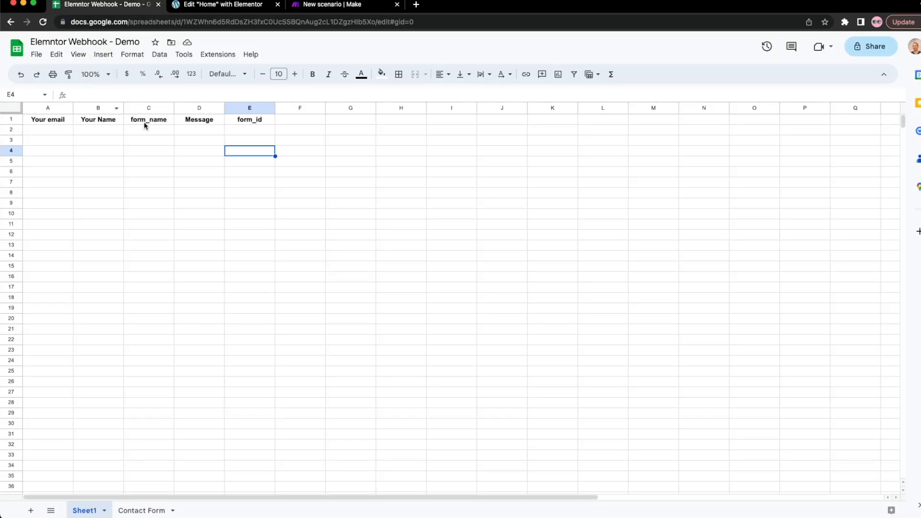
left_click(341, 4)
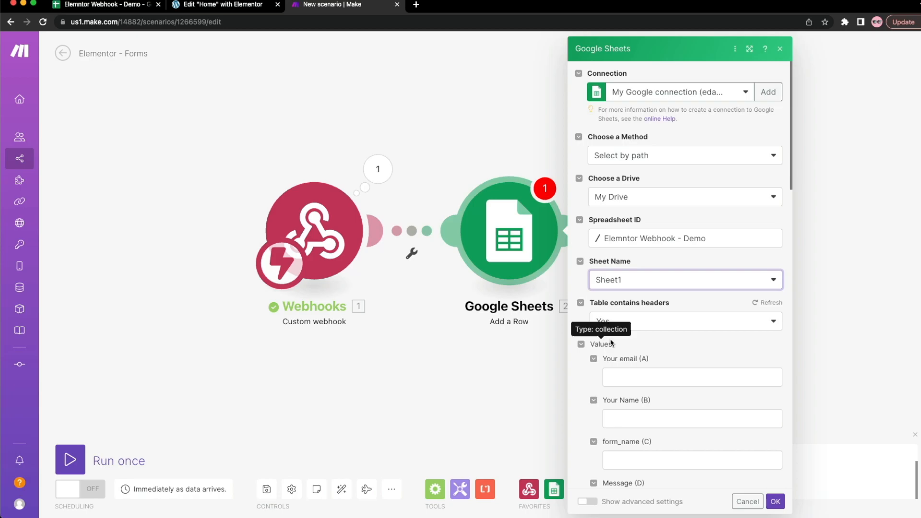
scroll("down", 3)
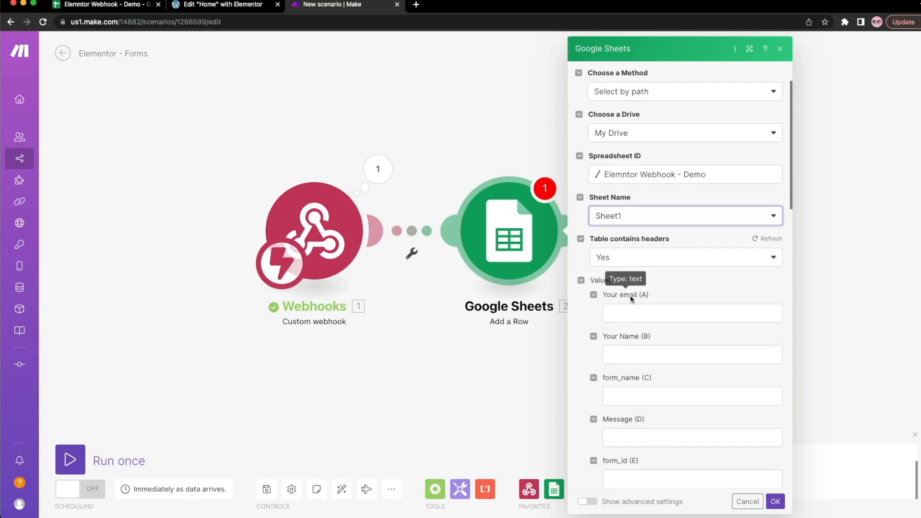
scroll("down", 3)
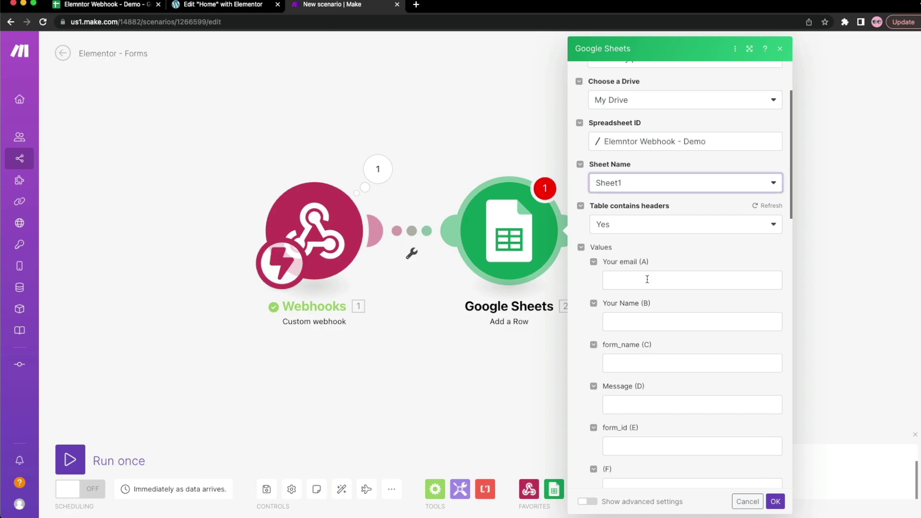
left_click(691, 280)
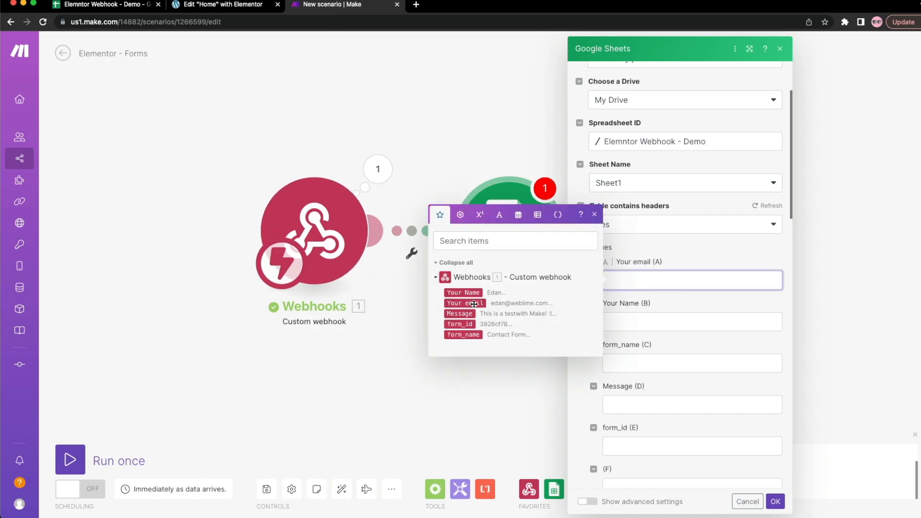
left_click(465, 303)
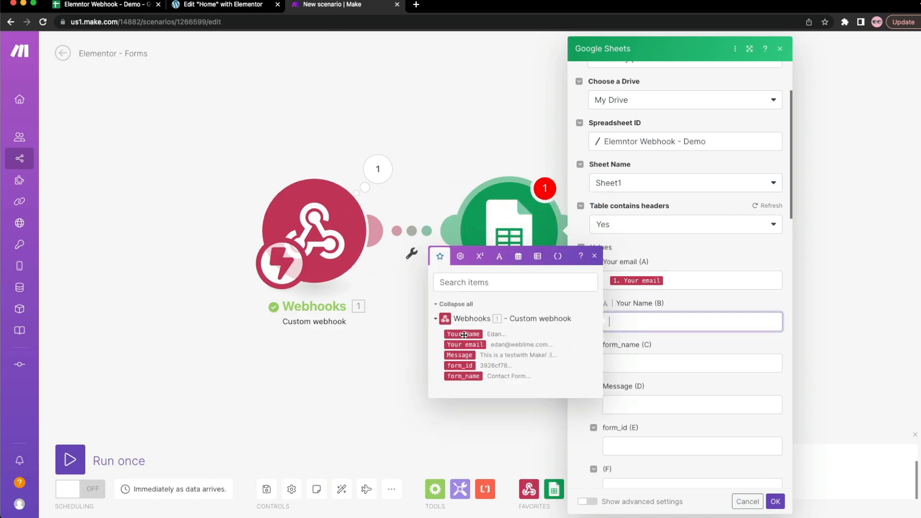
left_click(463, 334)
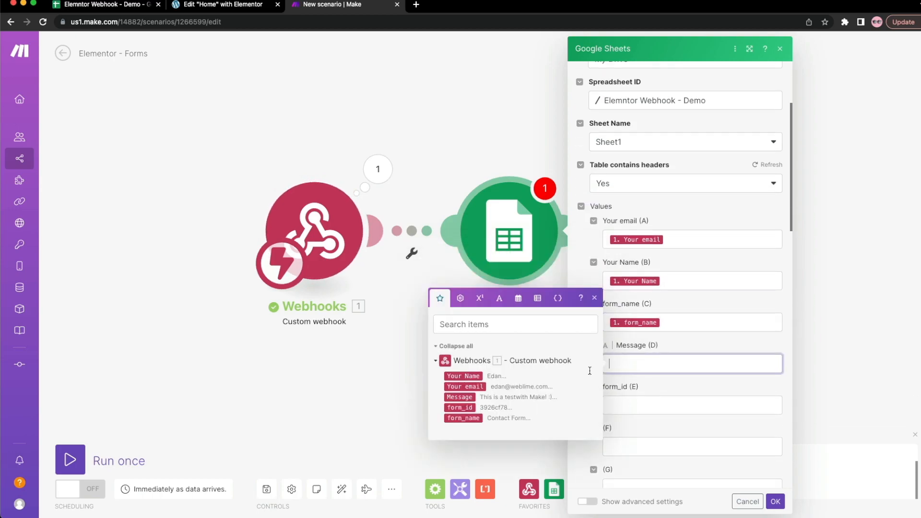
left_click(459, 396)
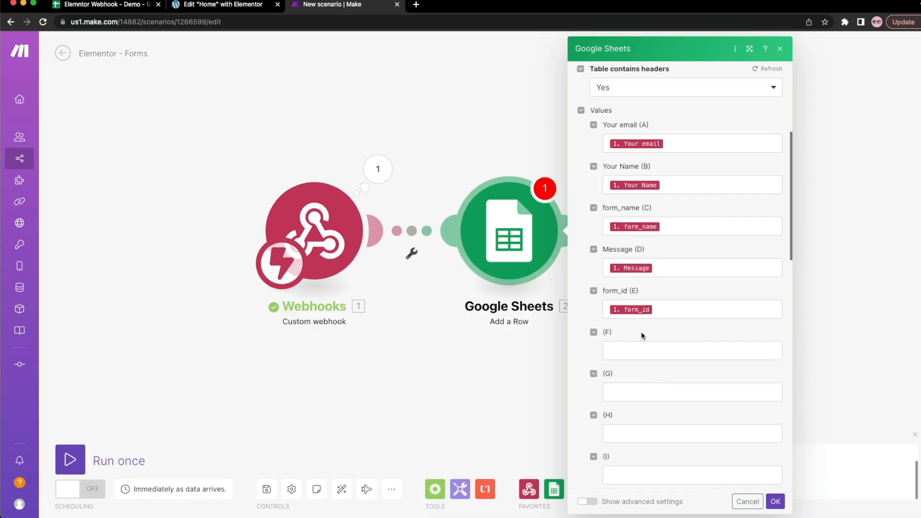
scroll("down", 3)
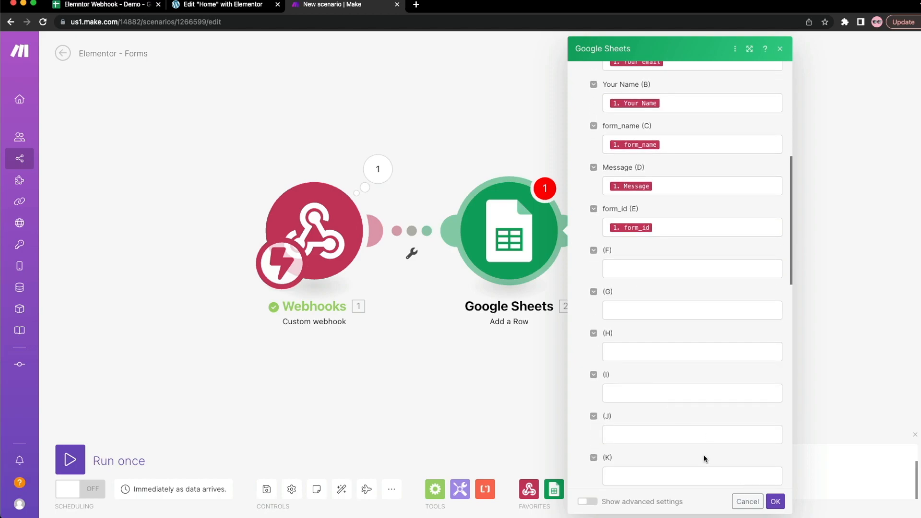
scroll("down", 3)
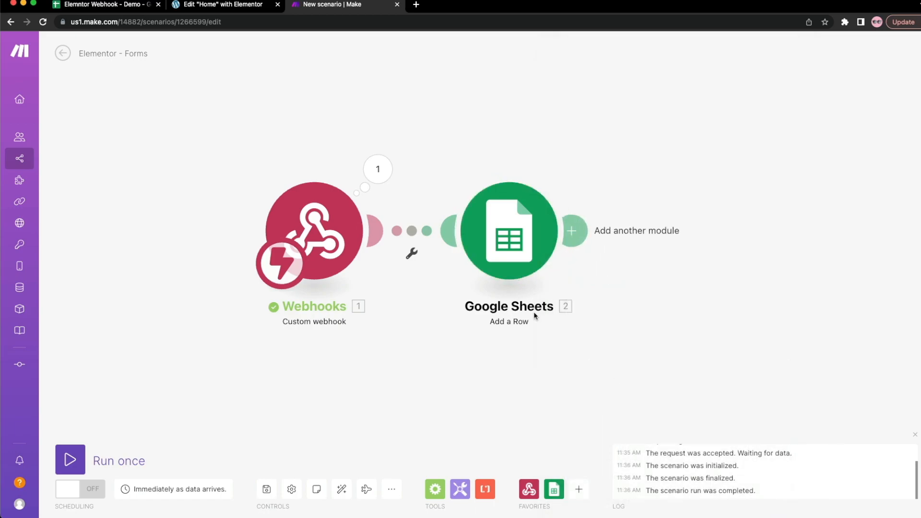
mouse_move(266, 489)
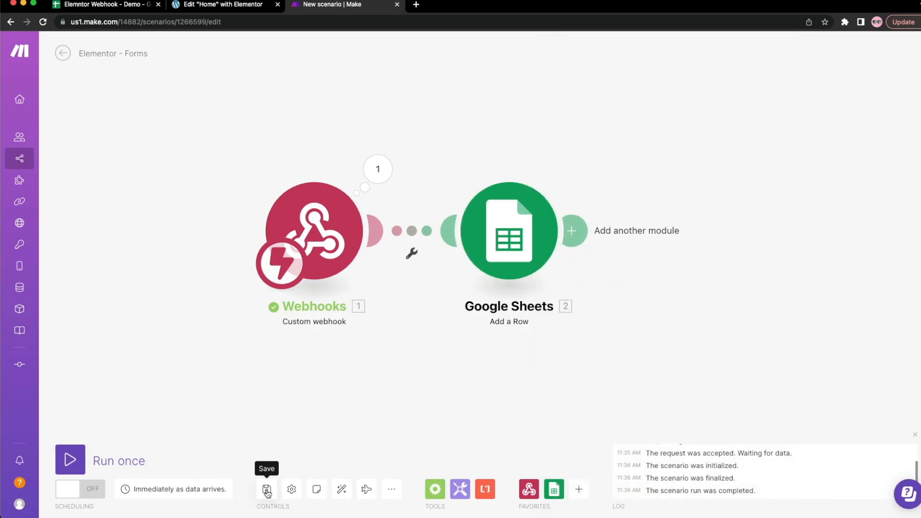
Step: Save the scenario and switch Scheduling ON to run immediately
left_click(266, 489)
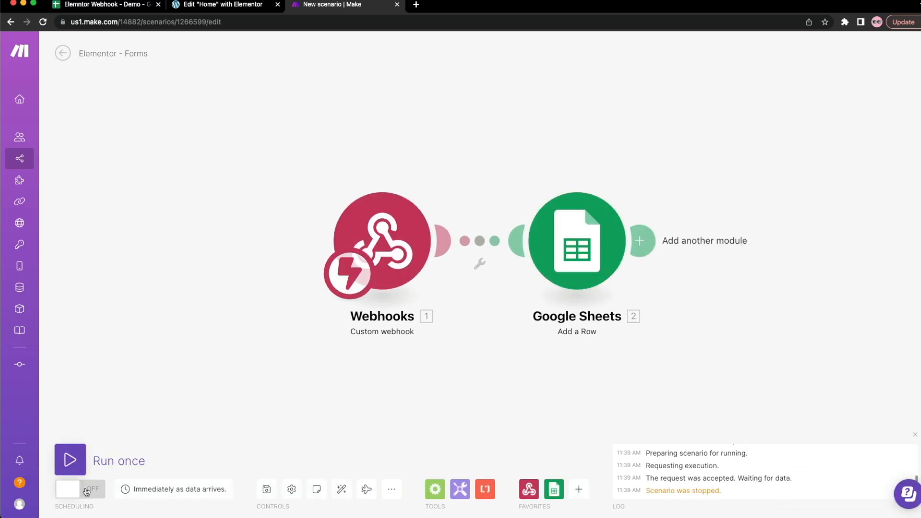
left_click(79, 489)
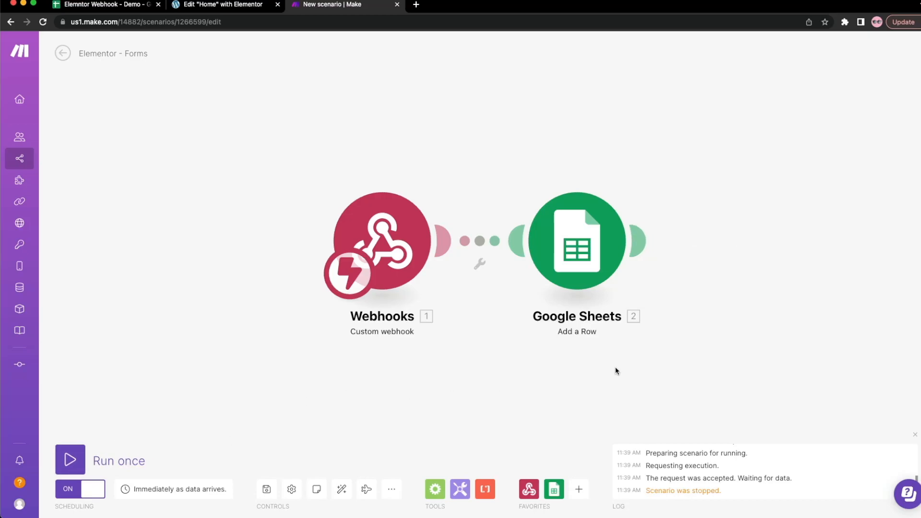
mouse_move(230, 409)
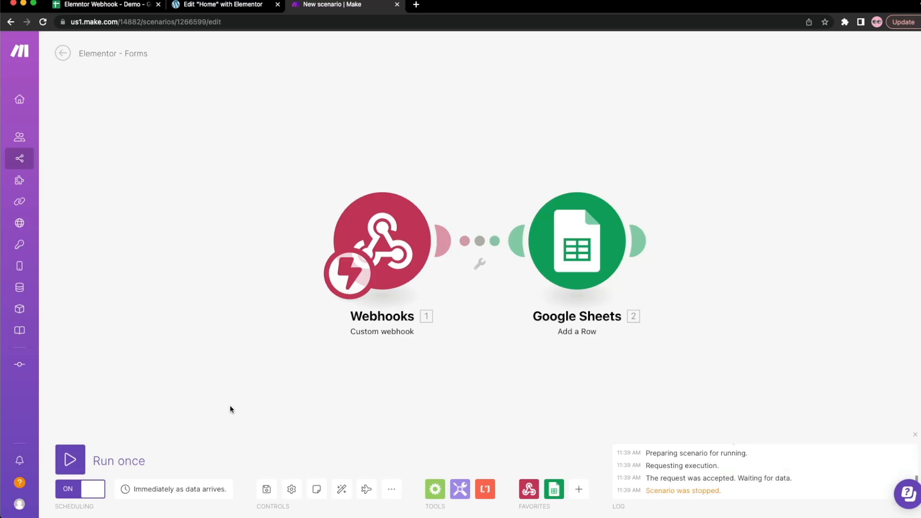
mouse_move(725, 382)
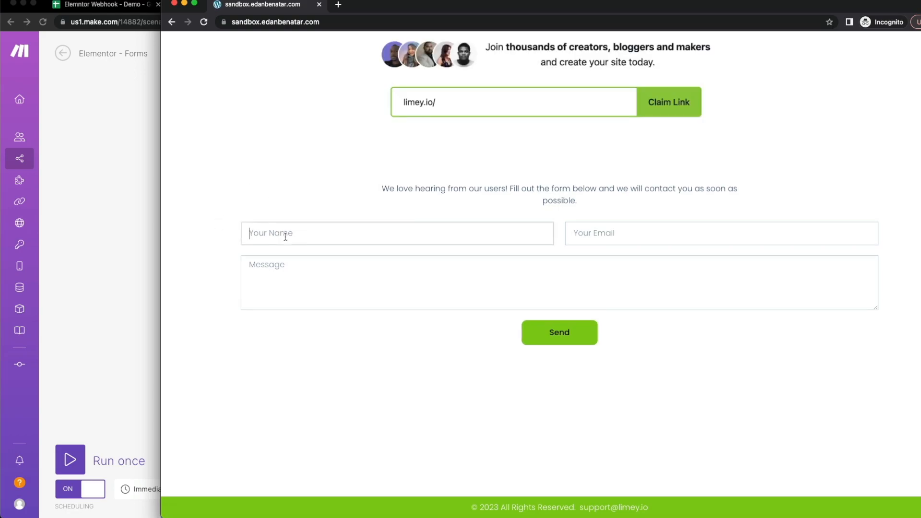
Step: Send the contact form as 'edan' with message 'this is a test with Make and Google Sheets'
type("edan")
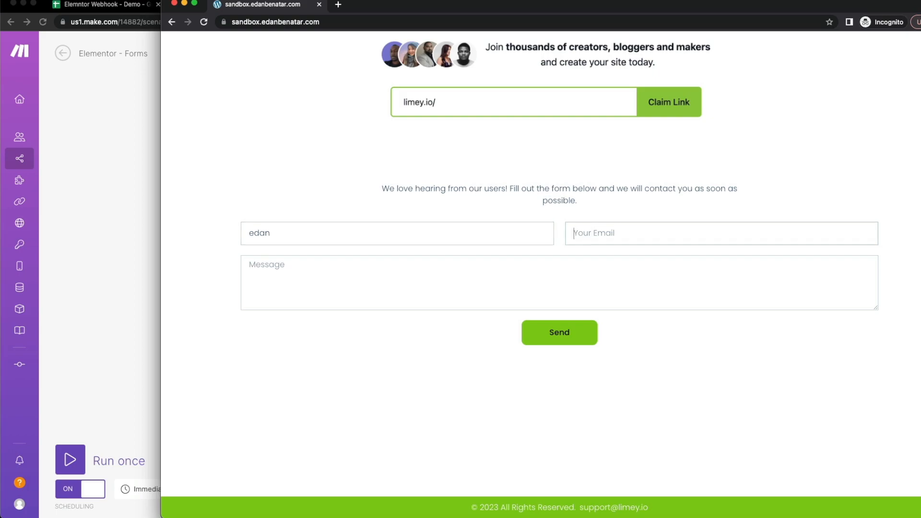
type("this is a")
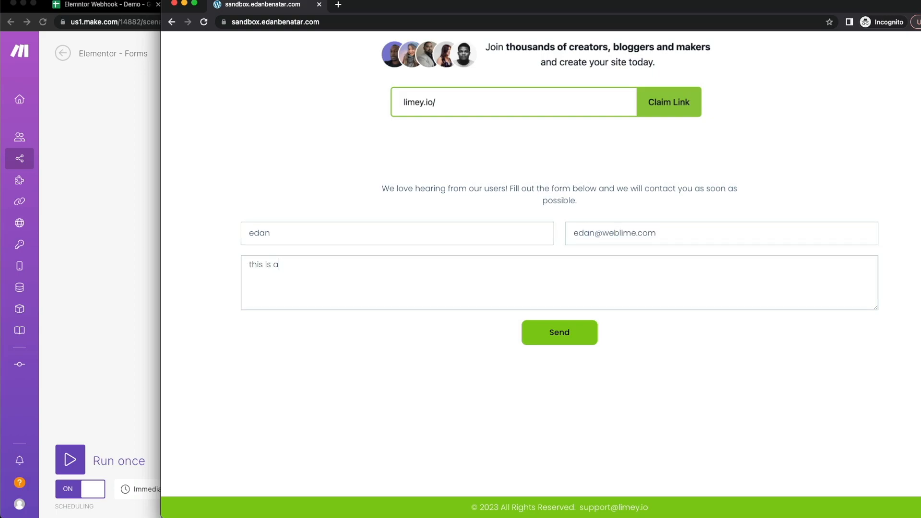
type("test with Make")
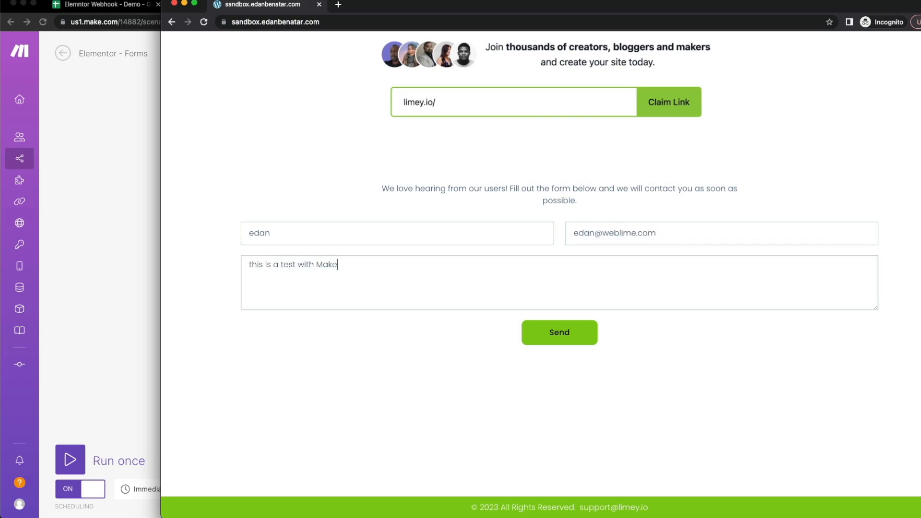
type("and Google She")
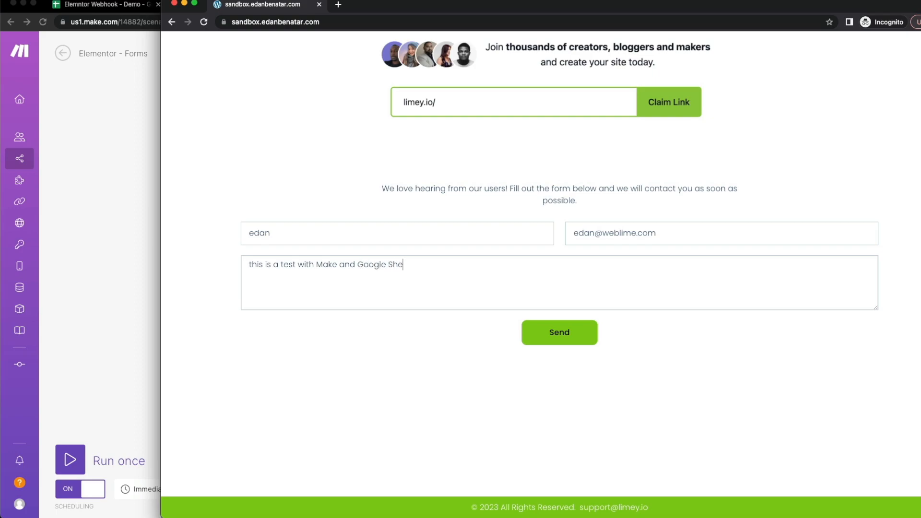
type("ets :")
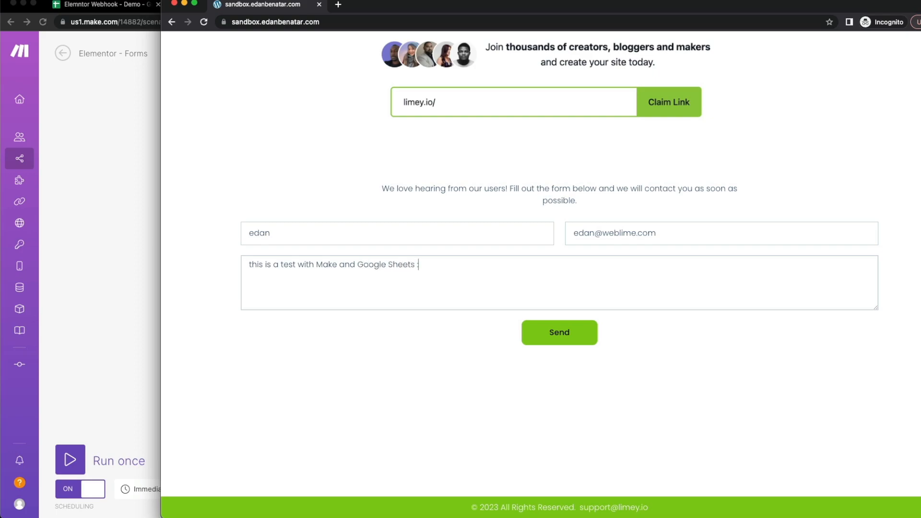
left_click(560, 332)
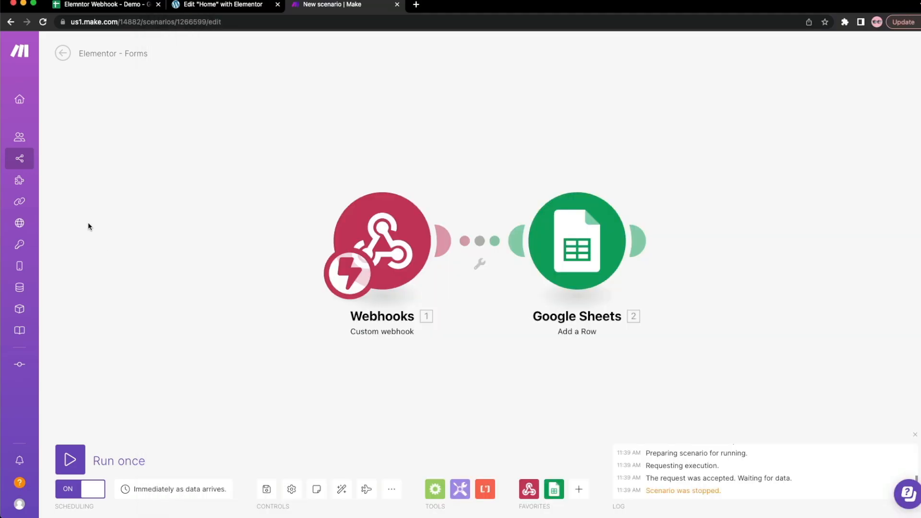
mouse_move(112, 5)
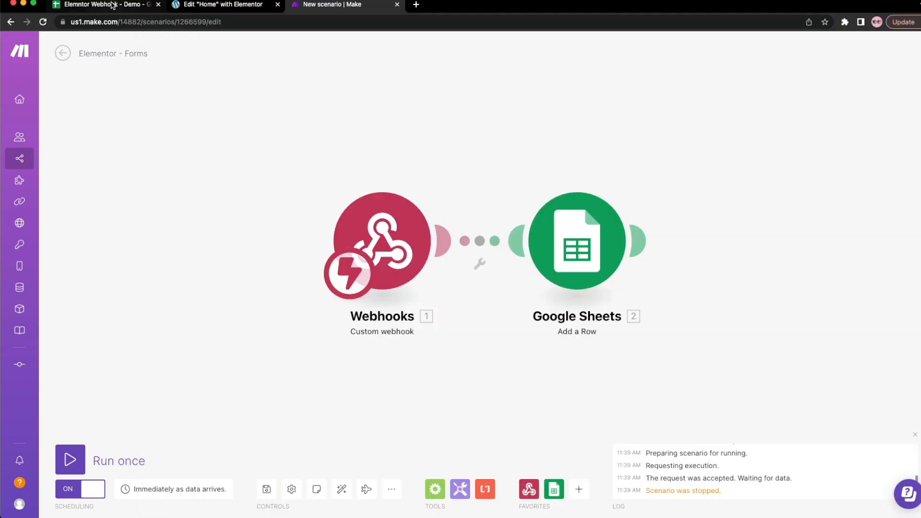
Step: View Sheet1 of 'Elemntor Webhook - Demo' to confirm the test submission landed in row 2
left_click(106, 4)
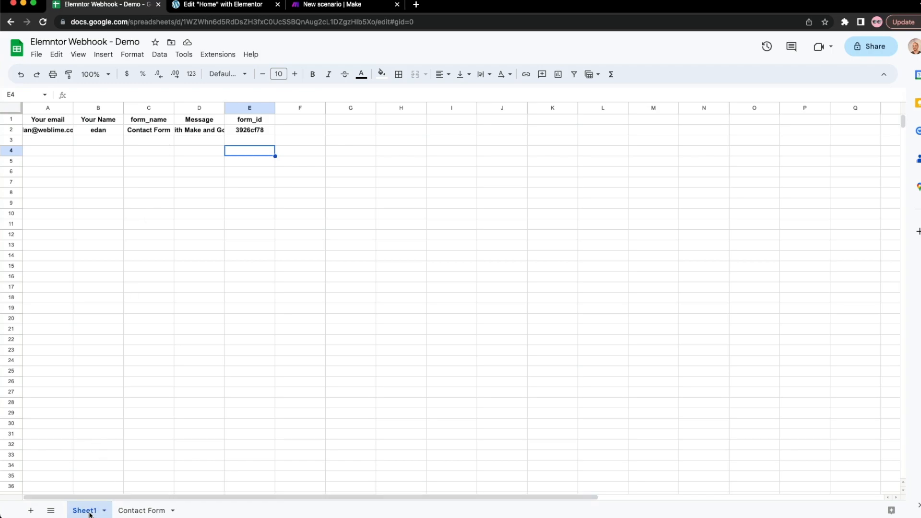
mouse_move(73, 108)
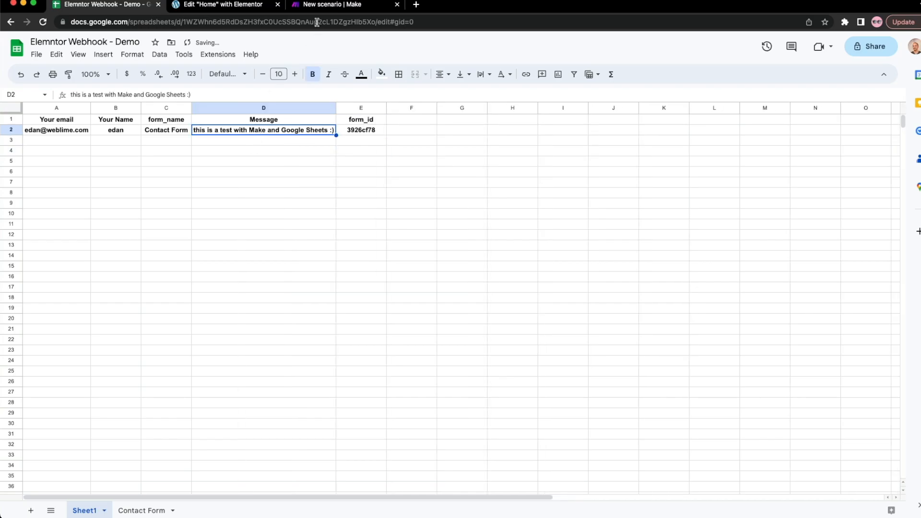
Step: Append a Slack 'Create a Message' module after Google Sheets, skipping its settings and filter
left_click(333, 4)
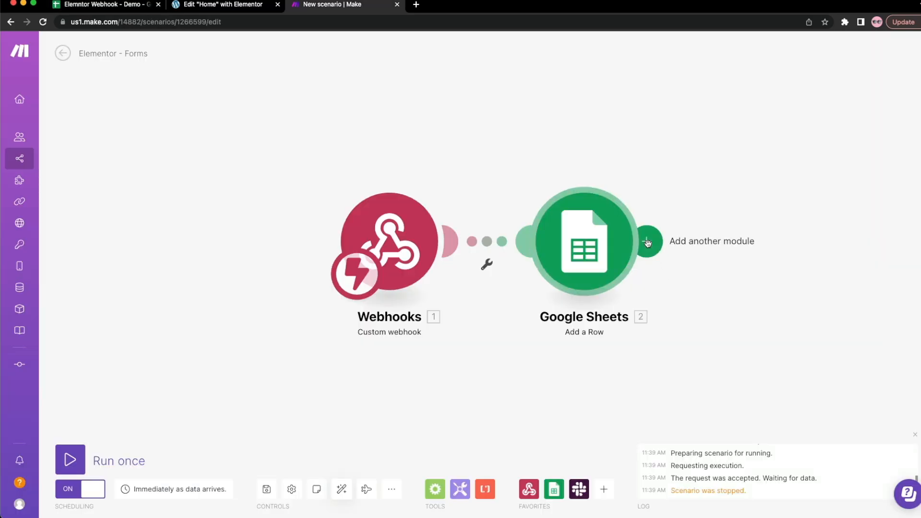
mouse_move(648, 242)
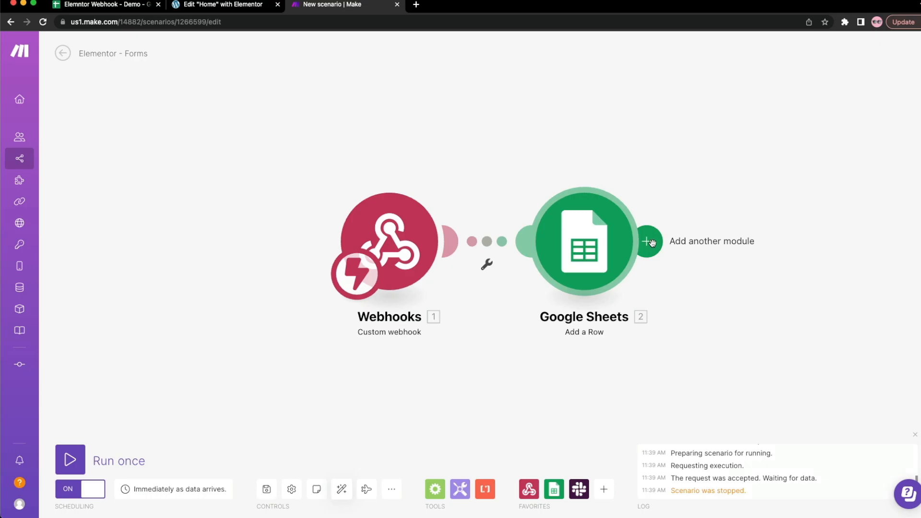
left_click(649, 241)
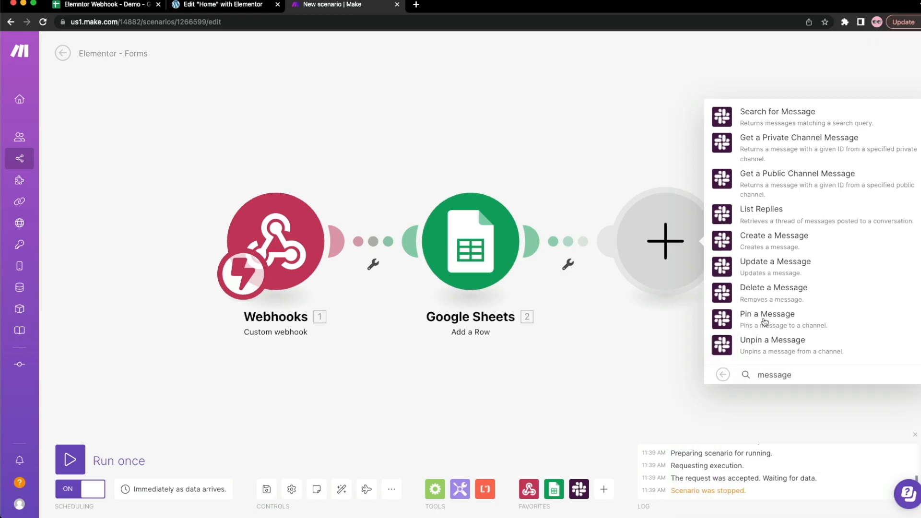
left_click(774, 235)
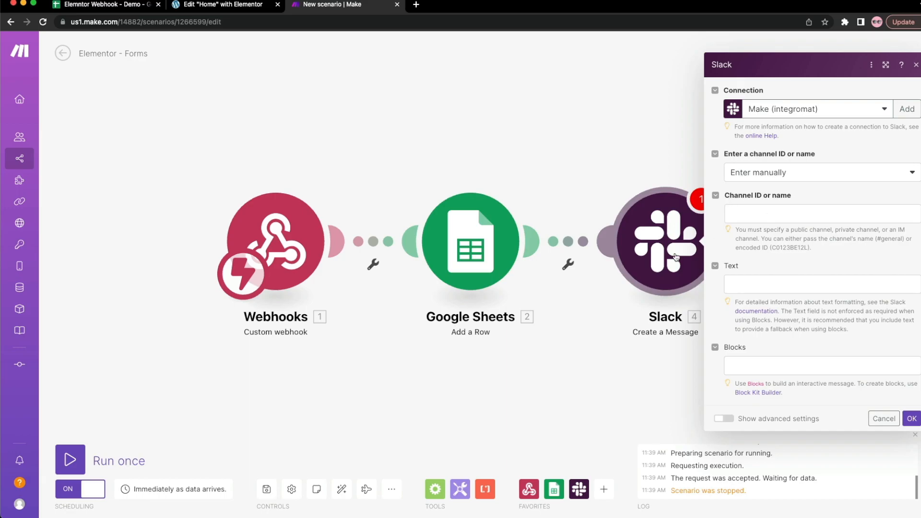
left_click(884, 419)
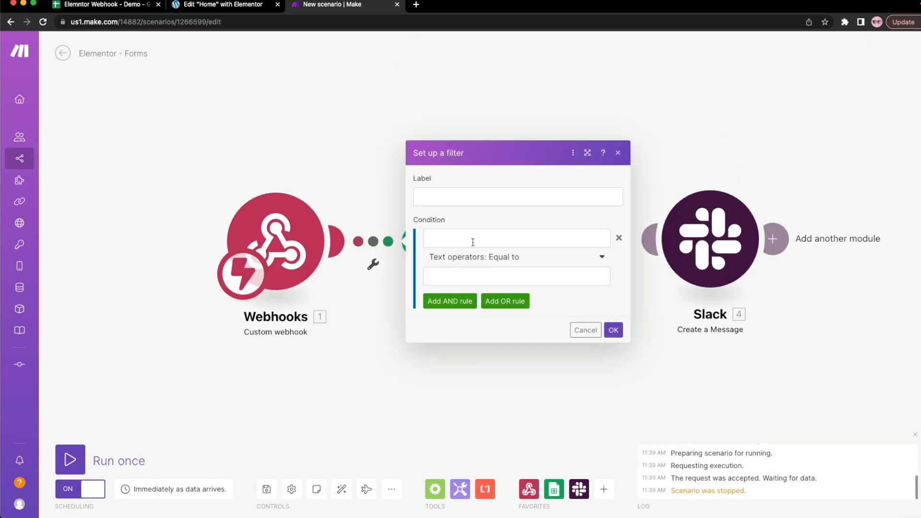
left_click(585, 330)
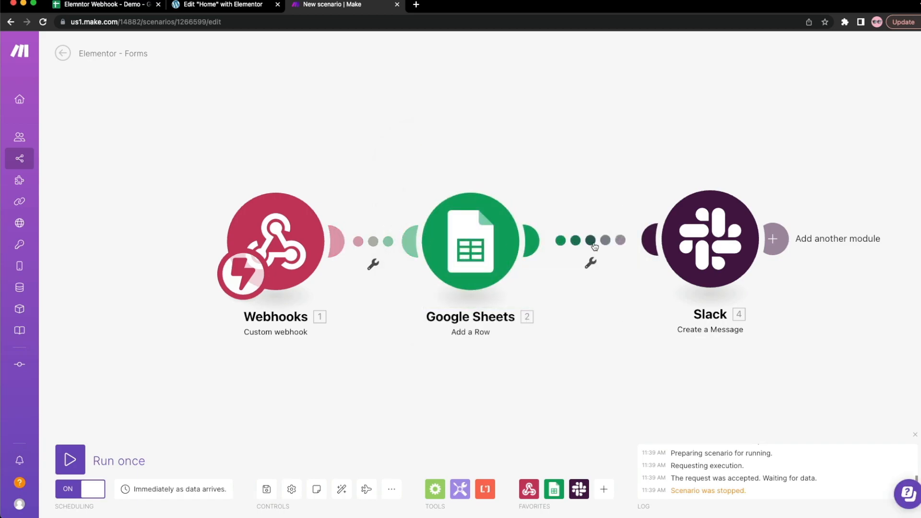
mouse_move(368, 184)
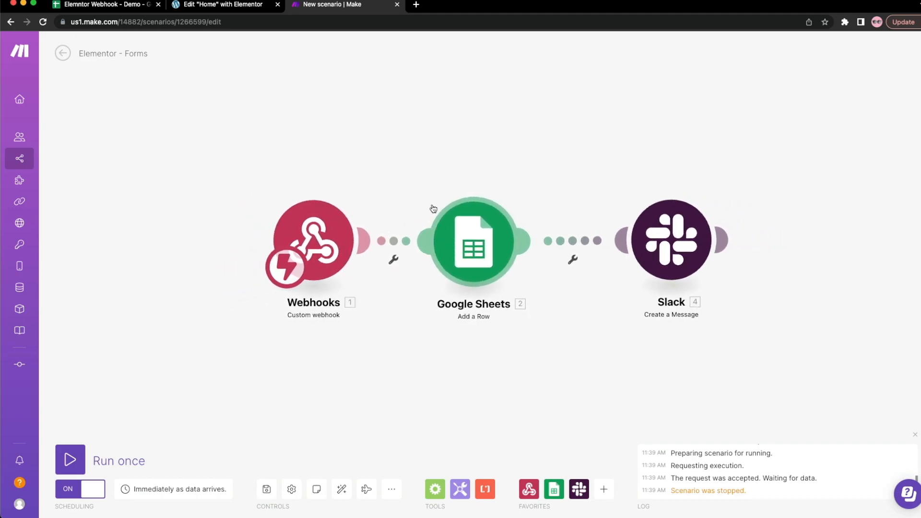
mouse_move(493, 263)
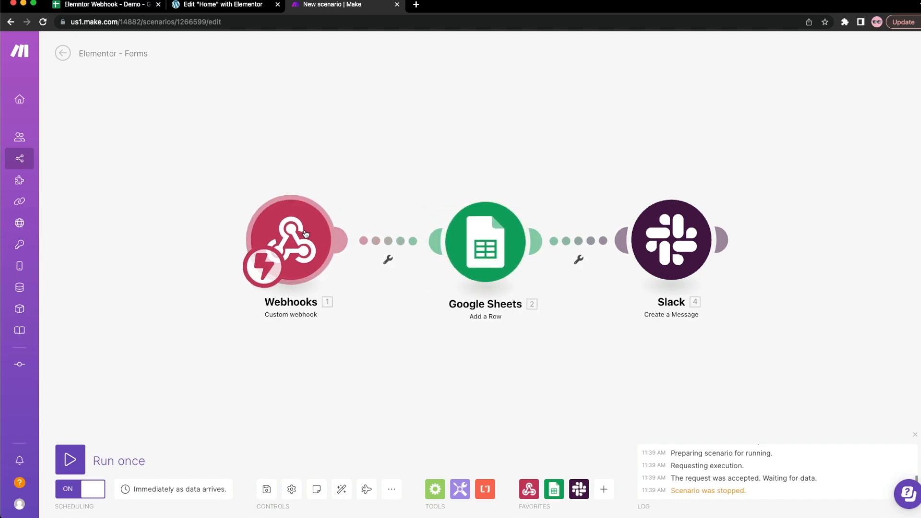
mouse_move(419, 172)
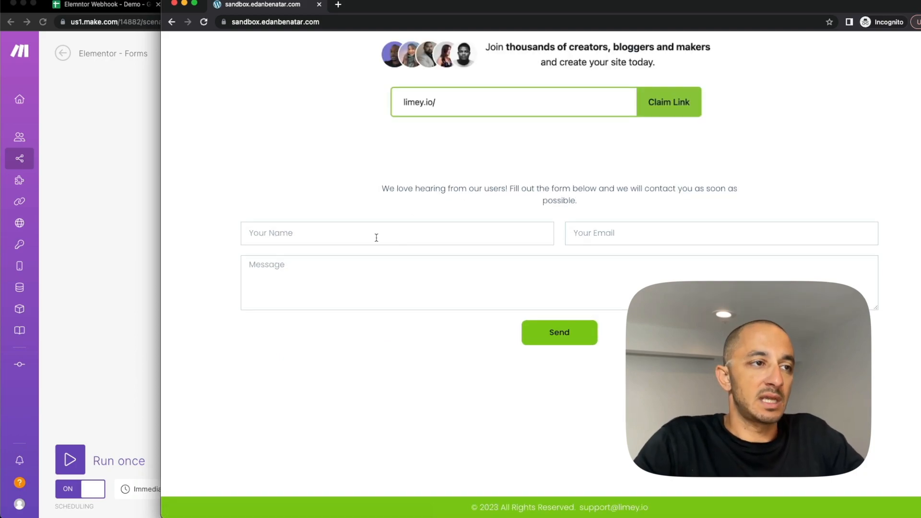
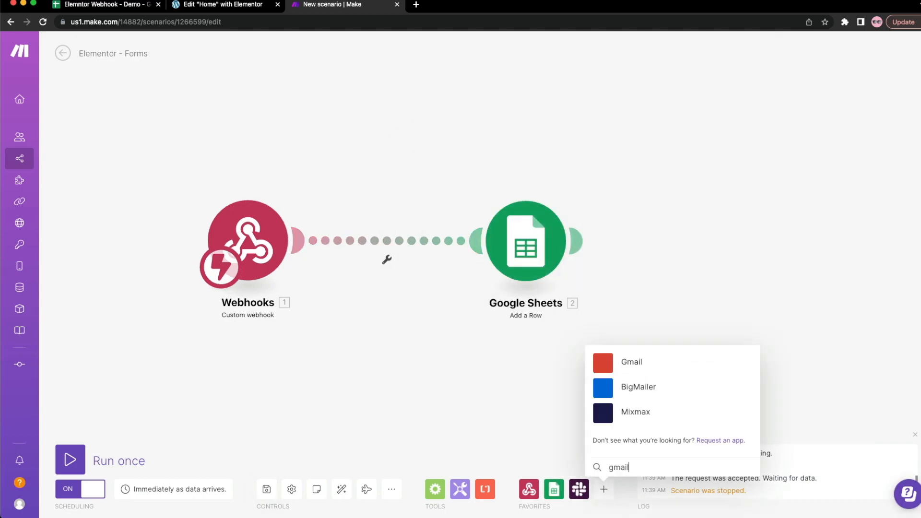
Step: Attach a Gmail 'Send an Email' module as a second webhook branch via a router, then auto-align
left_click(628, 363)
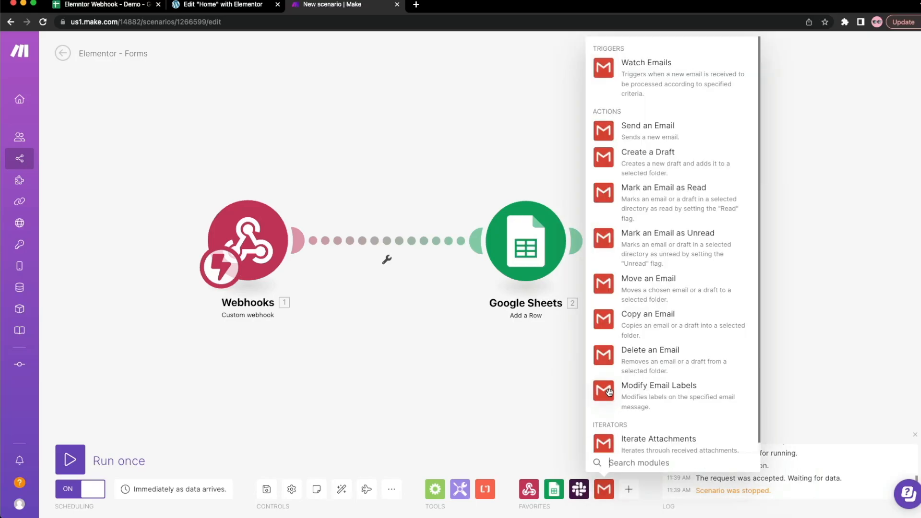
left_click(648, 125)
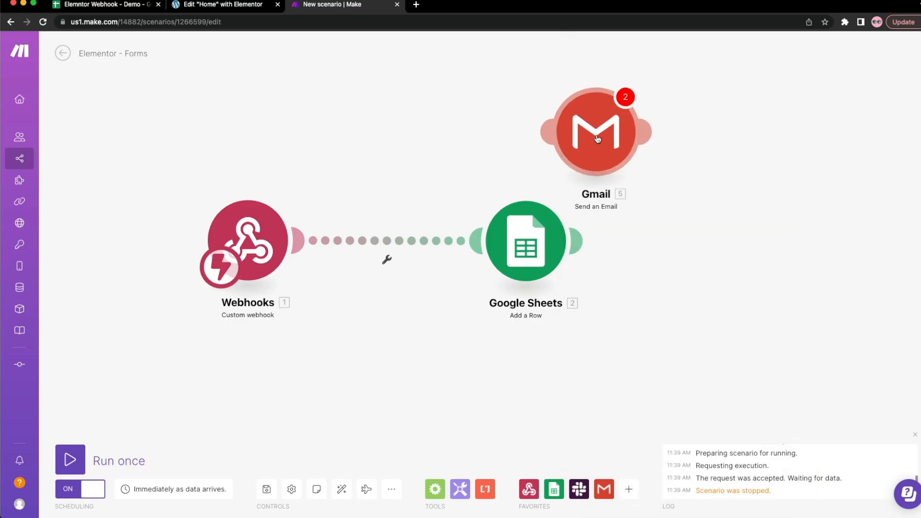
left_click_drag(596, 131, 413, 128)
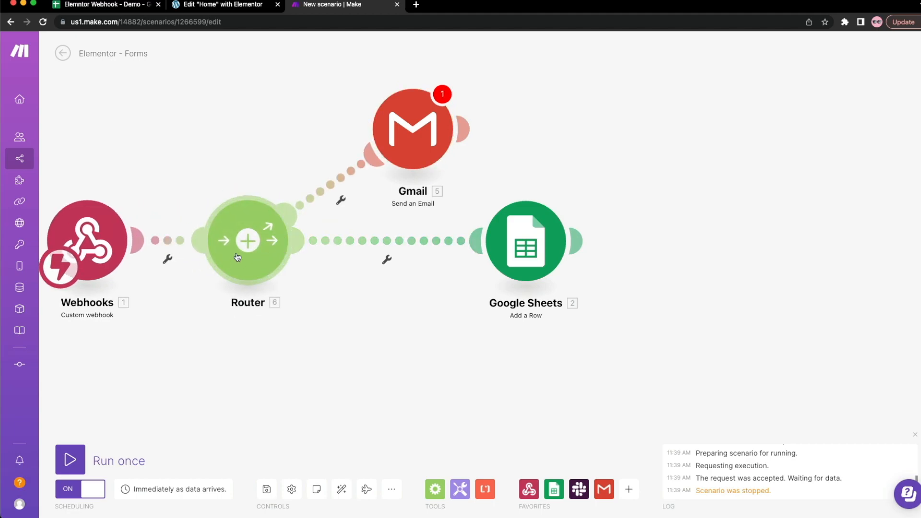
mouse_move(291, 489)
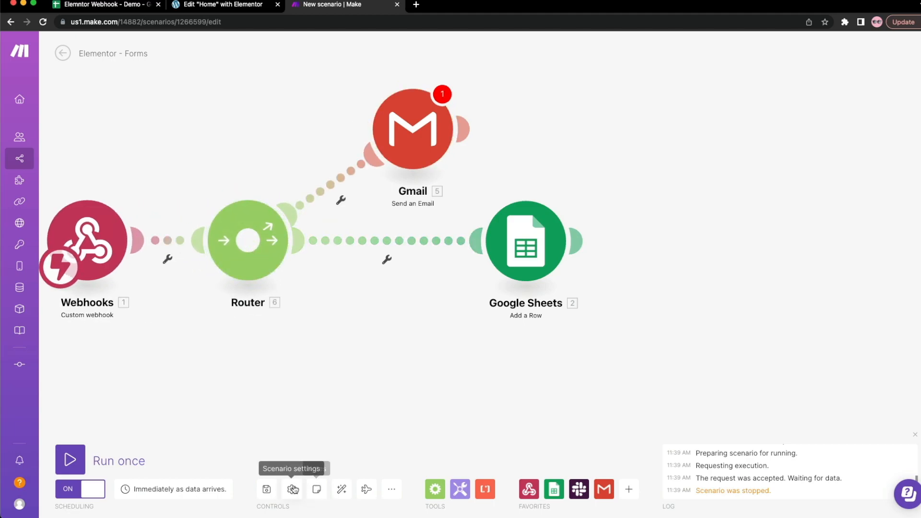
left_click(341, 489)
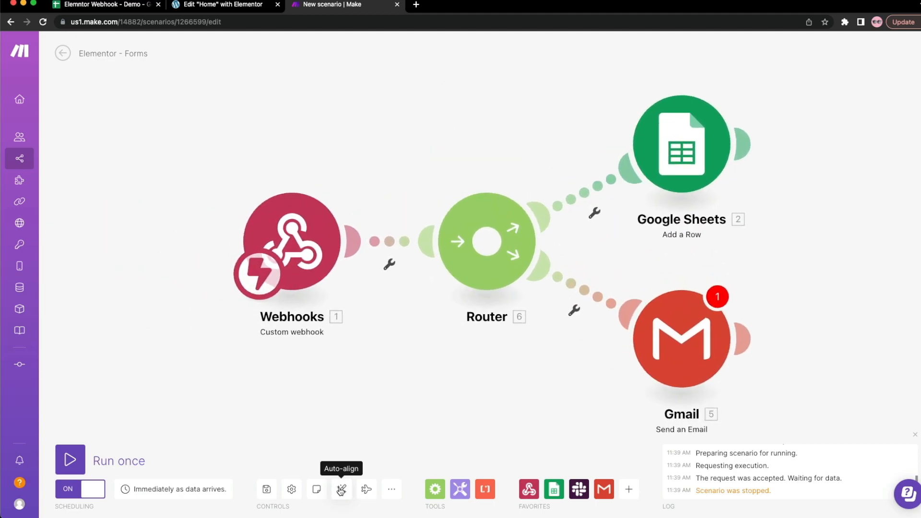
left_click(341, 489)
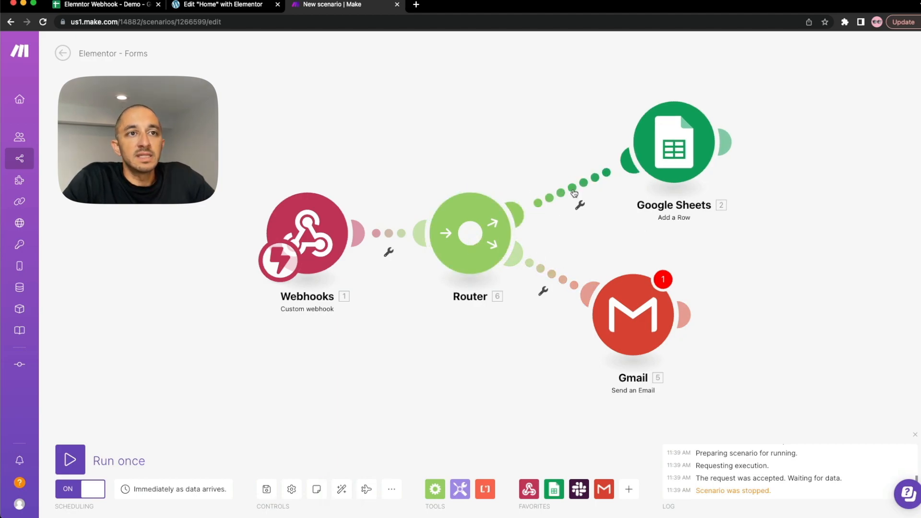
Step: Filter the Sheets route as 'if business account exists': Your email does not contain 'gmail'
left_click(580, 204)
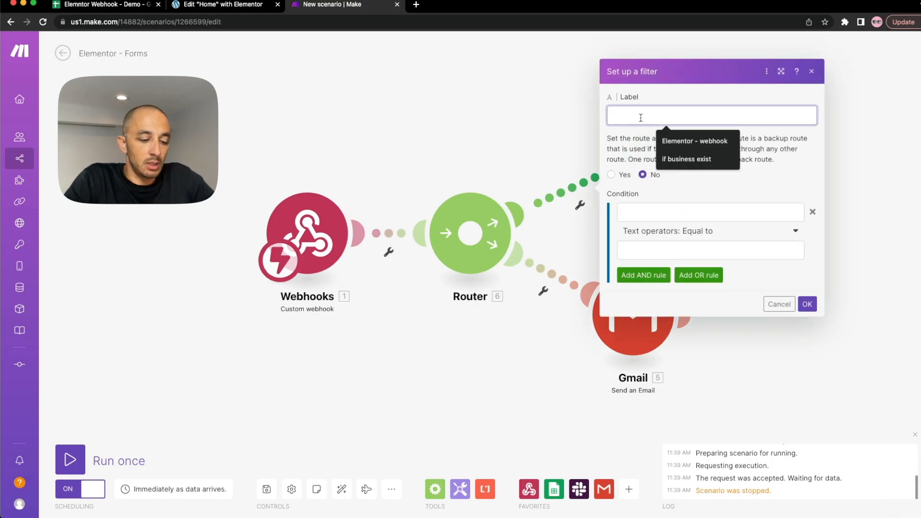
type("if business account exists")
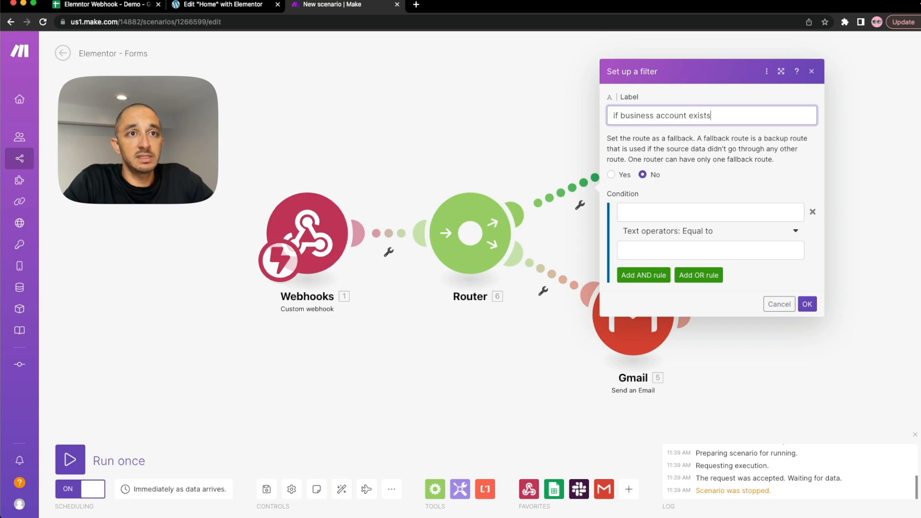
left_click(710, 212)
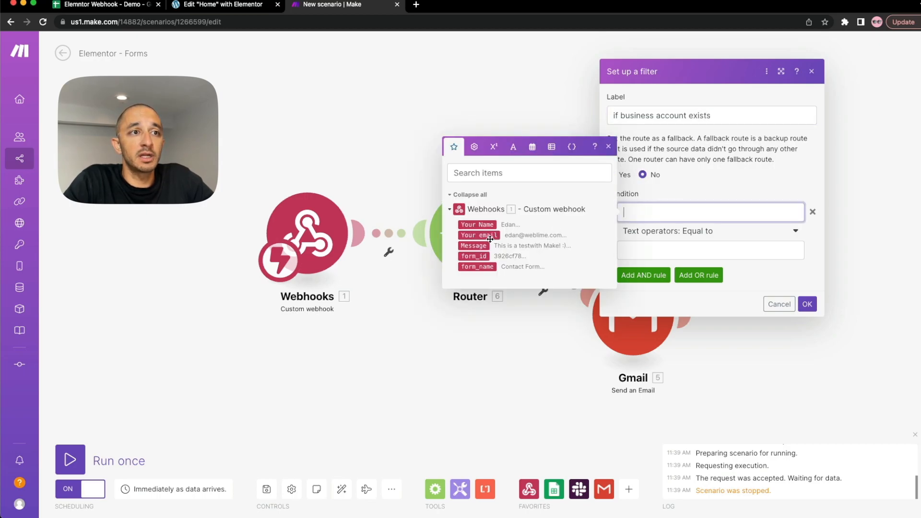
left_click(476, 235)
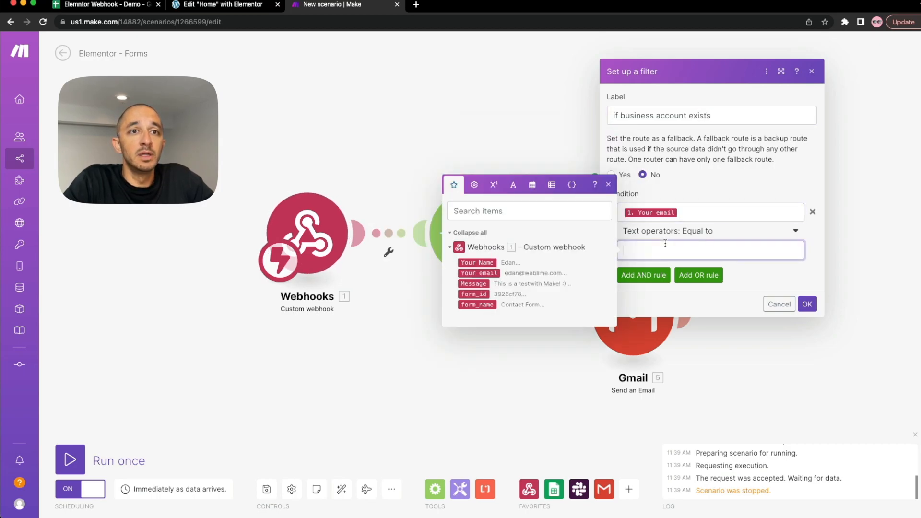
left_click(711, 231)
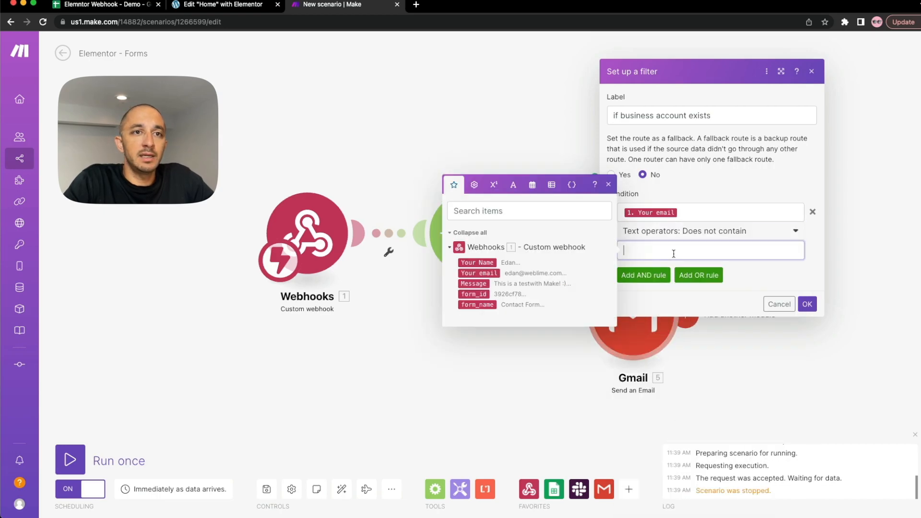
type("gmail")
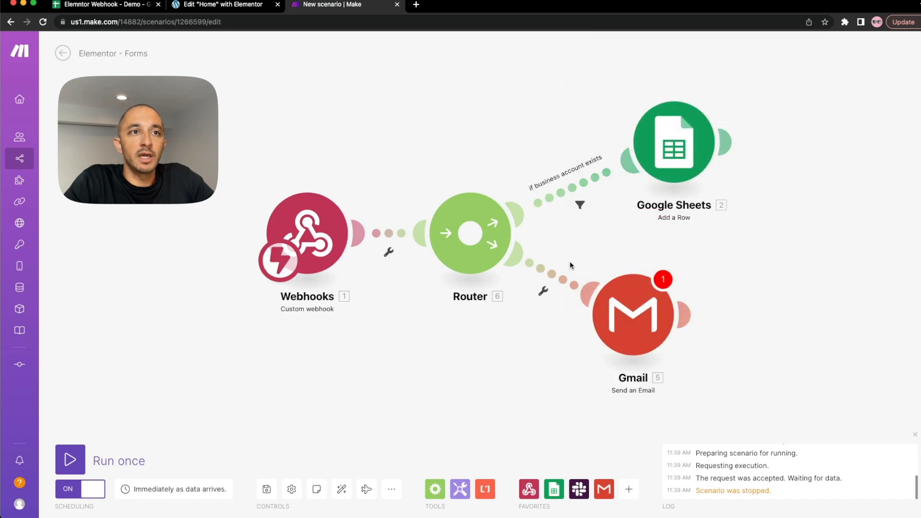
Step: Add the 'if gmail' filter to the Gmail route: Your email contains 'gmail'
left_click(603, 288)
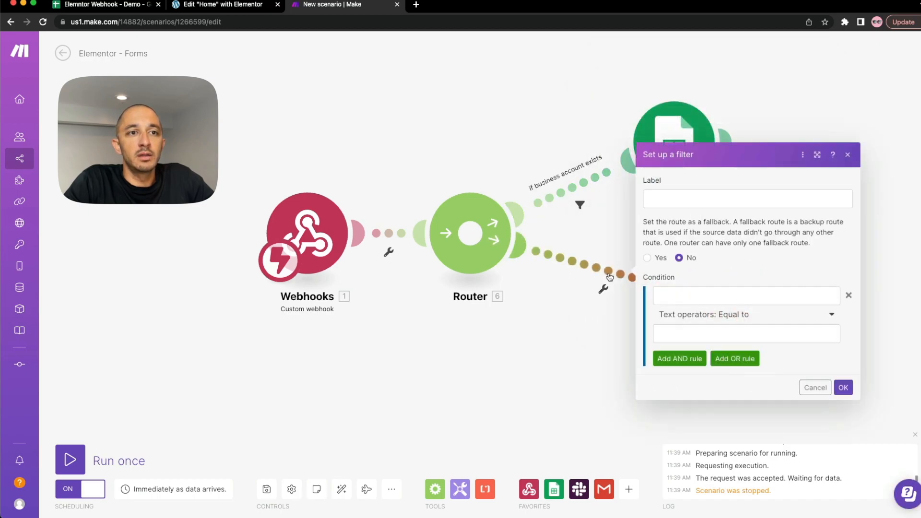
left_click(748, 199)
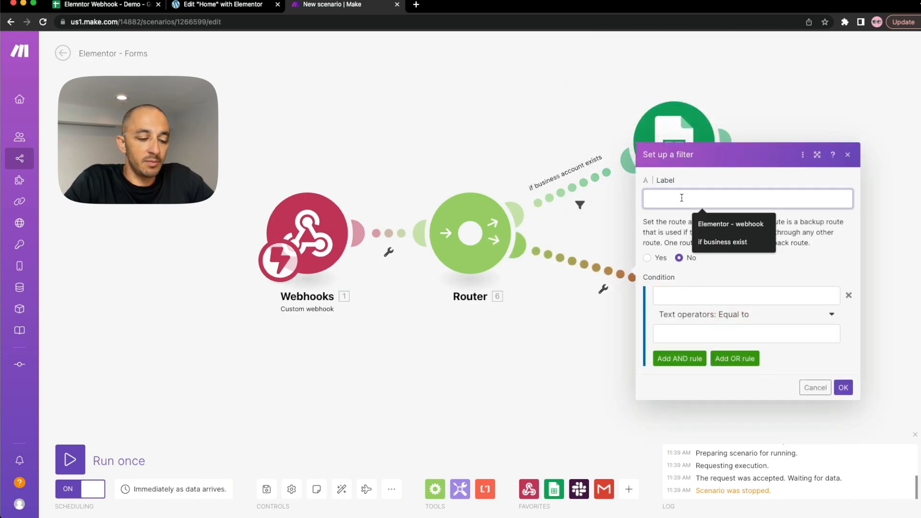
type("if gmail")
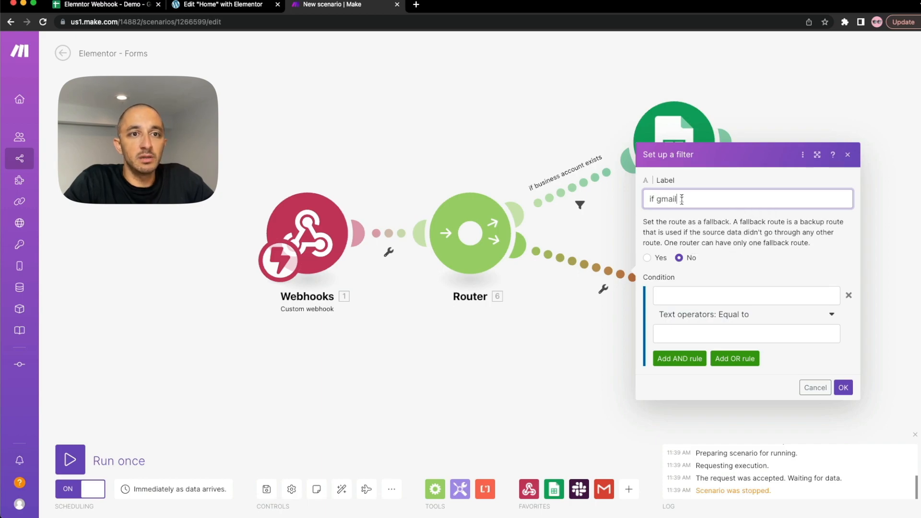
left_click(746, 296)
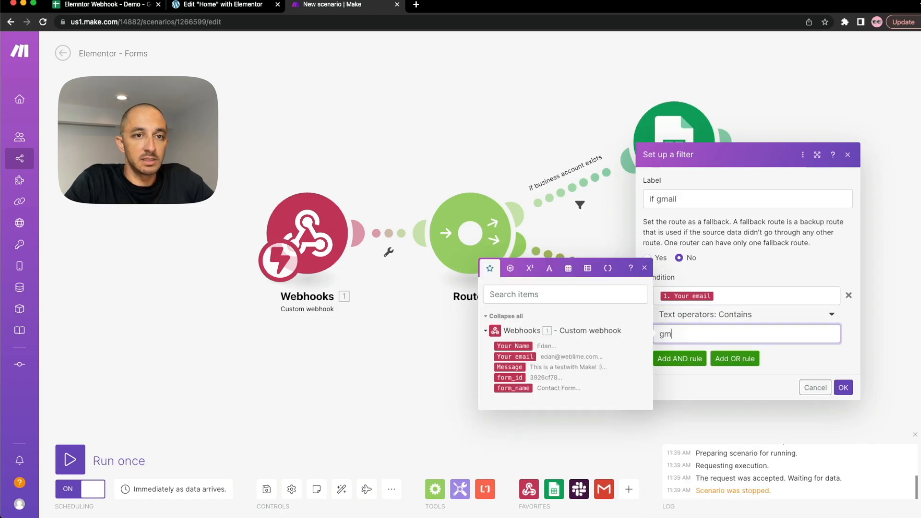
left_click(843, 388)
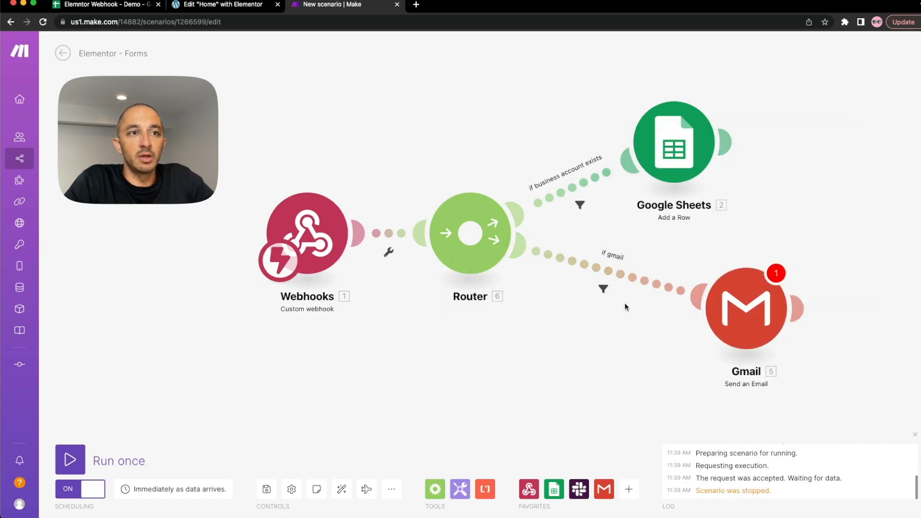
left_click(602, 289)
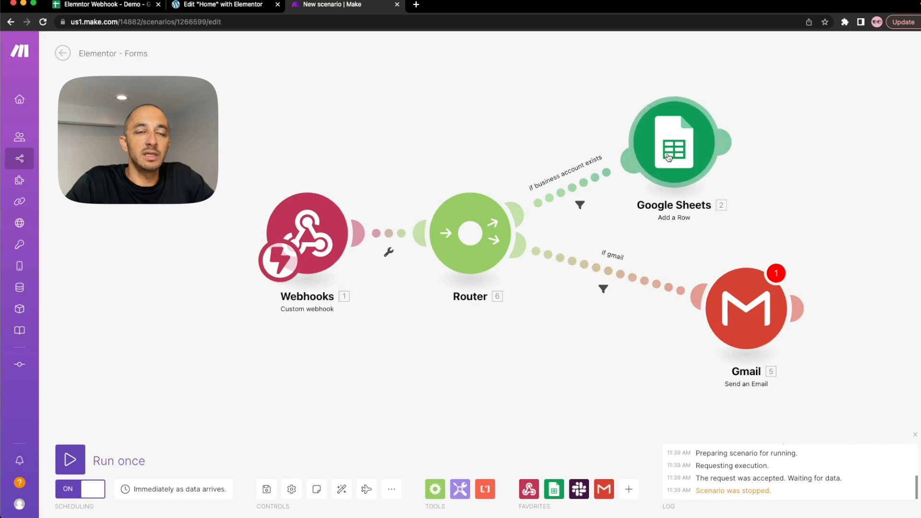
Step: Send to Your email with subject 'Sorry! :(' and a 'don't meet the criteria' message
left_click(603, 289)
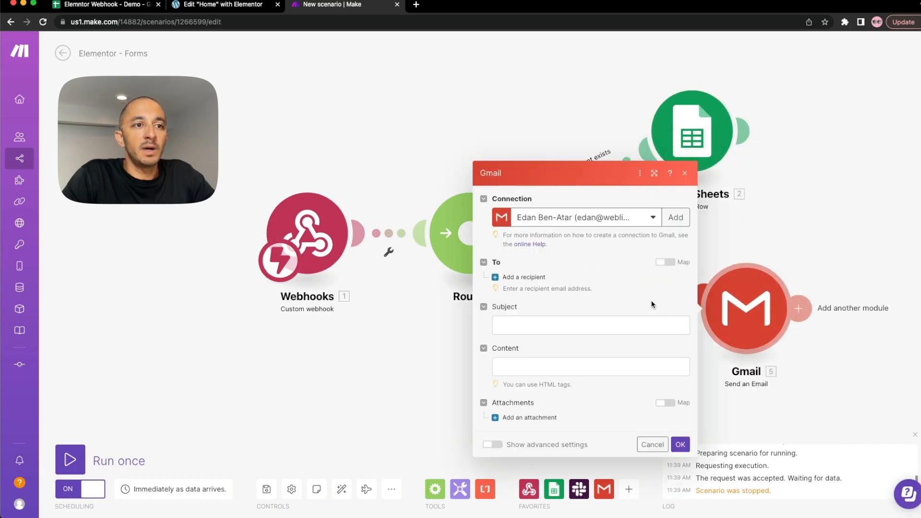
left_click(518, 277)
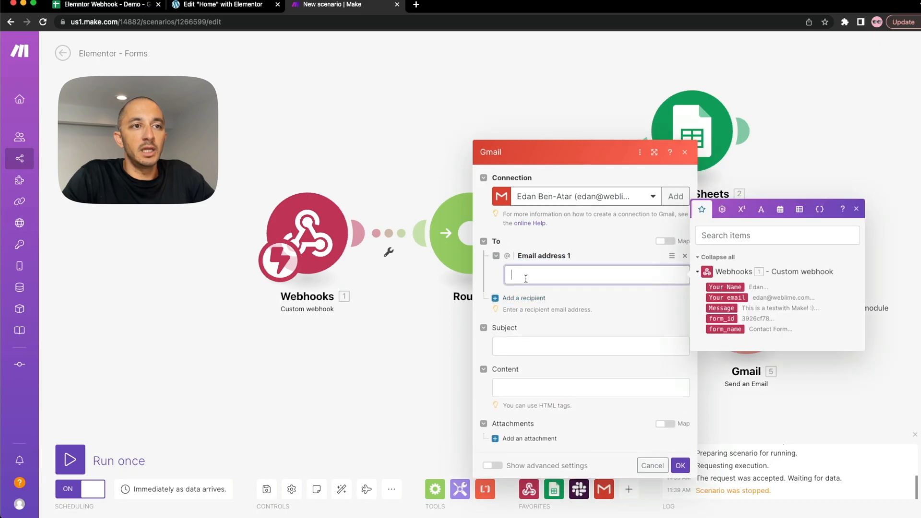
left_click(727, 297)
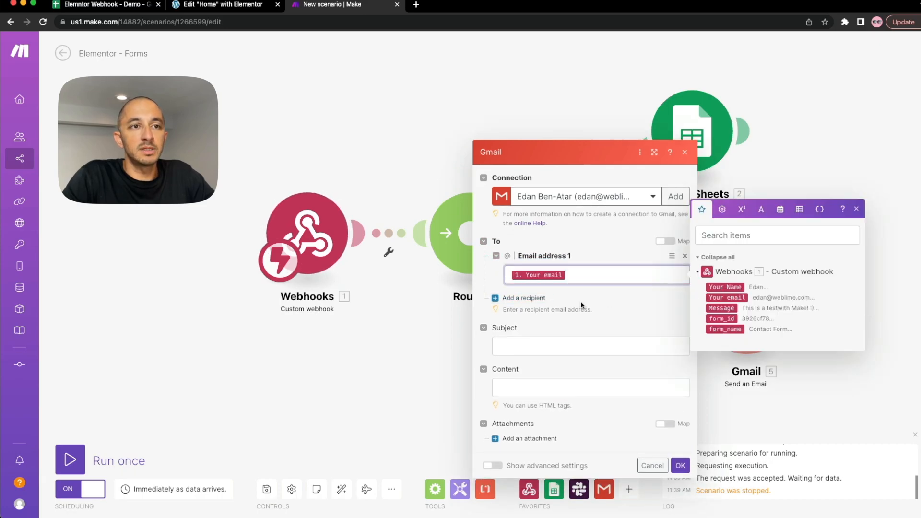
left_click(591, 346)
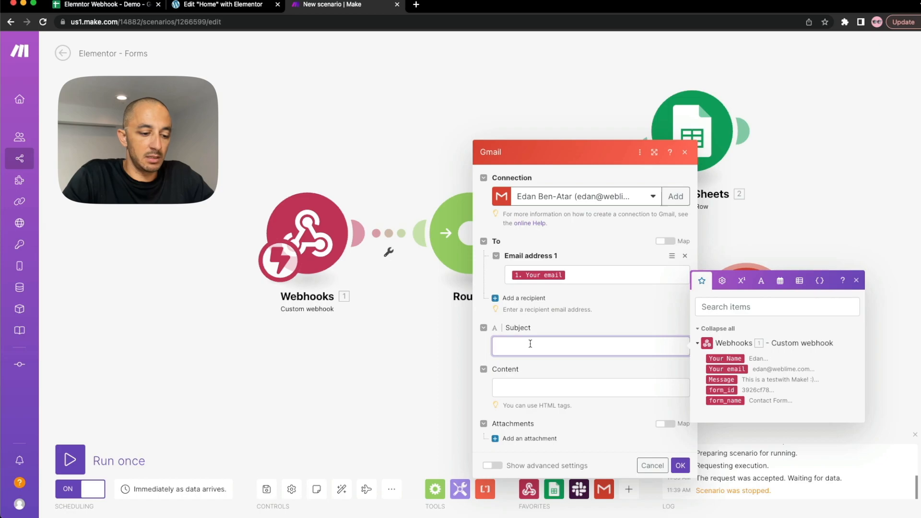
type("Sorry! :(")
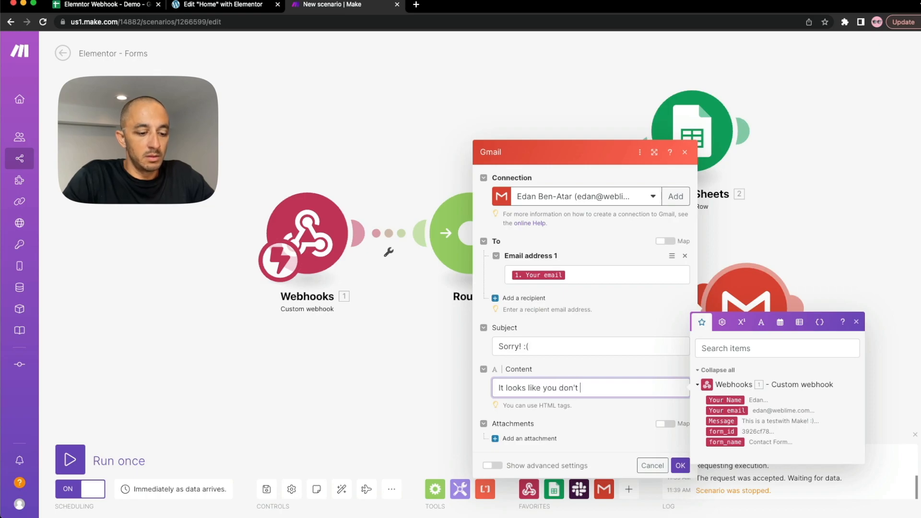
type("meet the criteria for us to work to")
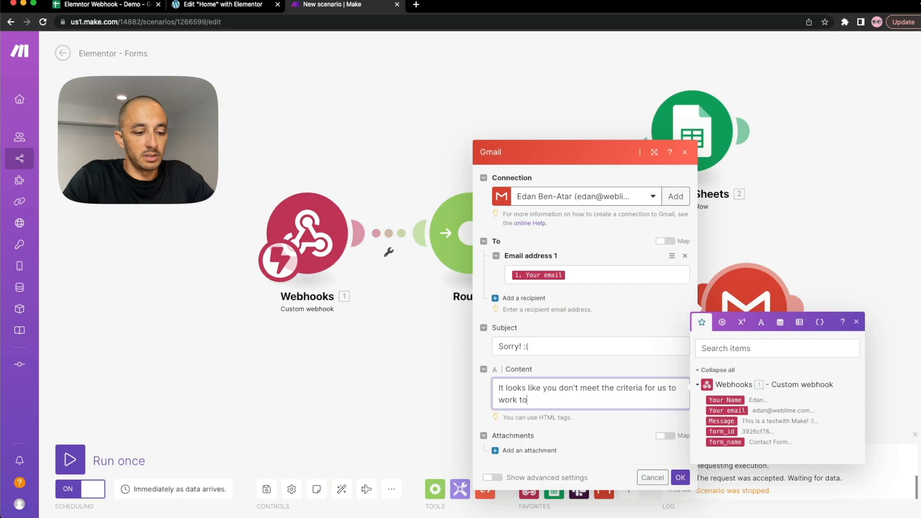
type("gether. Please try again later!")
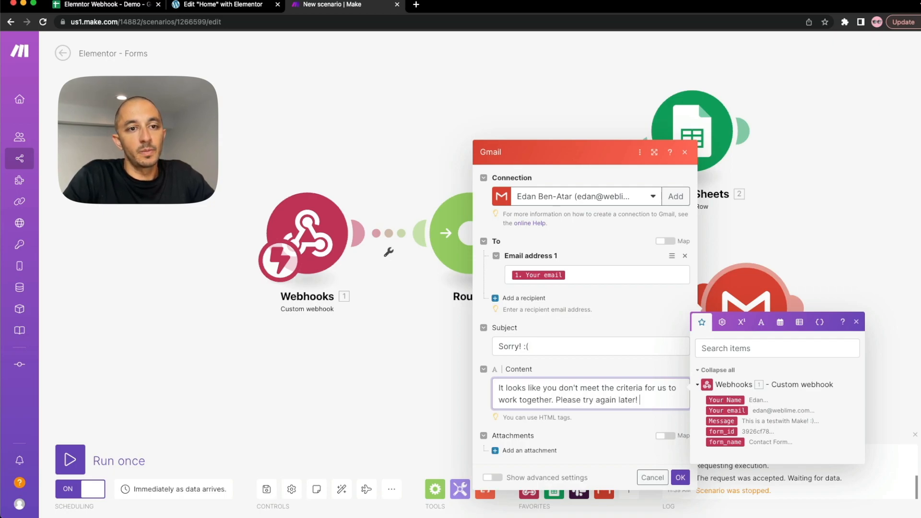
mouse_move(686, 484)
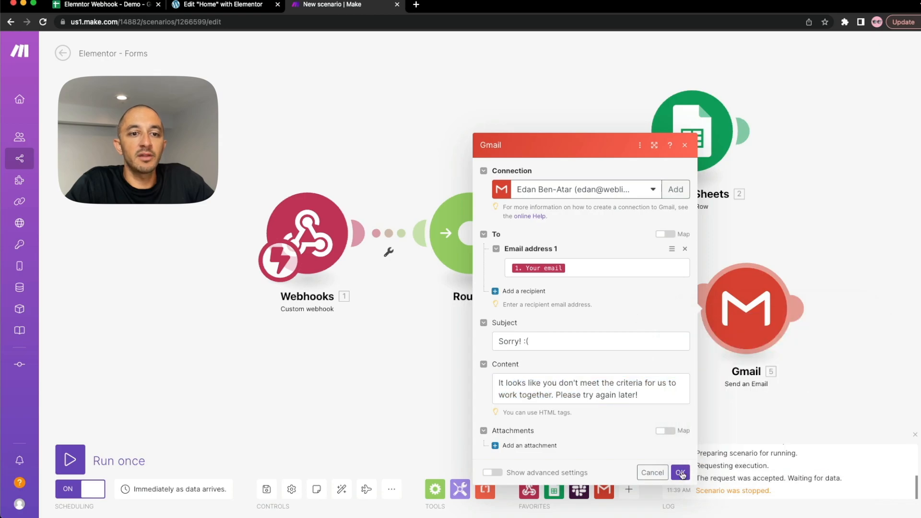
left_click(681, 472)
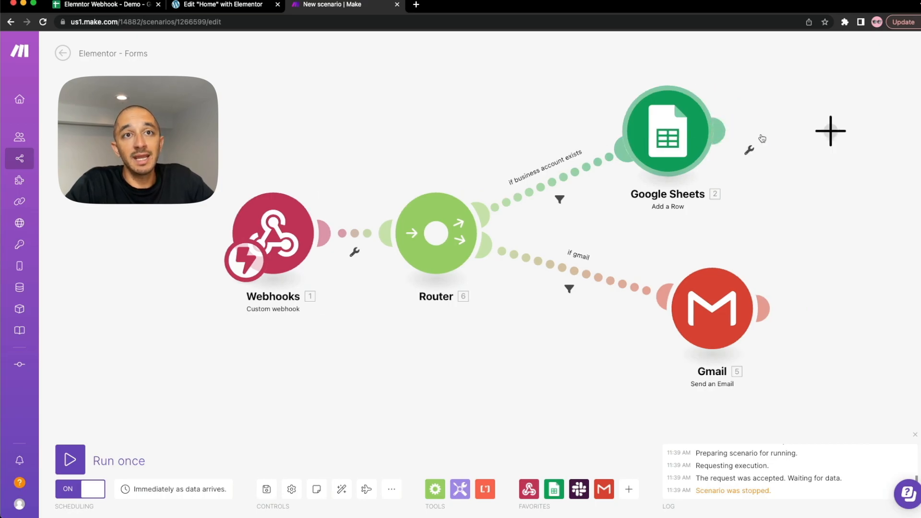
Step: Append Gmail 'Send an Email' after Sheets, emailing Your email a 'Yay!' we-received-your-information message
left_click(831, 131)
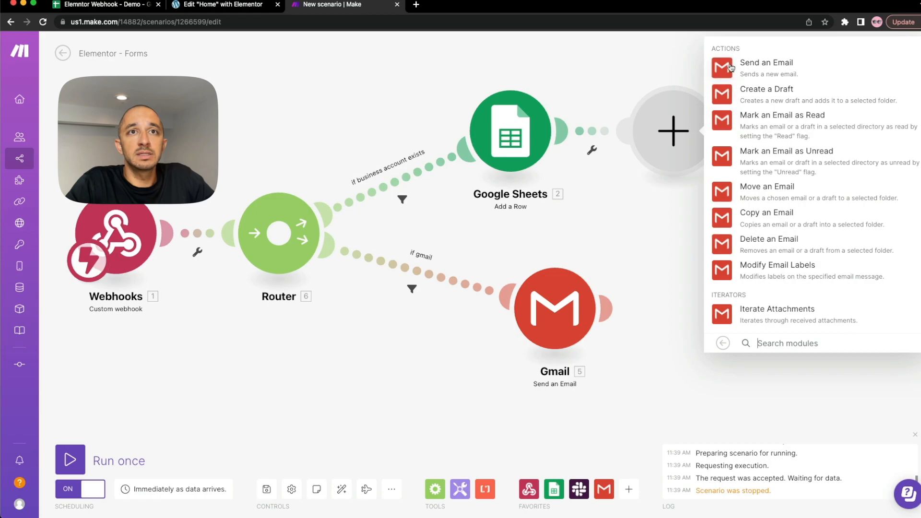
left_click(766, 63)
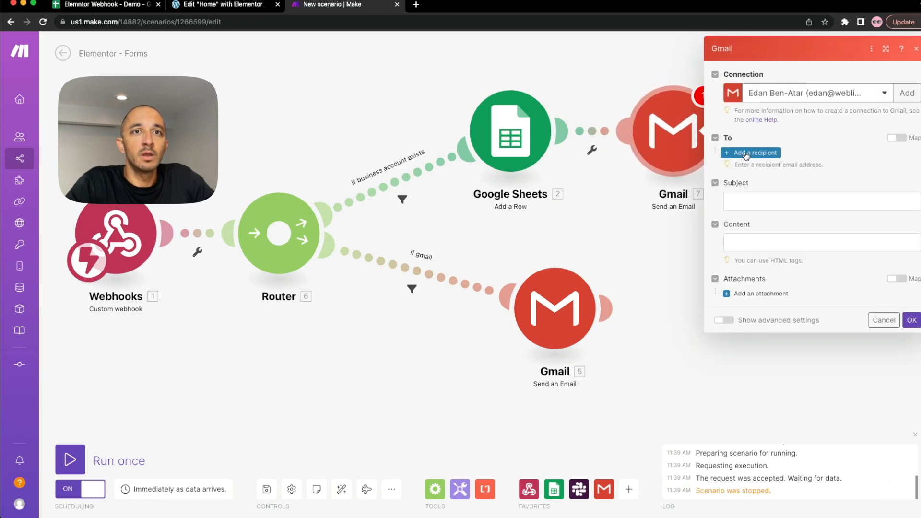
left_click(751, 152)
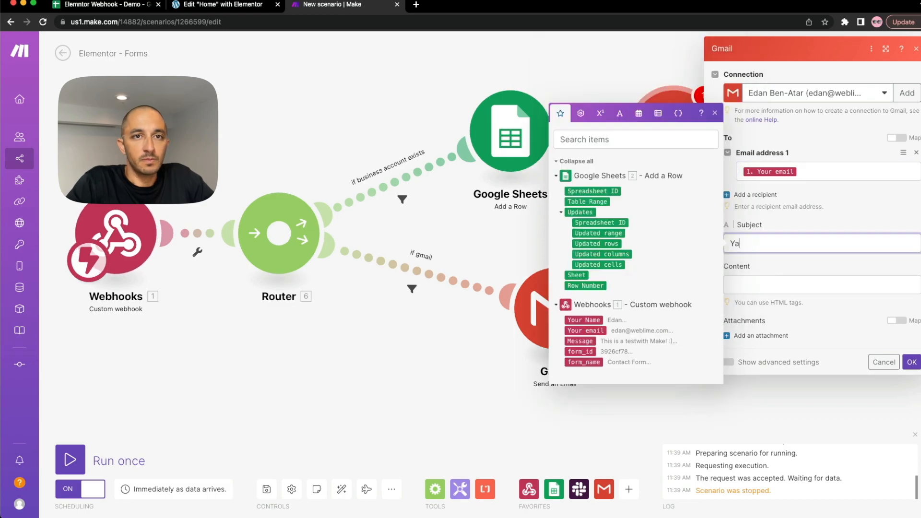
type("We received your")
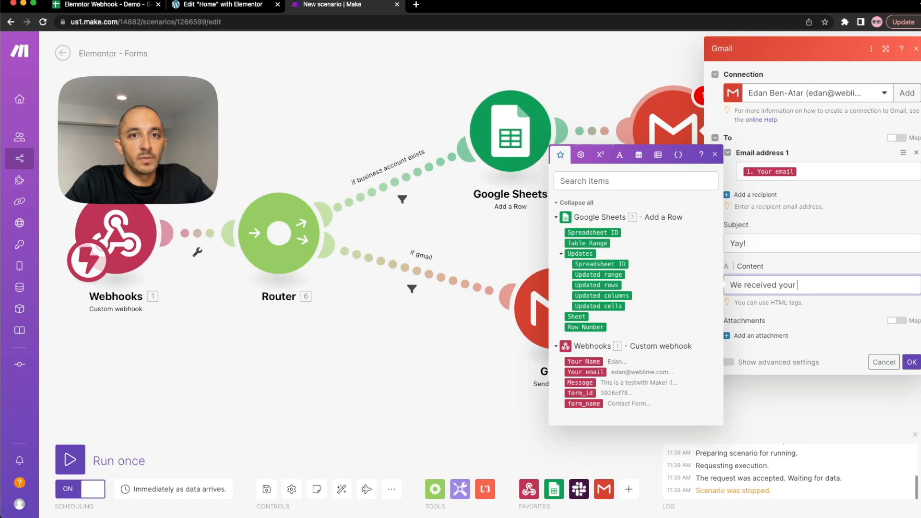
type("information and will")
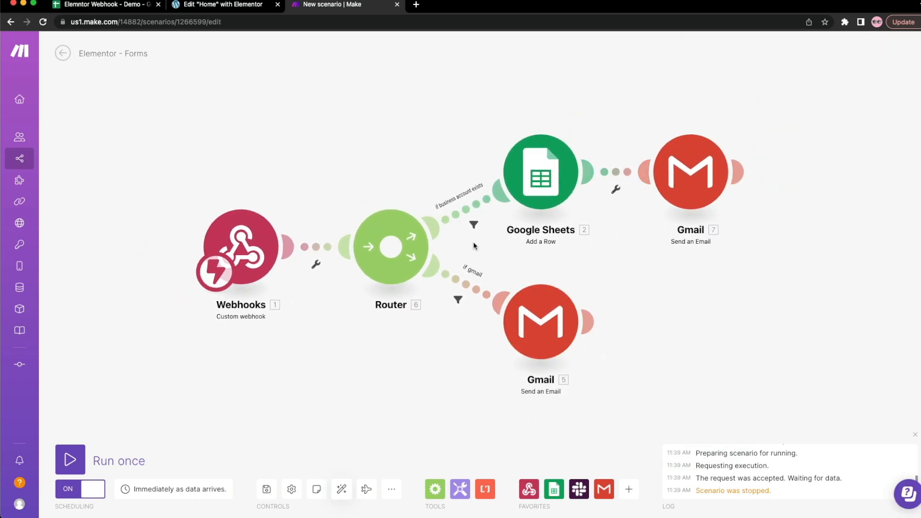
mouse_move(459, 255)
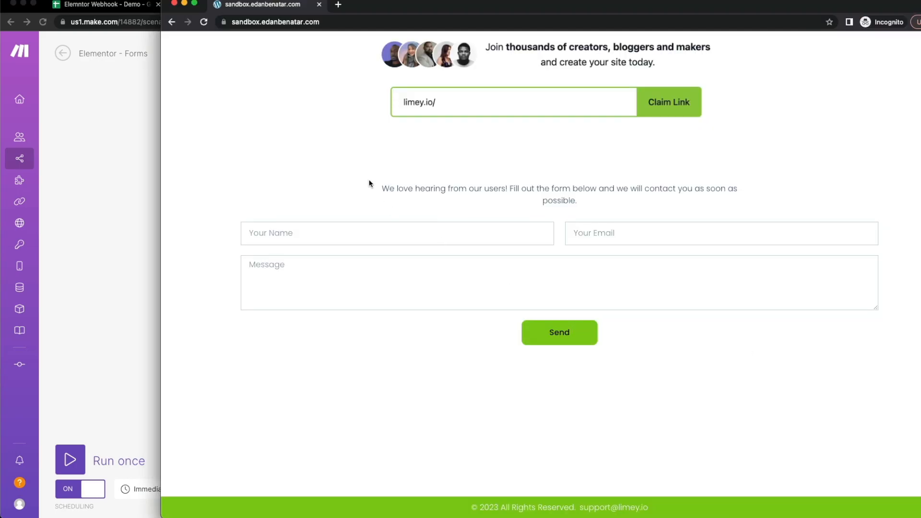
left_click(342, 233)
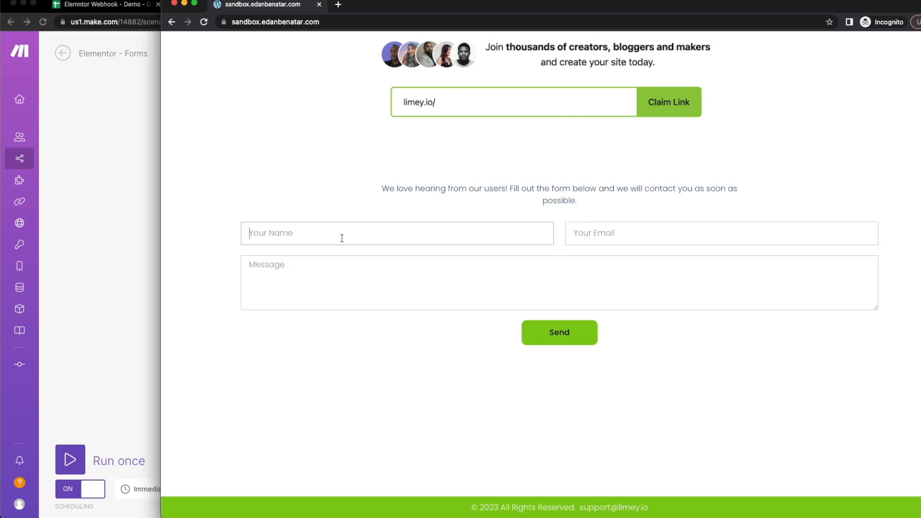
type("Edan")
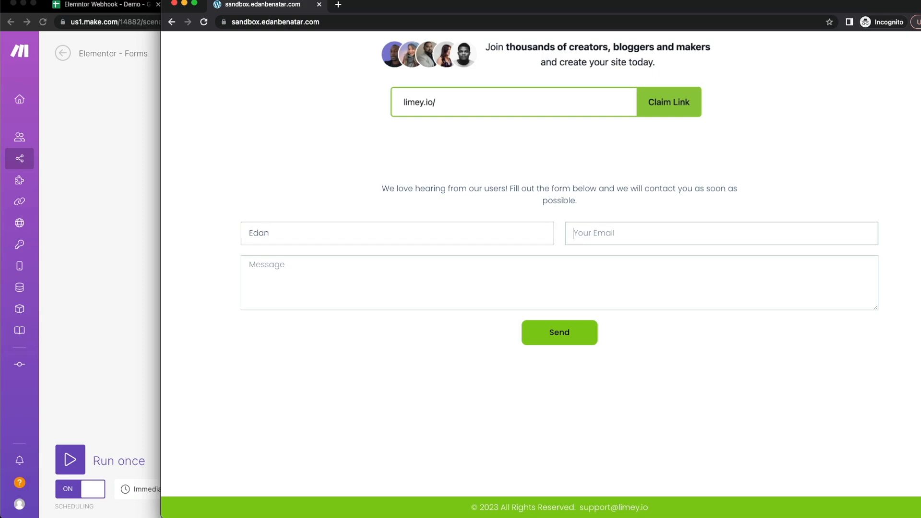
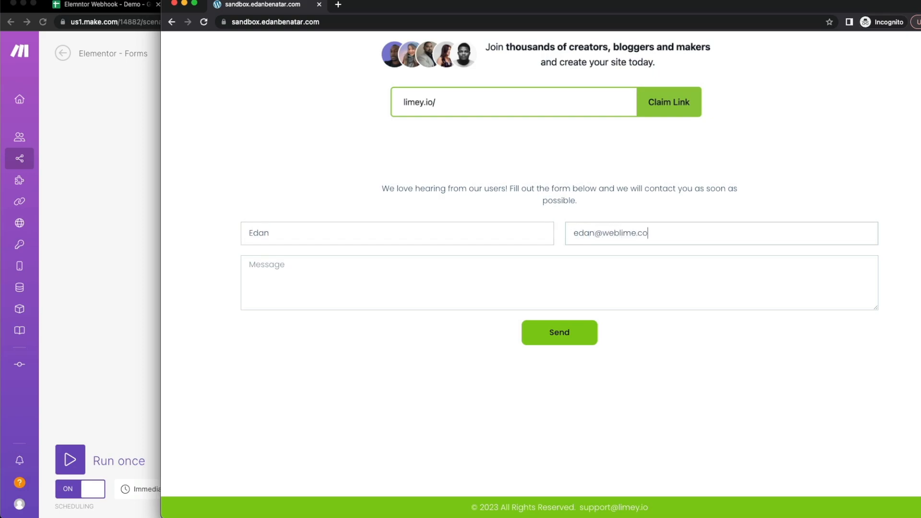
type("This is a bus")
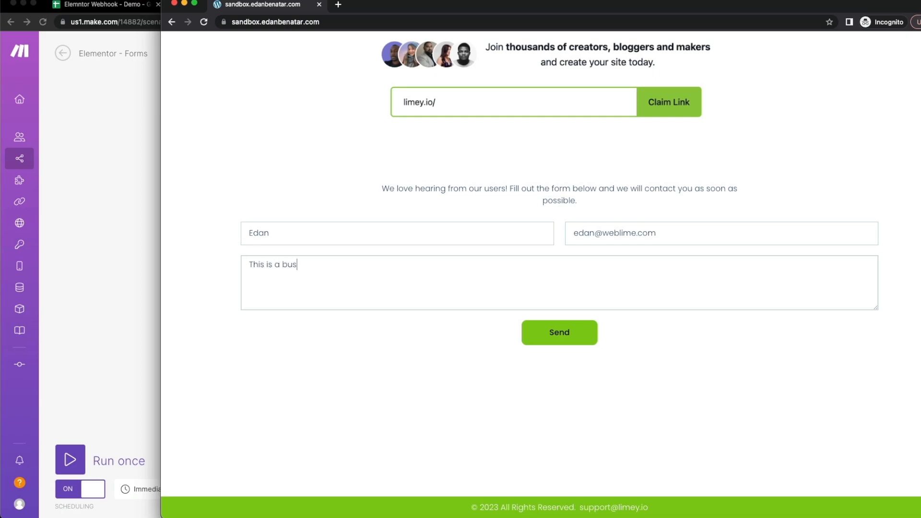
type("iness acount test!")
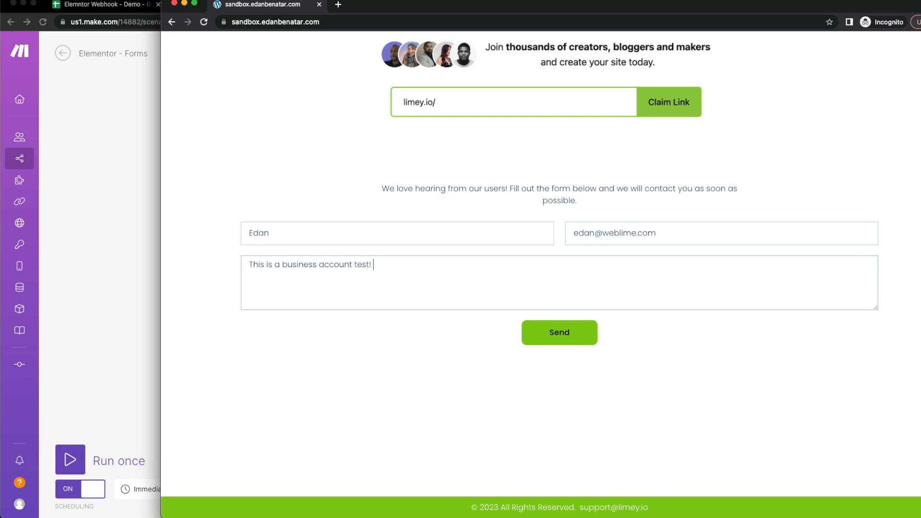
left_click(559, 333)
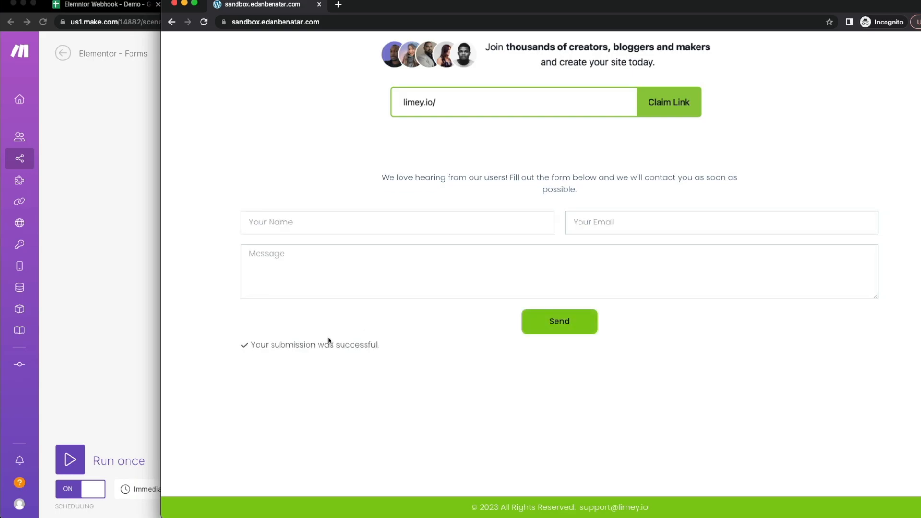
left_click(339, 4)
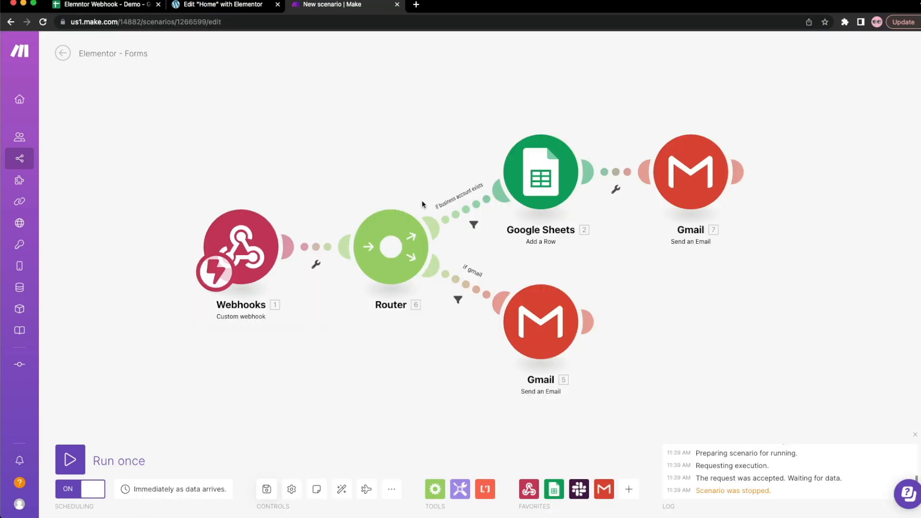
mouse_move(518, 191)
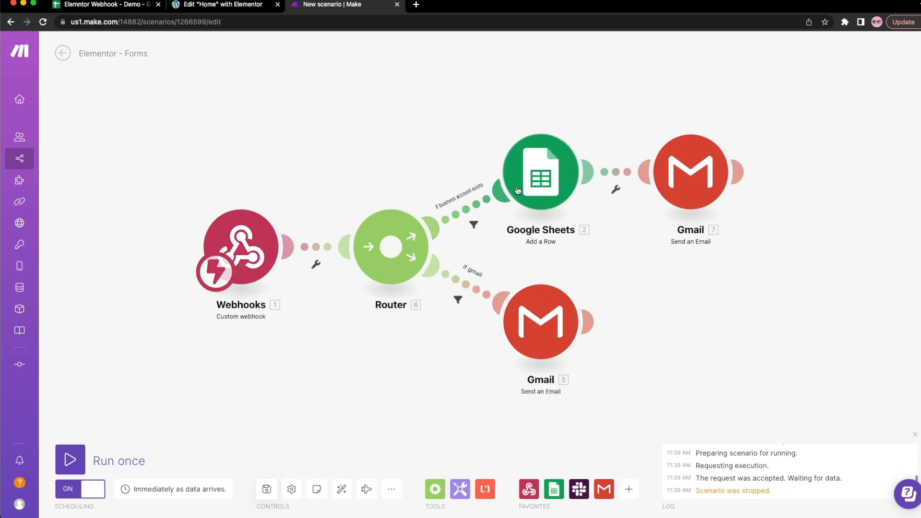
left_click(690, 170)
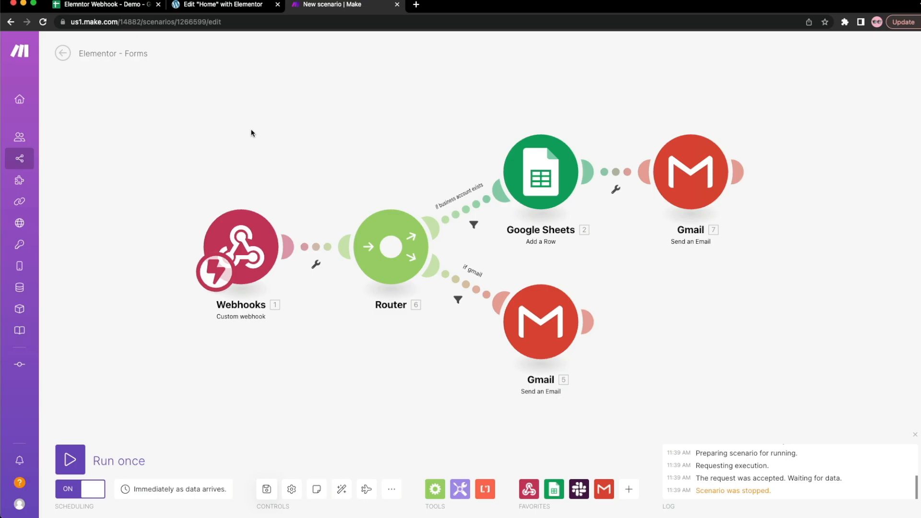
left_click(101, 4)
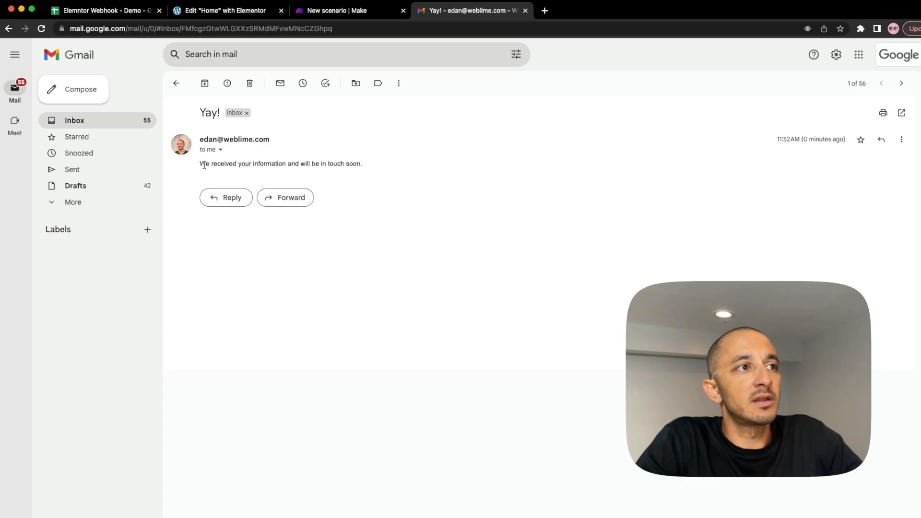
mouse_move(902, 140)
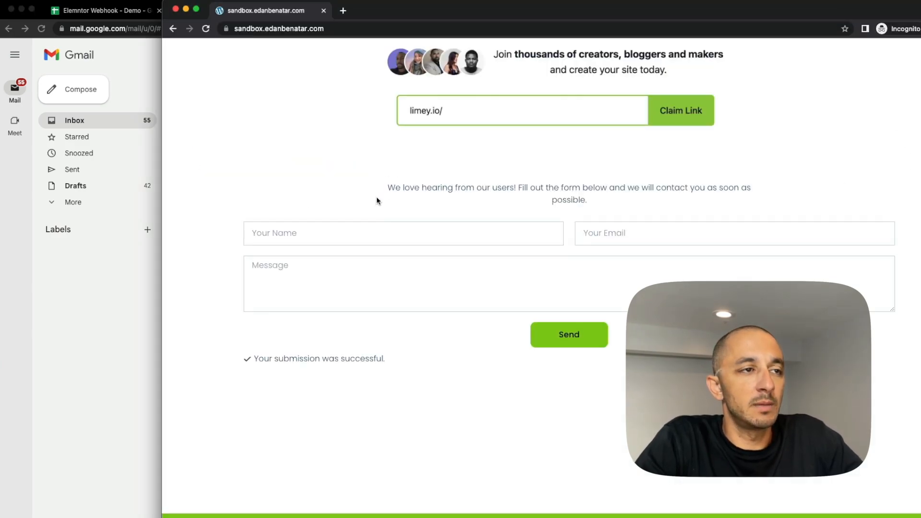
type("E")
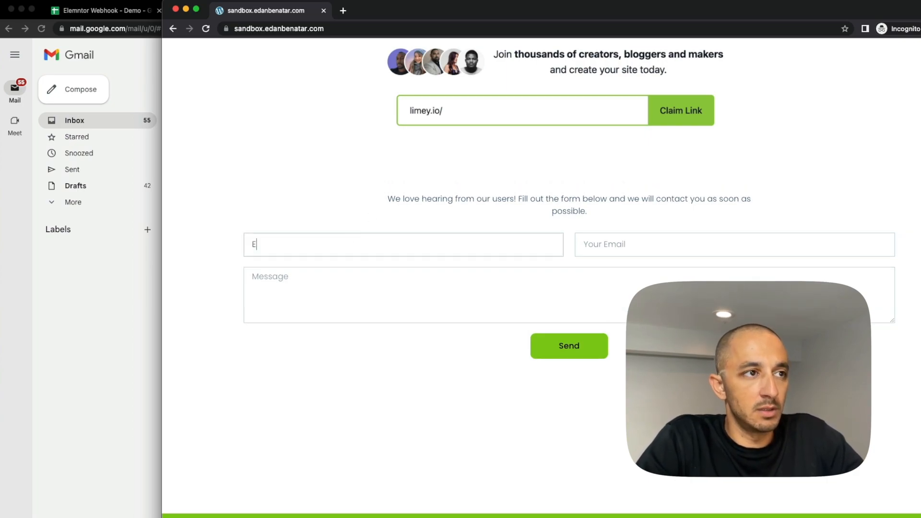
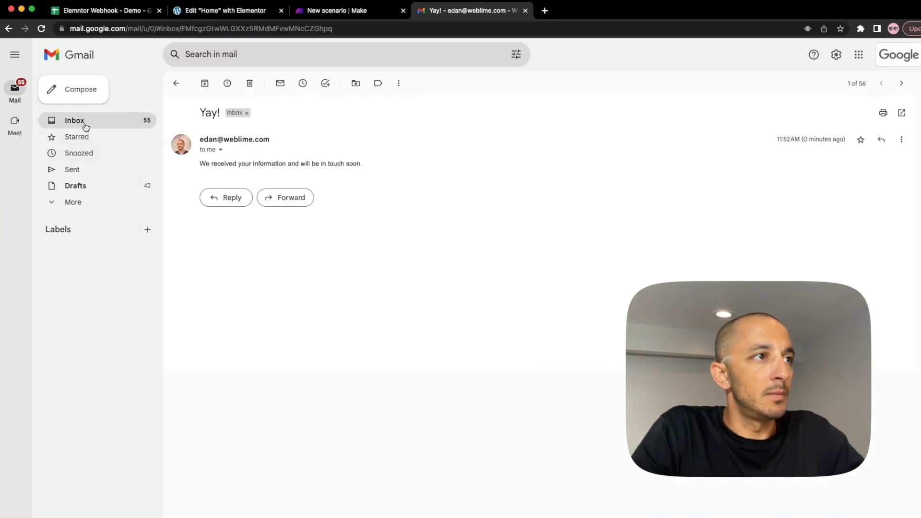
Step: Open the 'Sorry! :(' rejection email and select its bounced address and message text
left_click(106, 10)
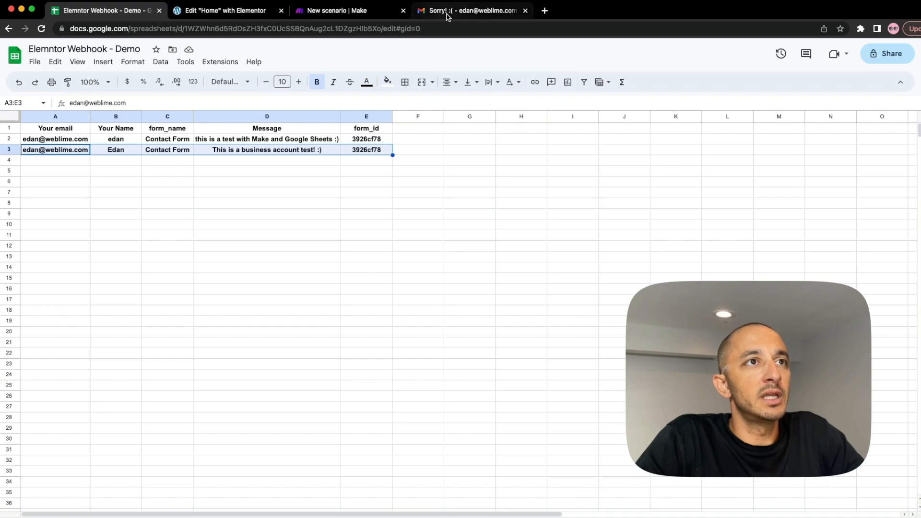
left_click(472, 10)
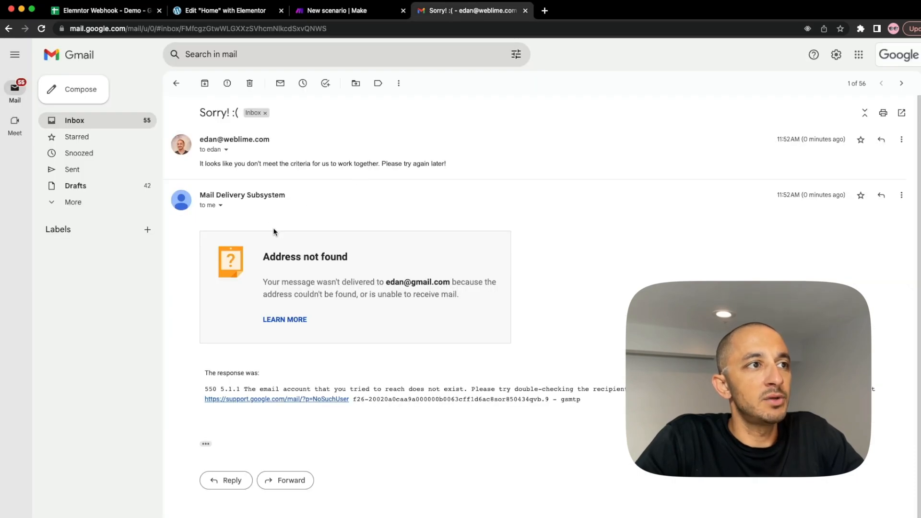
mouse_move(389, 281)
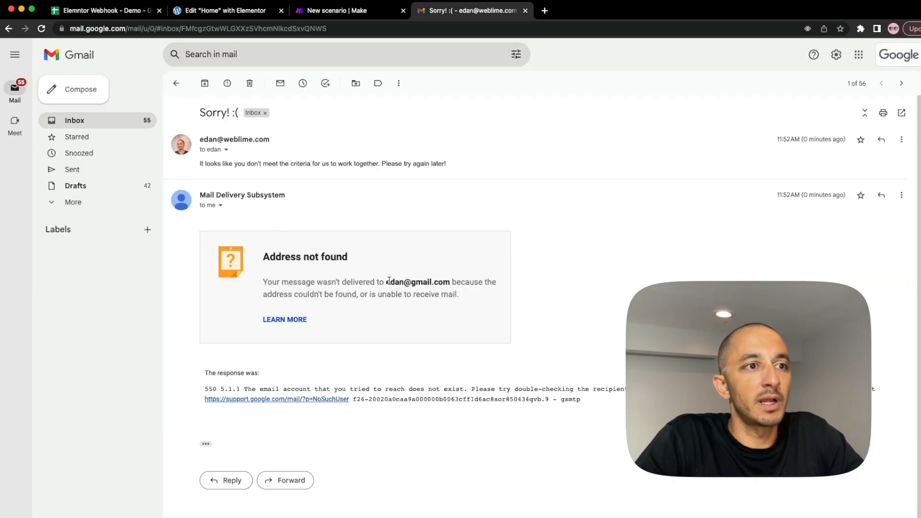
double_click(417, 282)
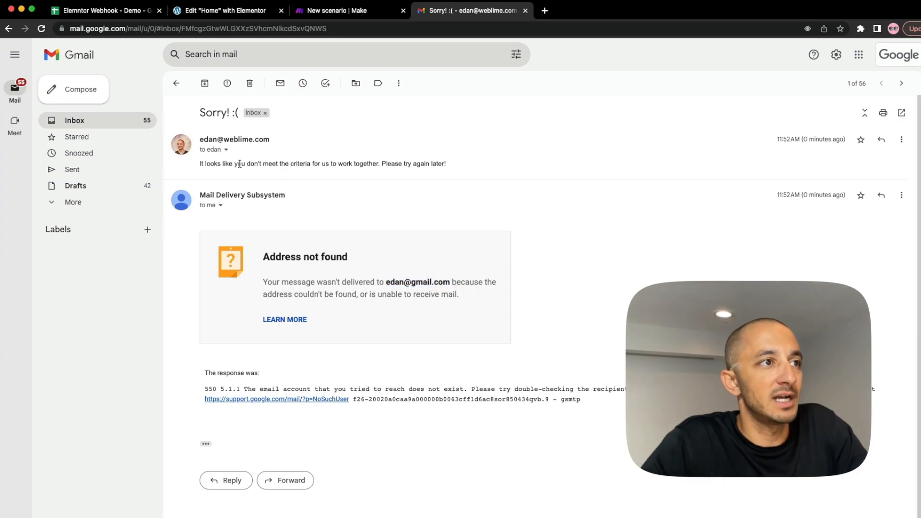
left_click_drag(200, 163, 309, 163)
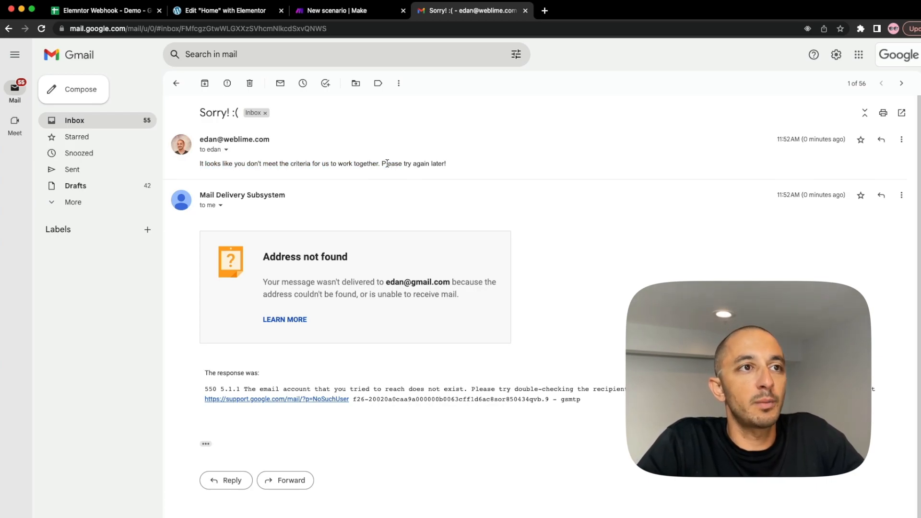
Step: Switch to the Google Sheets tab to confirm the business test row
left_click(343, 10)
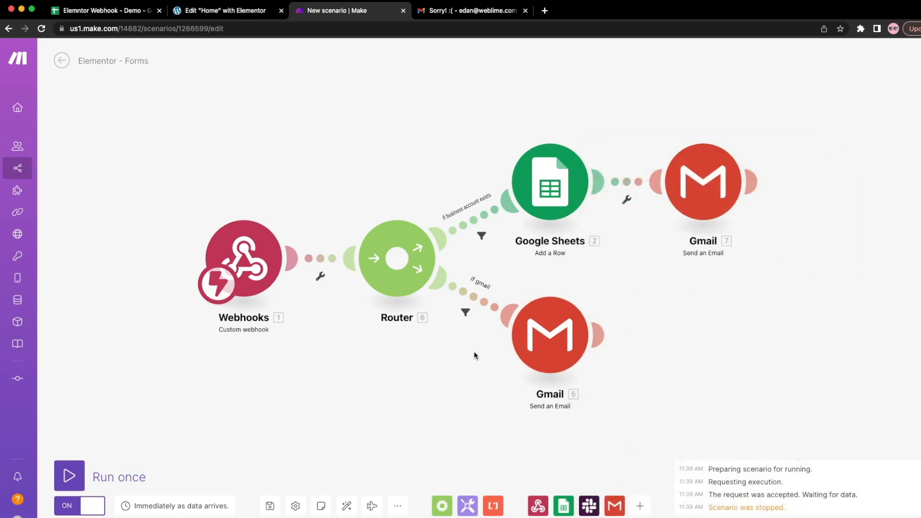
left_click(106, 11)
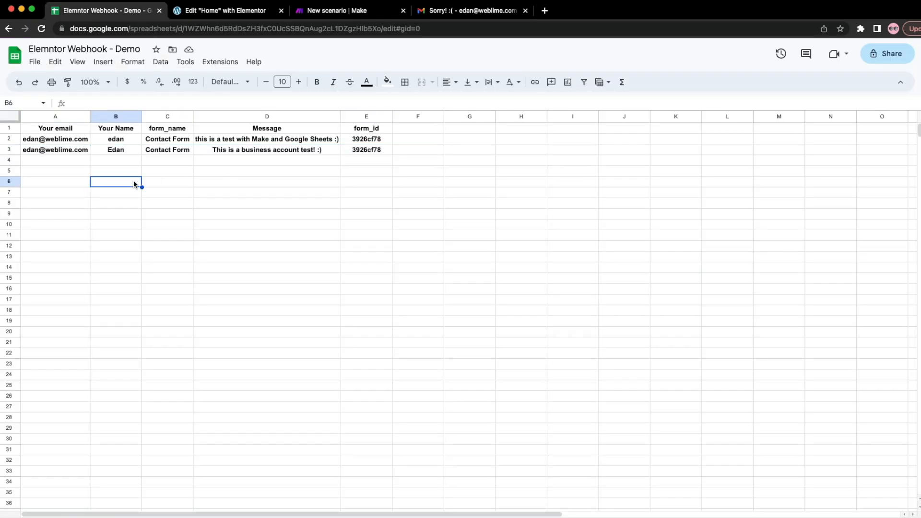